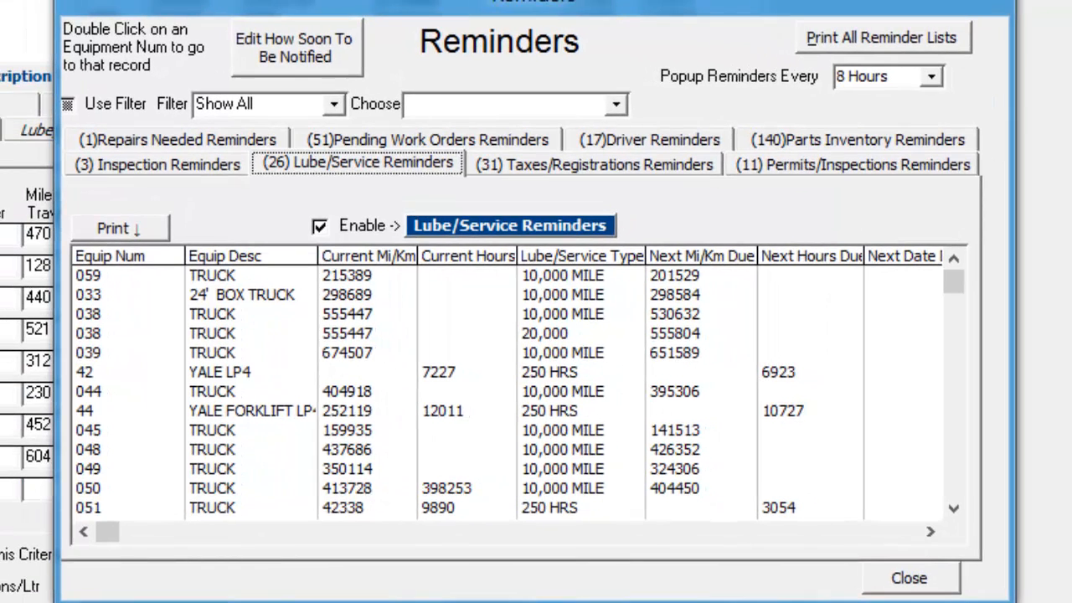
pyautogui.moveTo(207, 176)
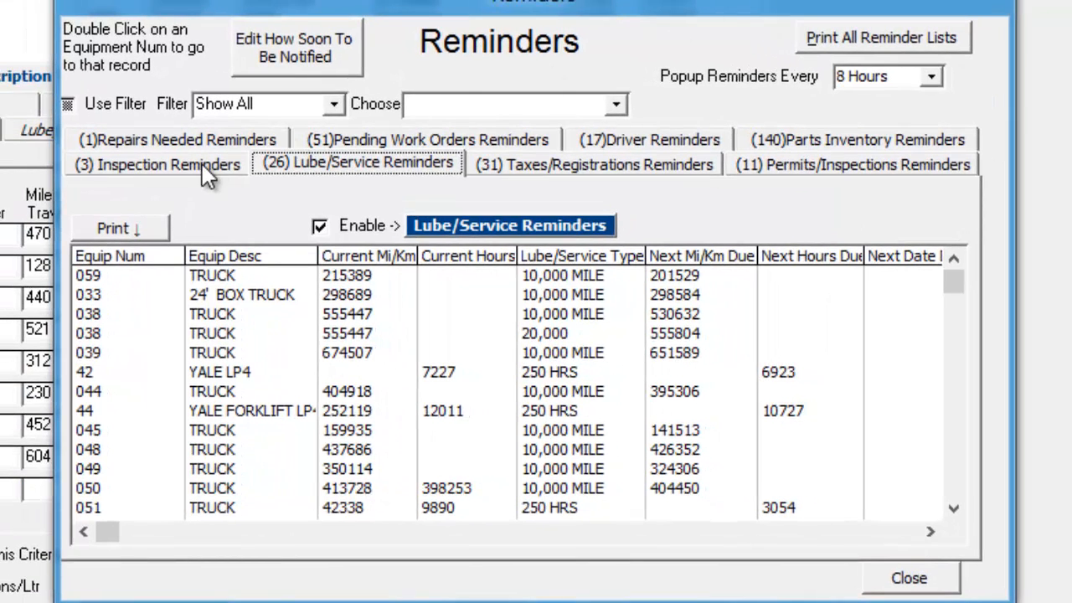
pyautogui.moveTo(586, 180)
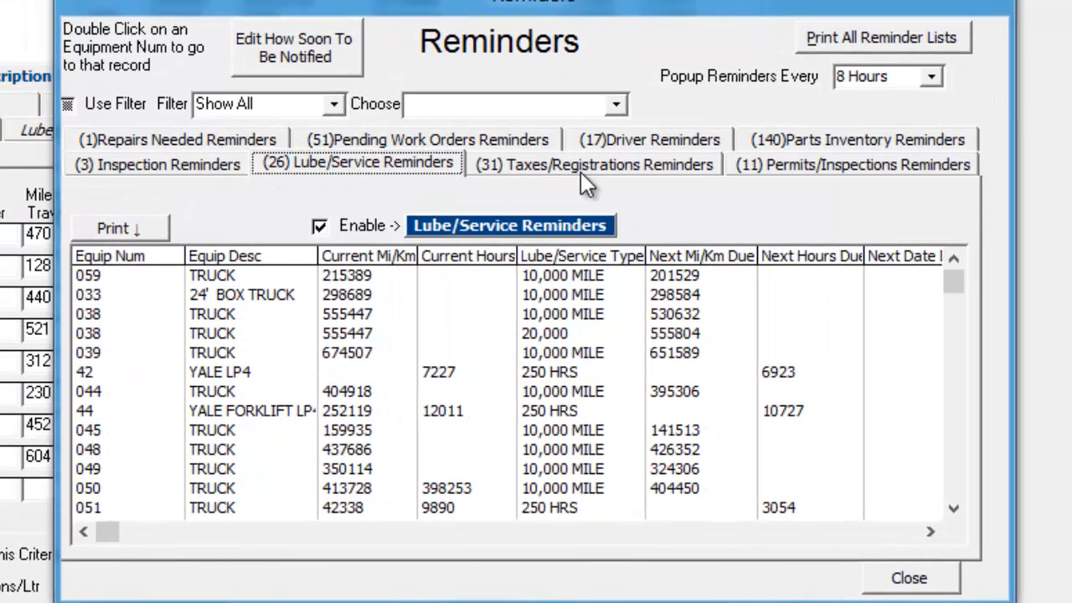
pyautogui.moveTo(812, 176)
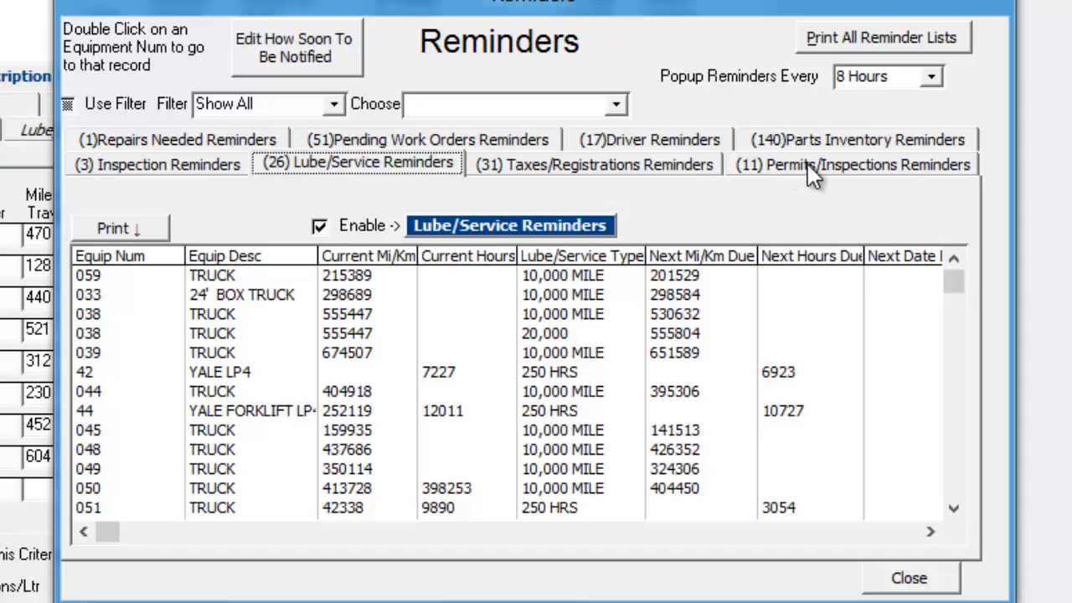
pyautogui.moveTo(685, 127)
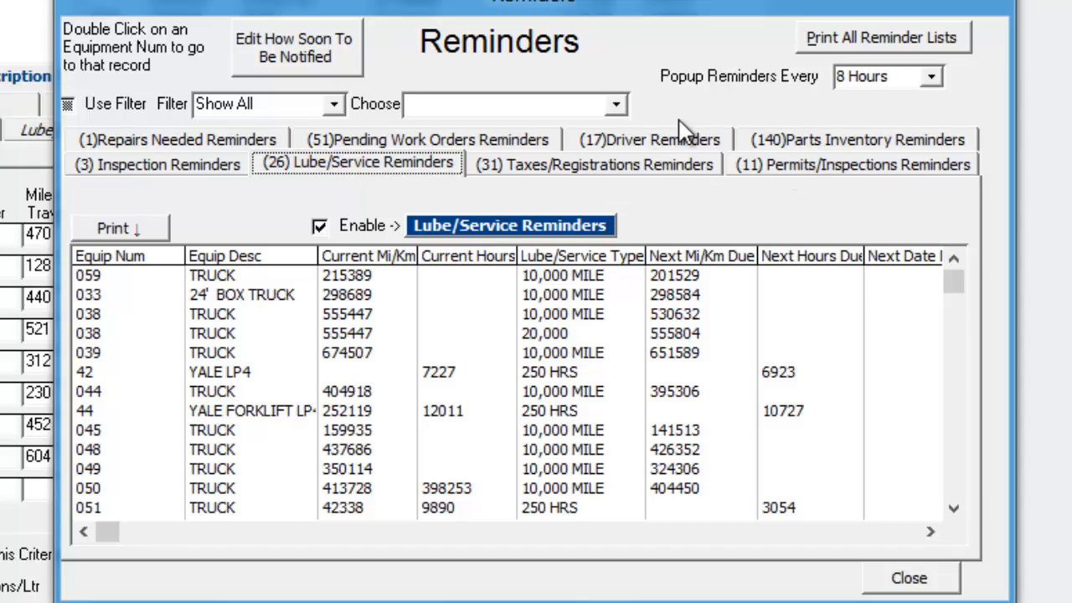
pyautogui.moveTo(427, 146)
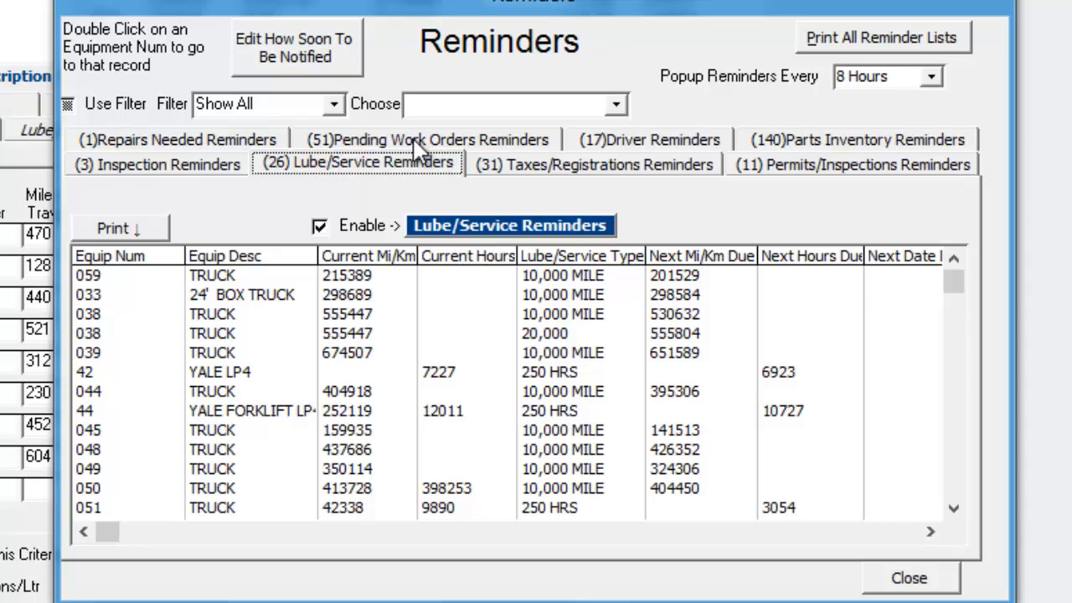
pyautogui.moveTo(146, 150)
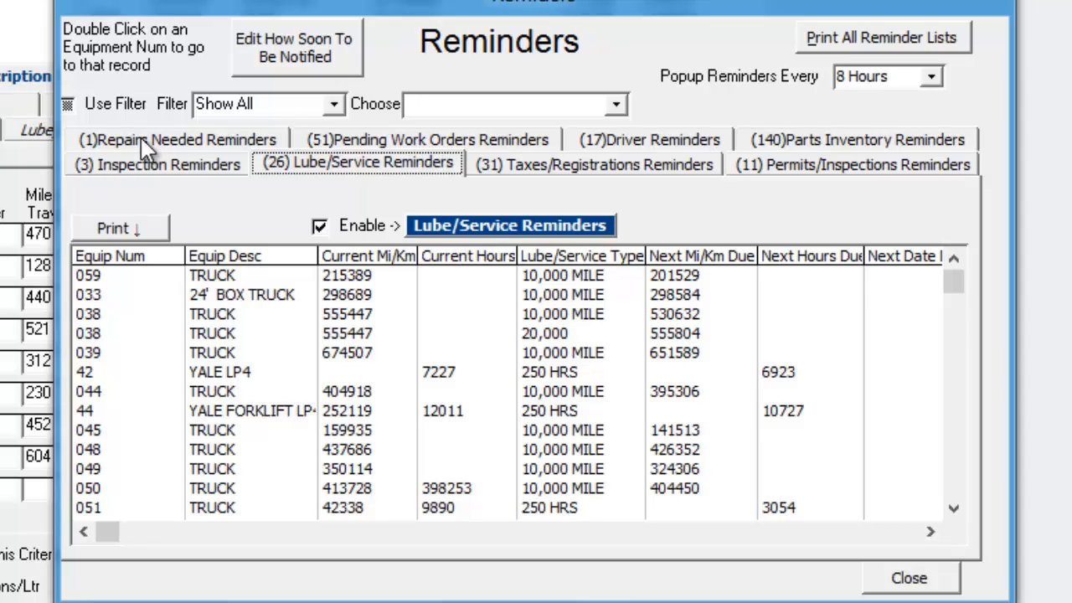
pyautogui.moveTo(756, 124)
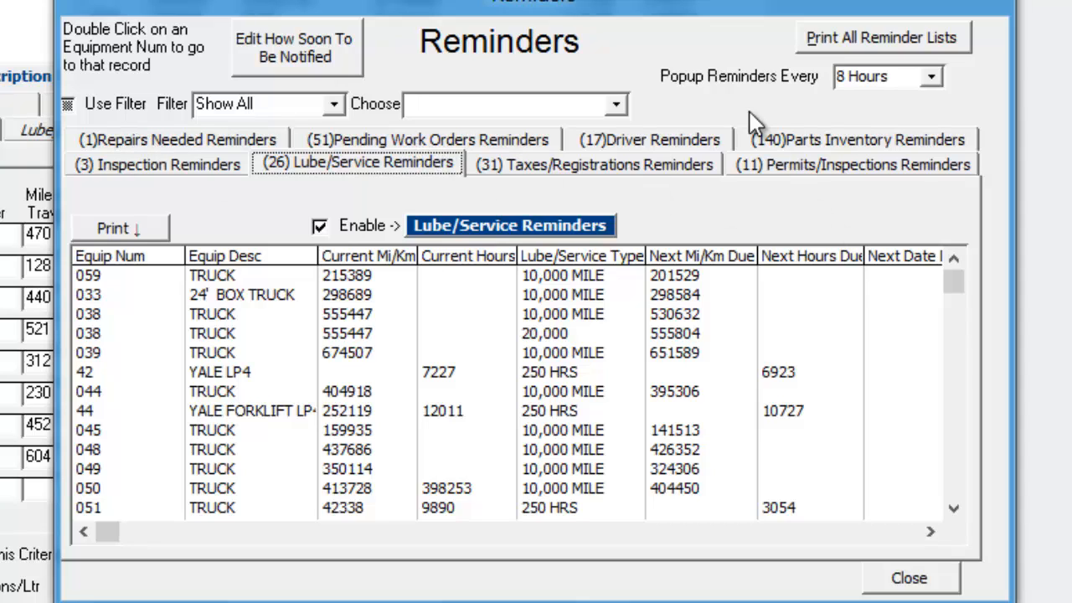
pyautogui.moveTo(945, 84)
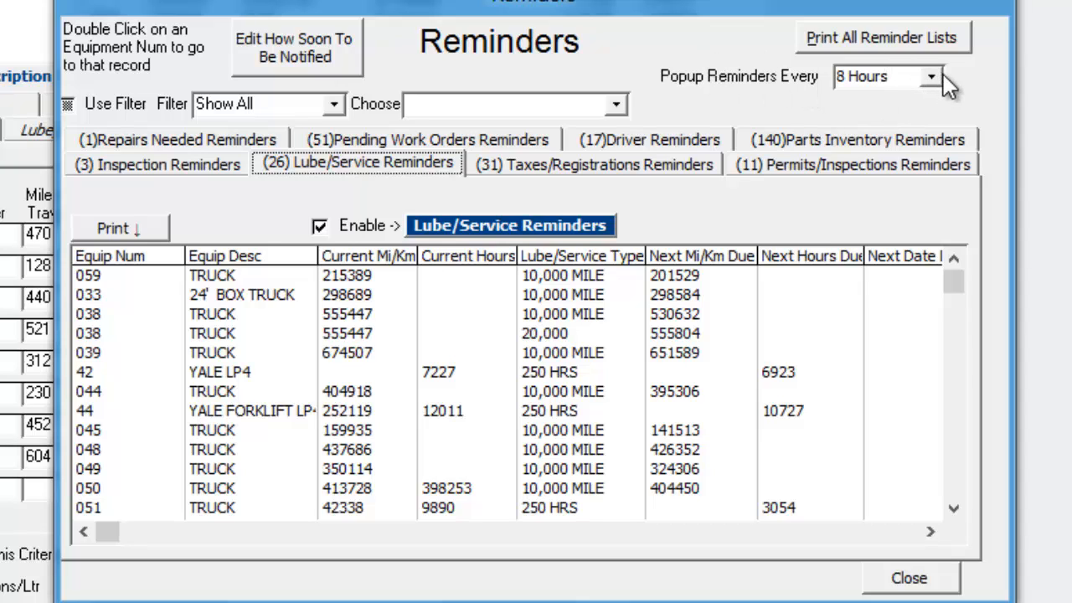
# - Keep popup reminders at every 8 Hours and confirm the notification lead times
pyautogui.click(929, 76)
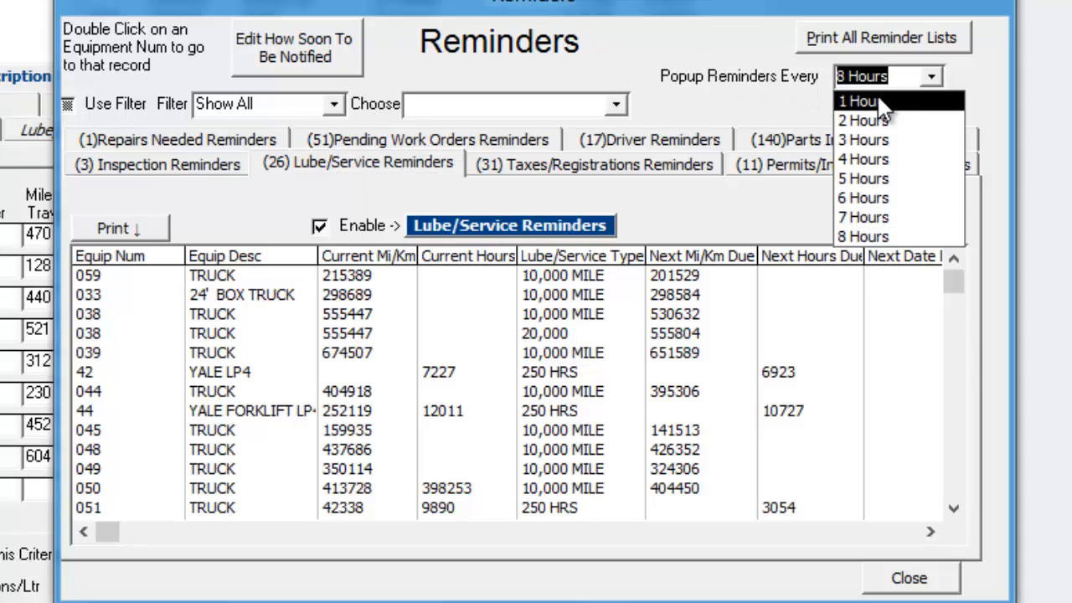
pyautogui.click(861, 237)
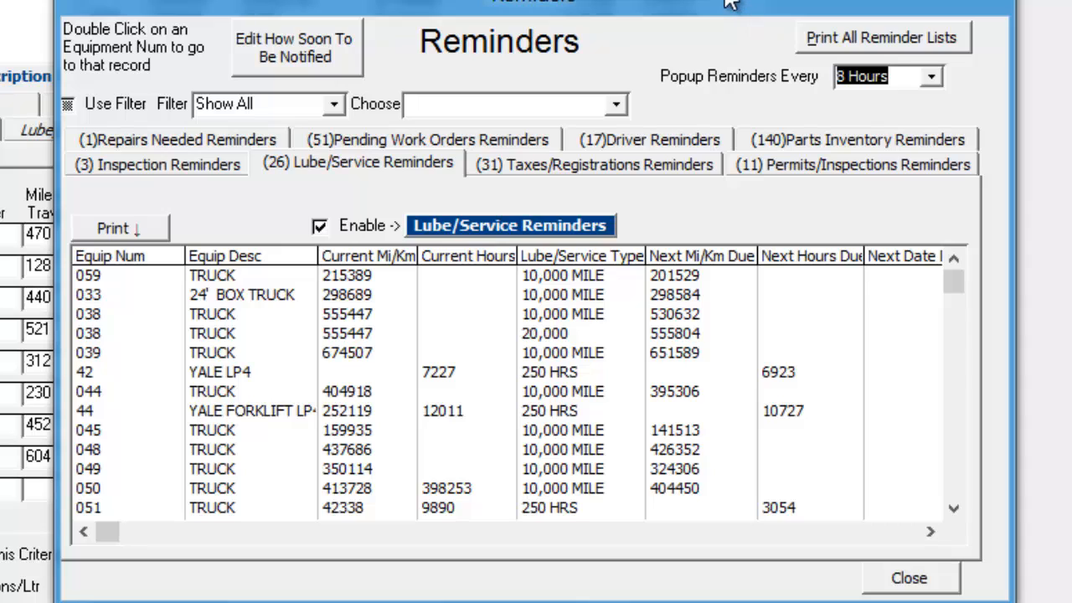
pyautogui.moveTo(778, 50)
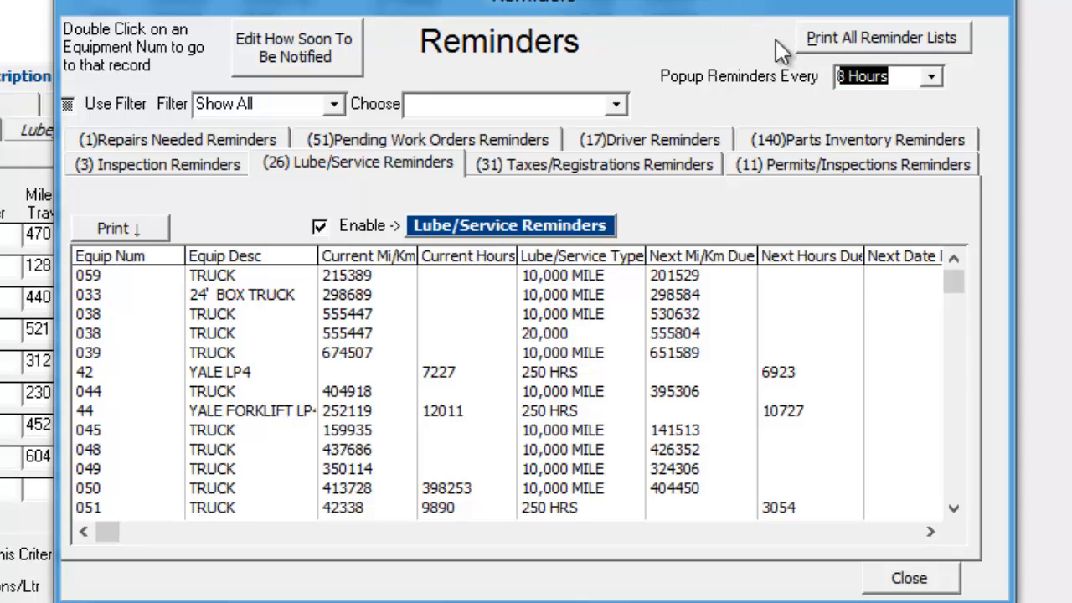
pyautogui.moveTo(682, 7)
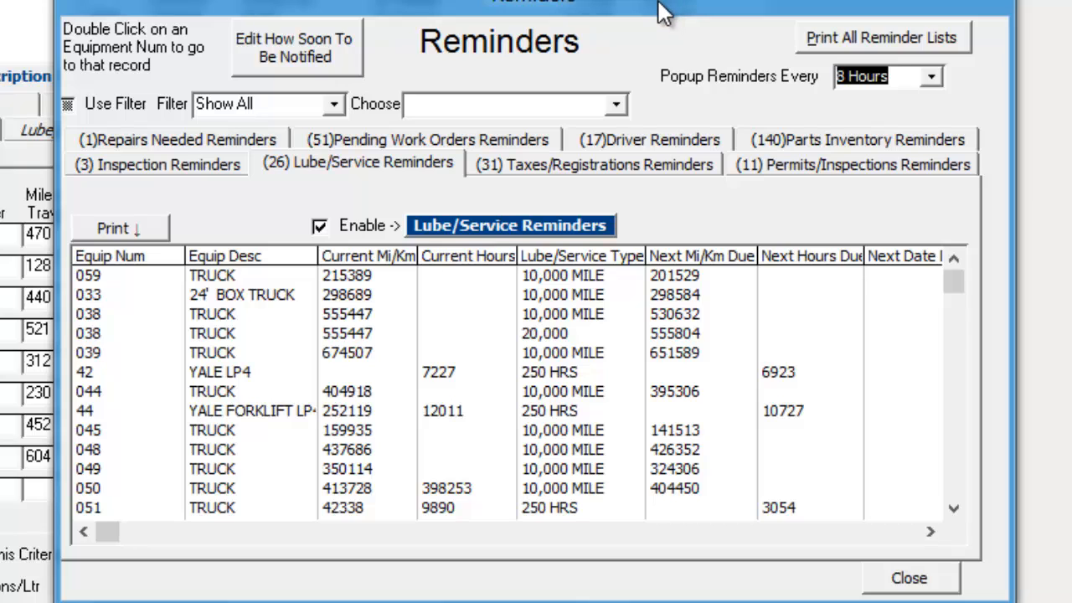
pyautogui.moveTo(294, 57)
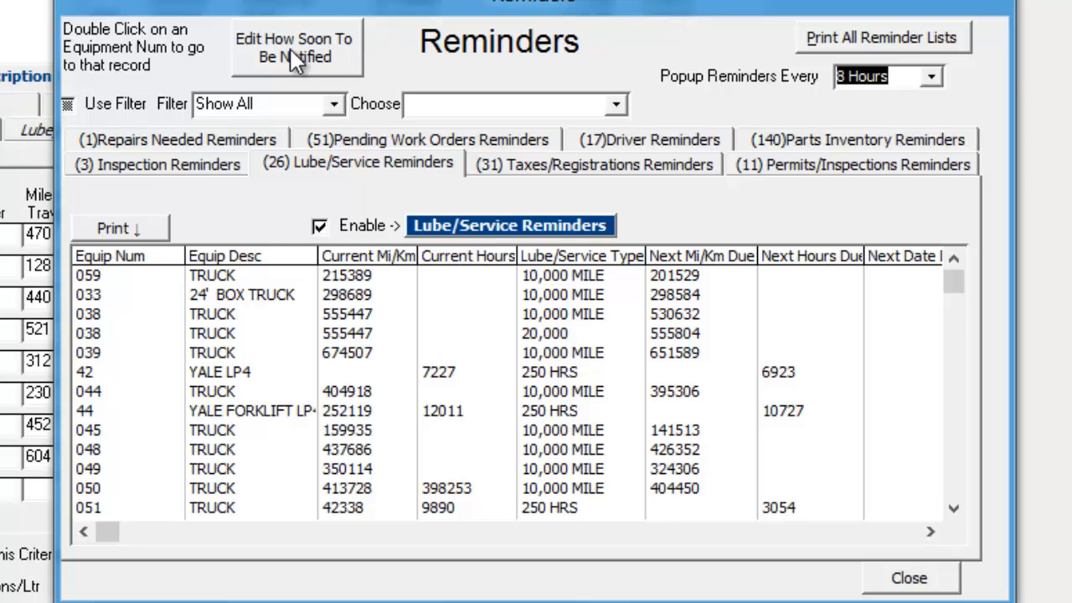
pyautogui.click(294, 48)
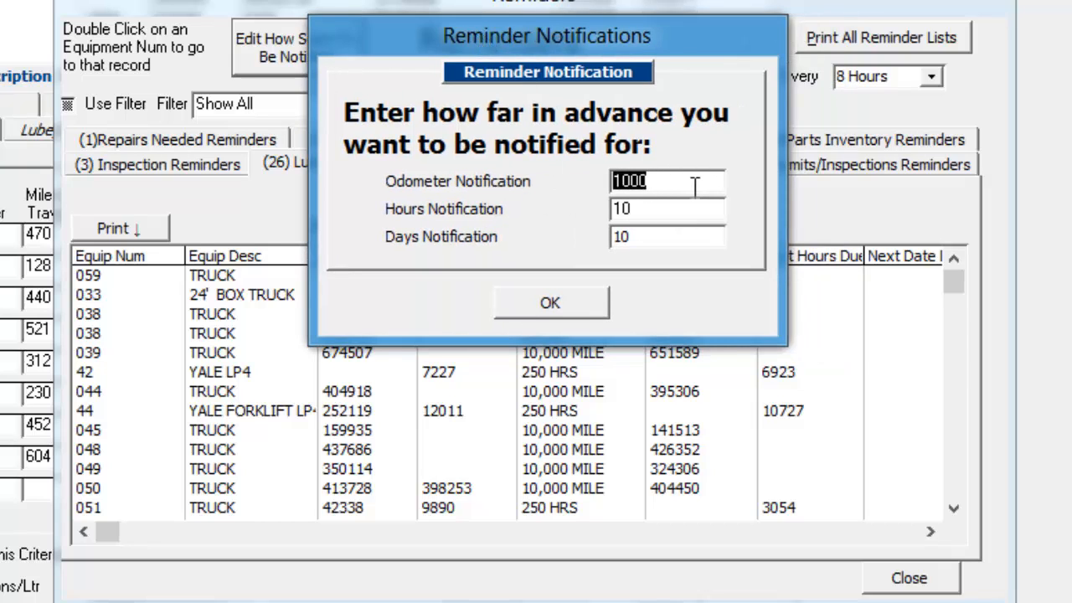
pyautogui.moveTo(668, 181)
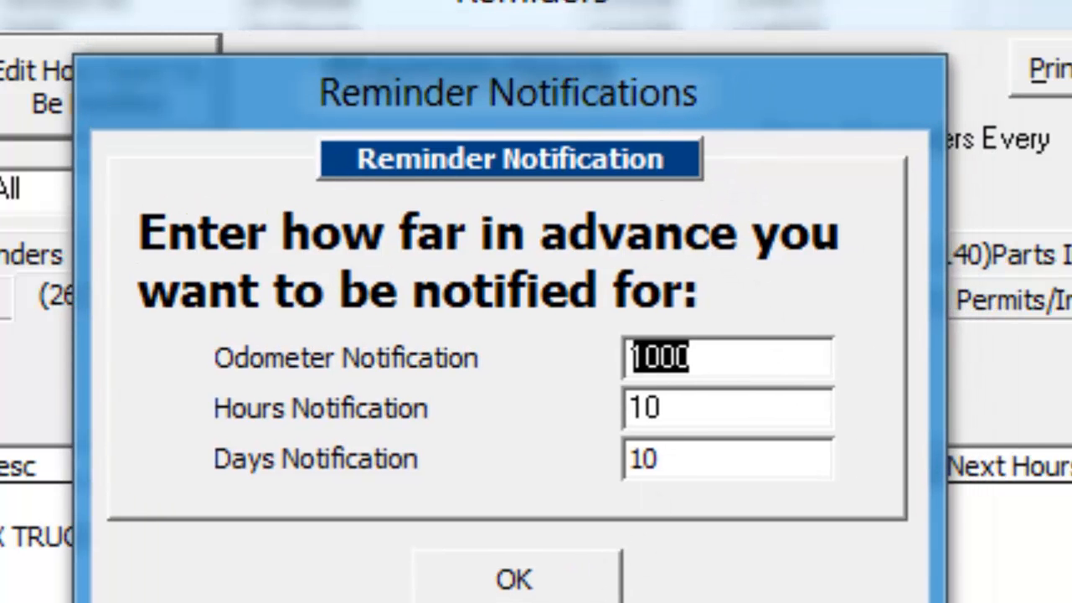
pyautogui.click(513, 578)
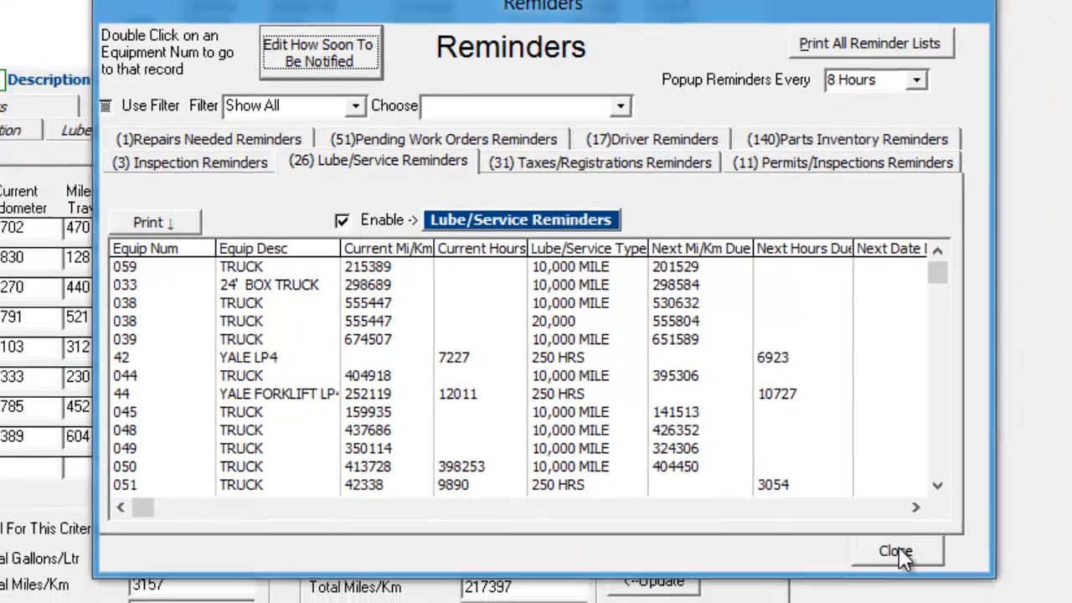
# - Close the Reminders window and browse the All Equipment reports list
pyautogui.click(896, 551)
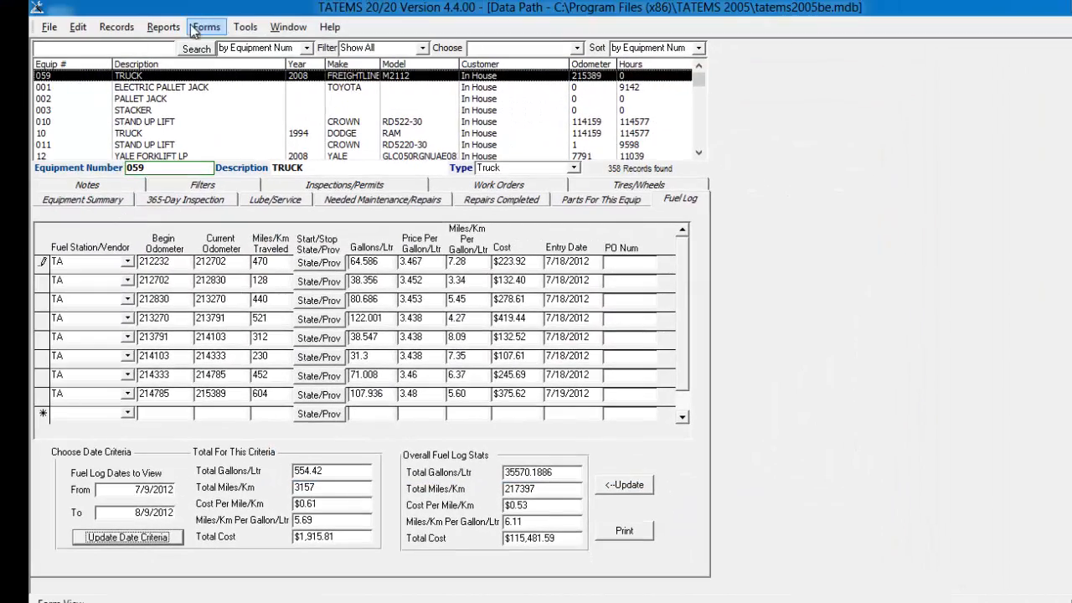
pyautogui.click(162, 26)
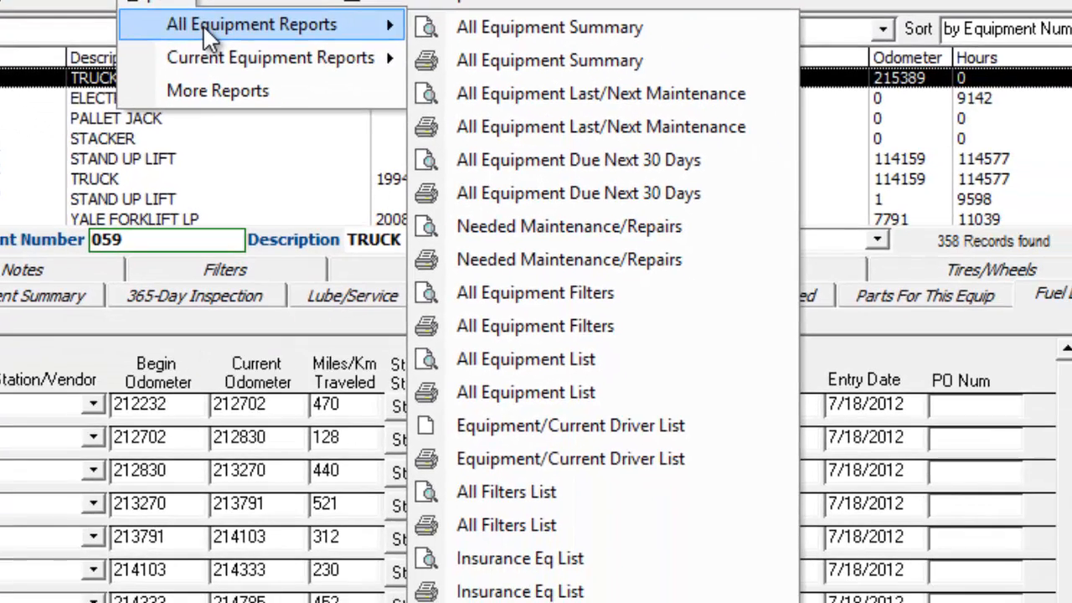
pyautogui.moveTo(550, 60)
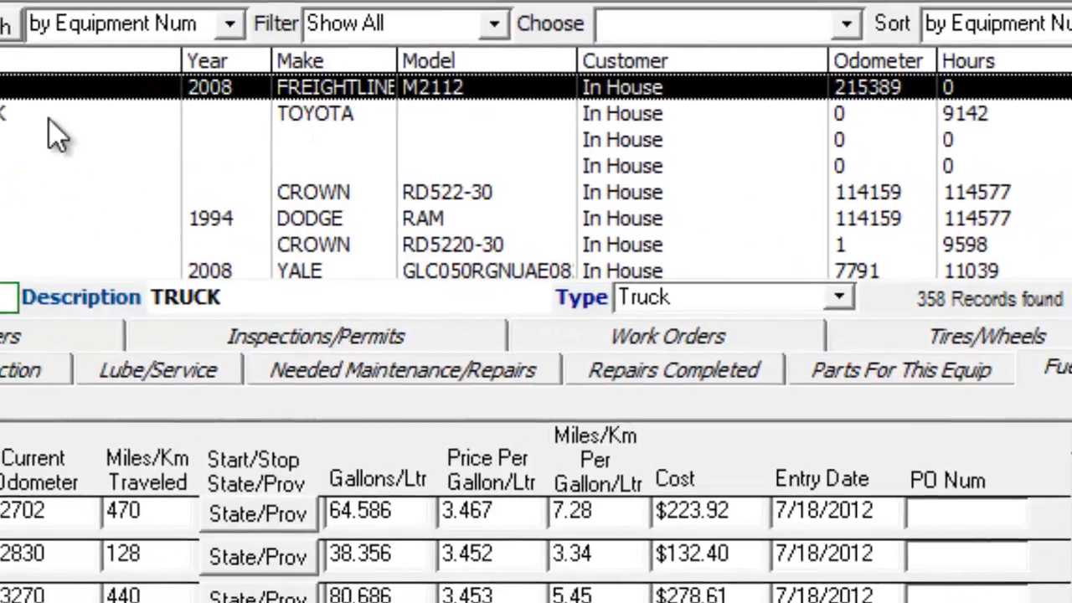
pyautogui.click(196, 62)
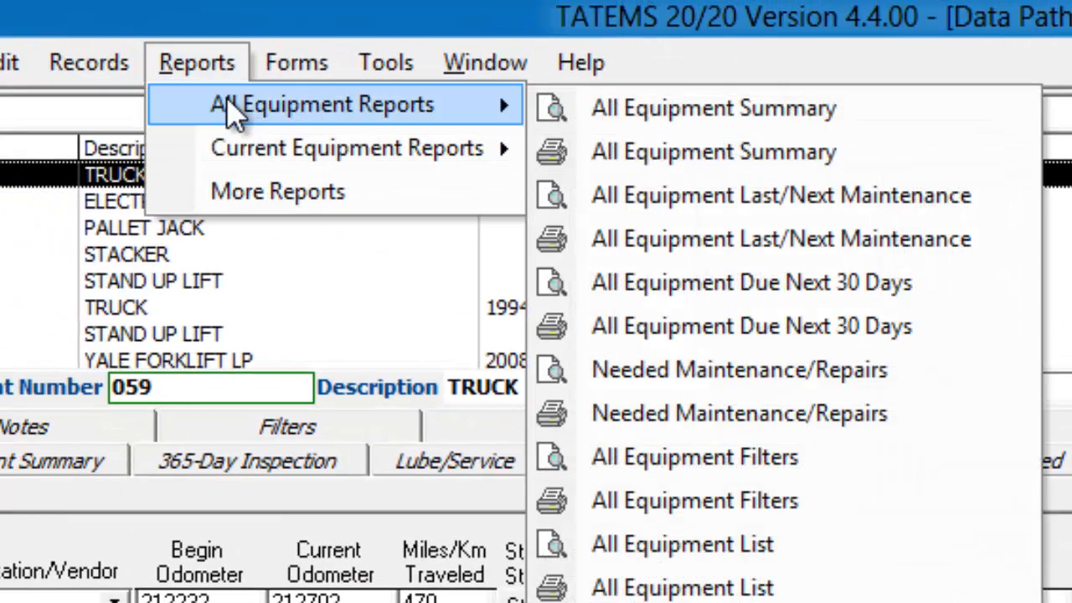
pyautogui.moveTo(720, 195)
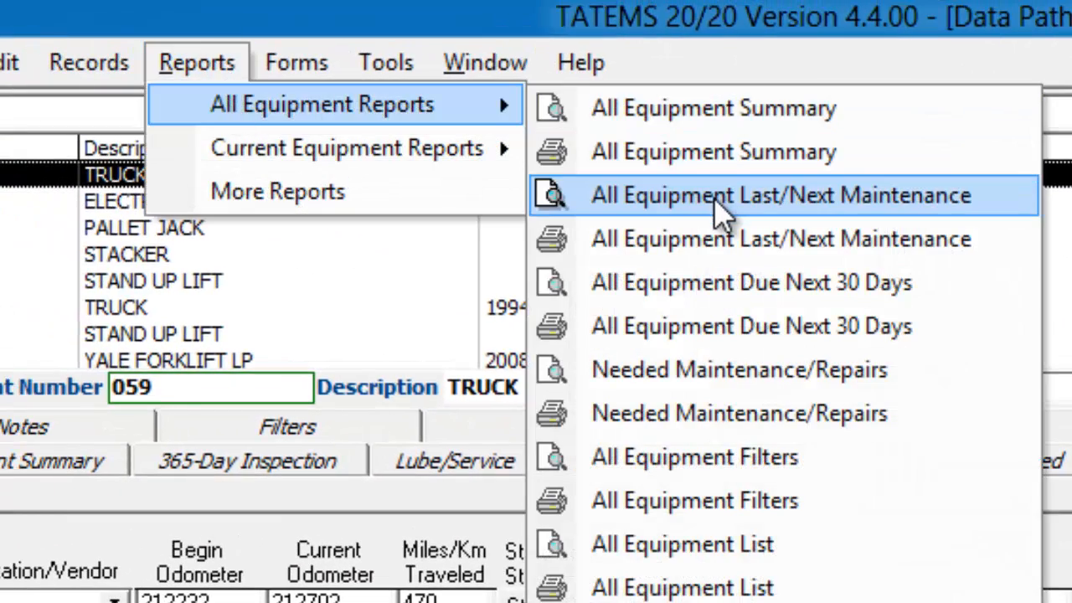
pyautogui.moveTo(763, 511)
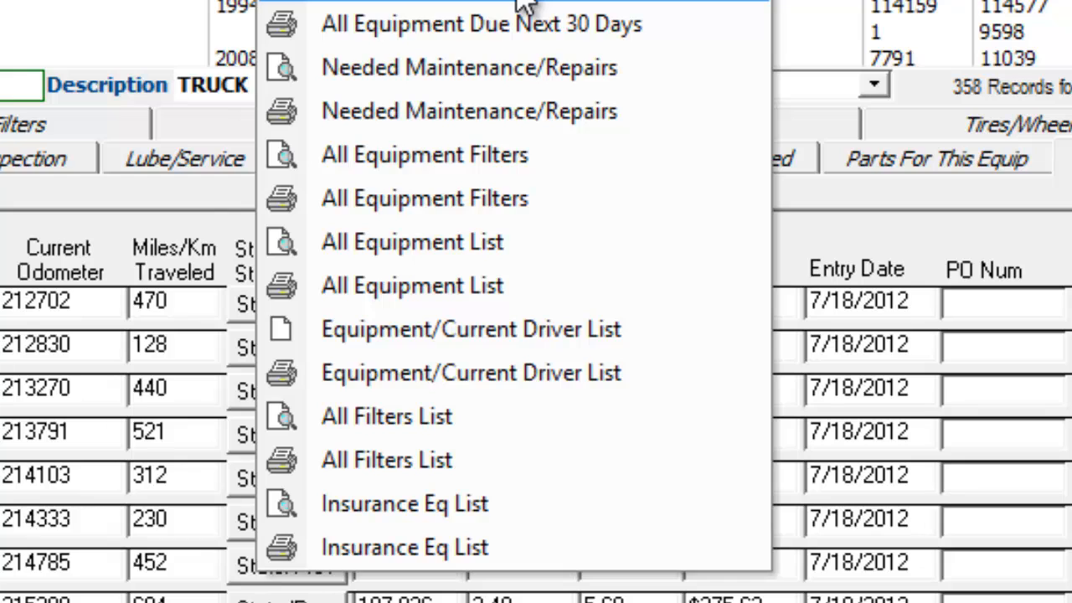
pyautogui.moveTo(440, 373)
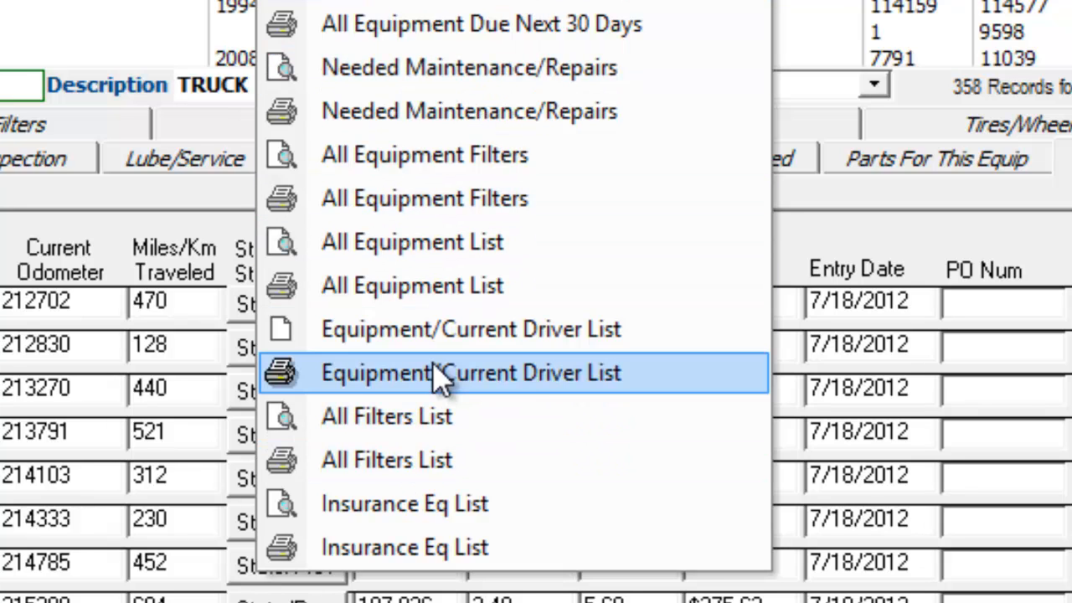
pyautogui.moveTo(453, 340)
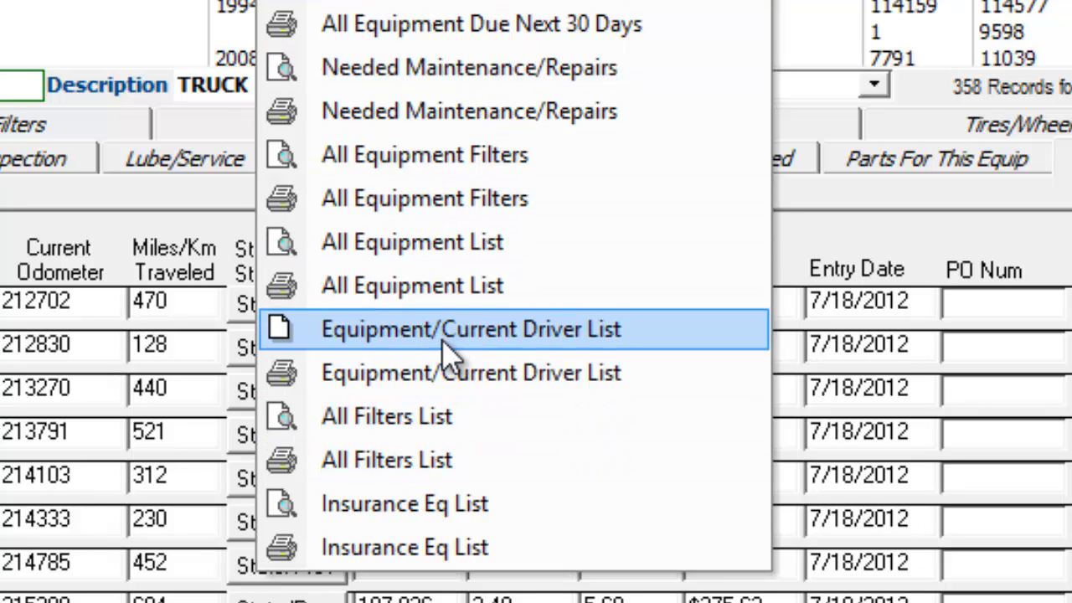
pyautogui.moveTo(486, 340)
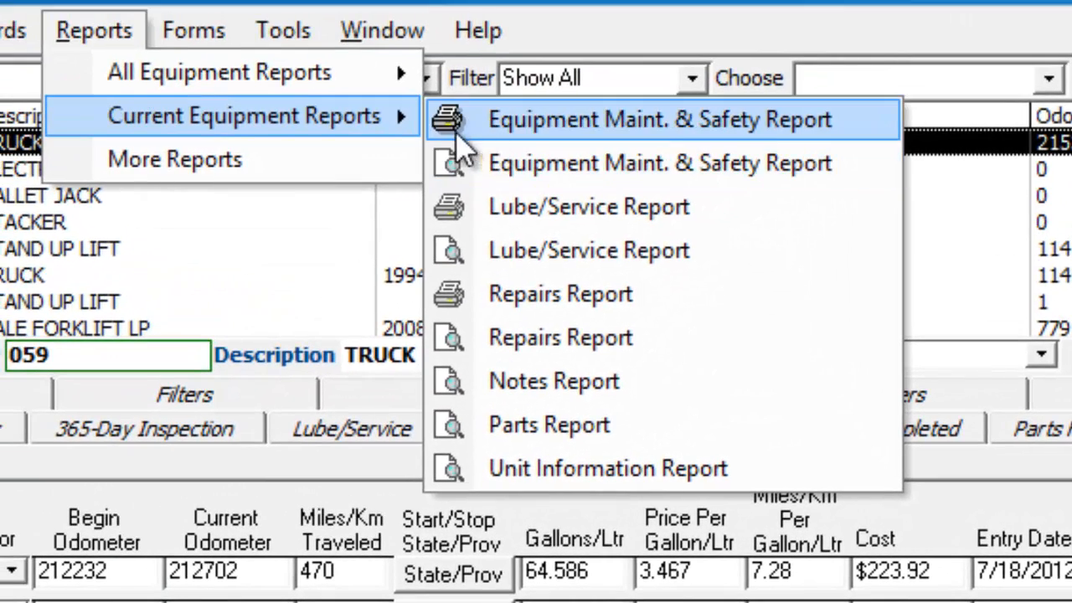
pyautogui.moveTo(394, 138)
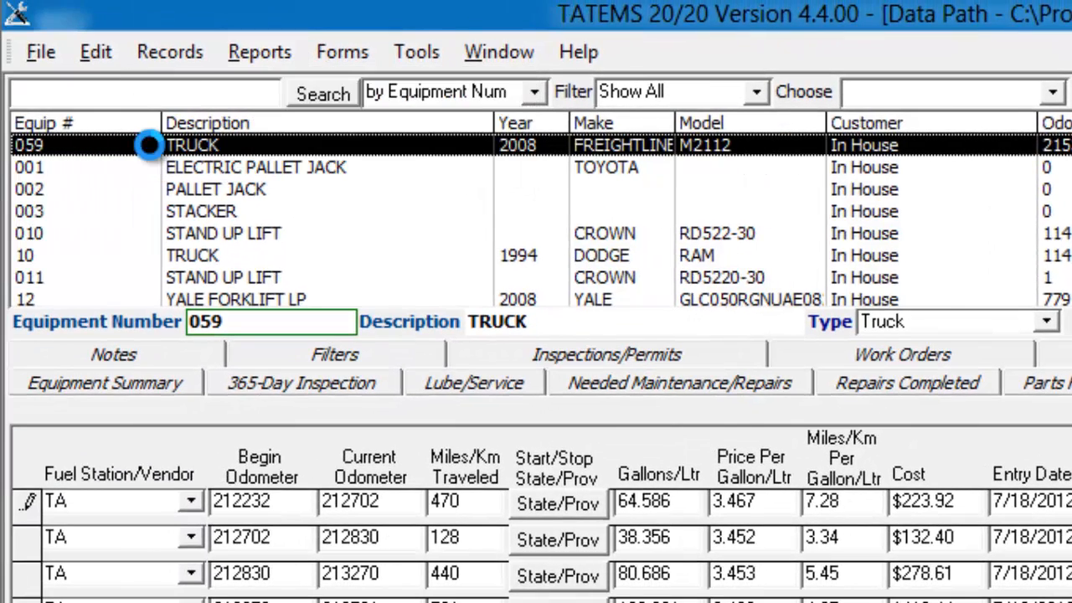
pyautogui.click(258, 51)
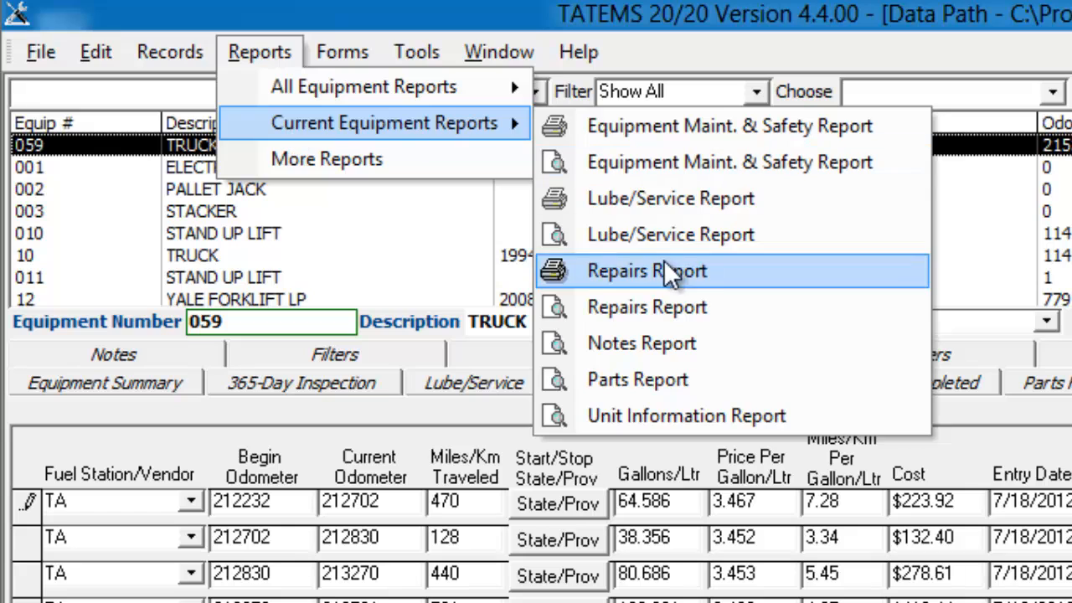
pyautogui.moveTo(464, 134)
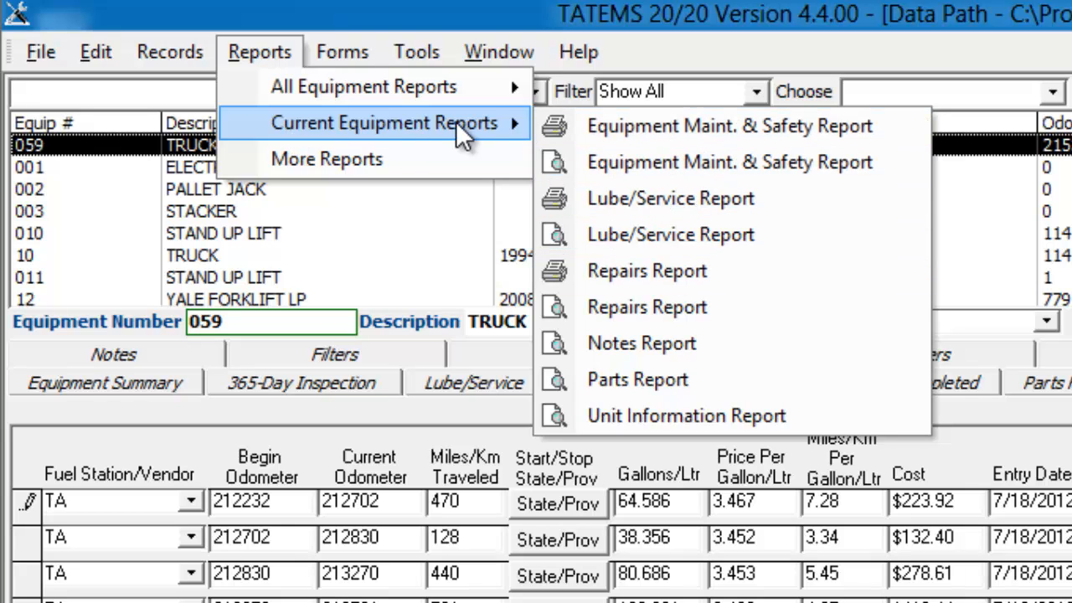
pyautogui.moveTo(683, 162)
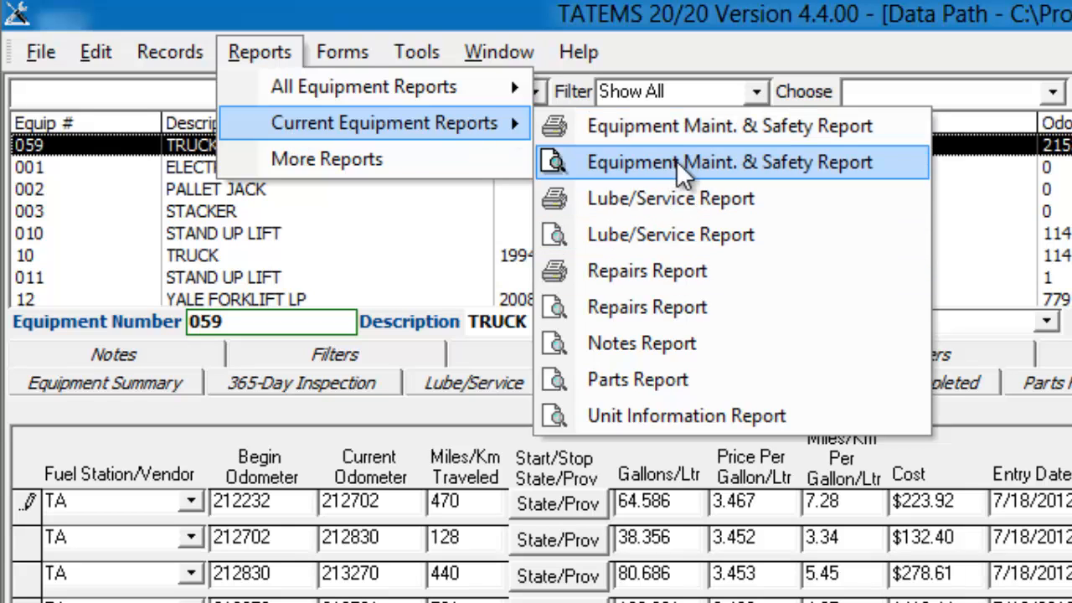
pyautogui.moveTo(694, 176)
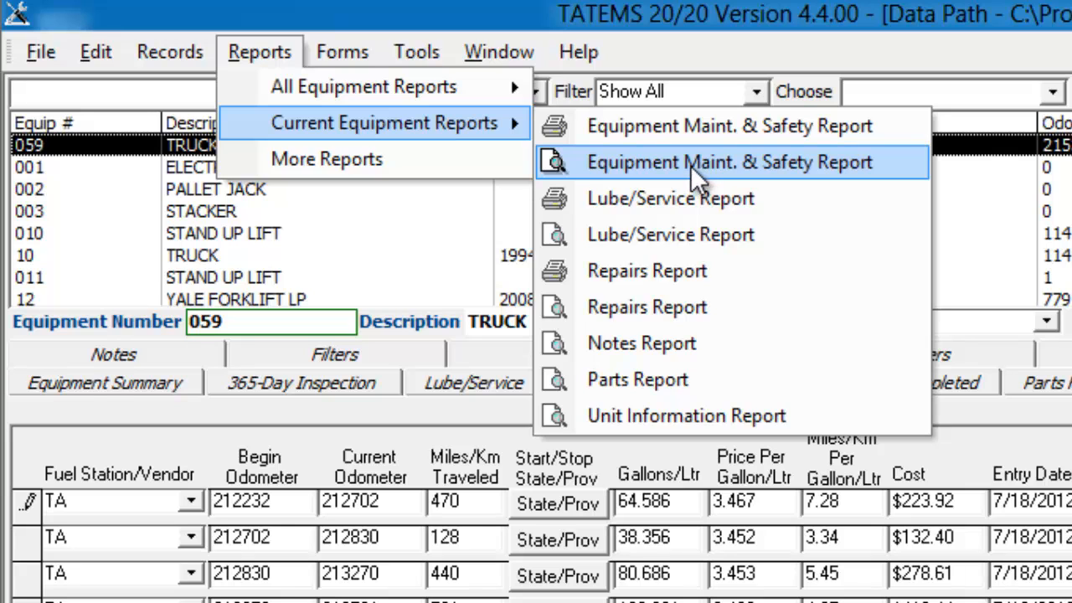
pyautogui.click(729, 162)
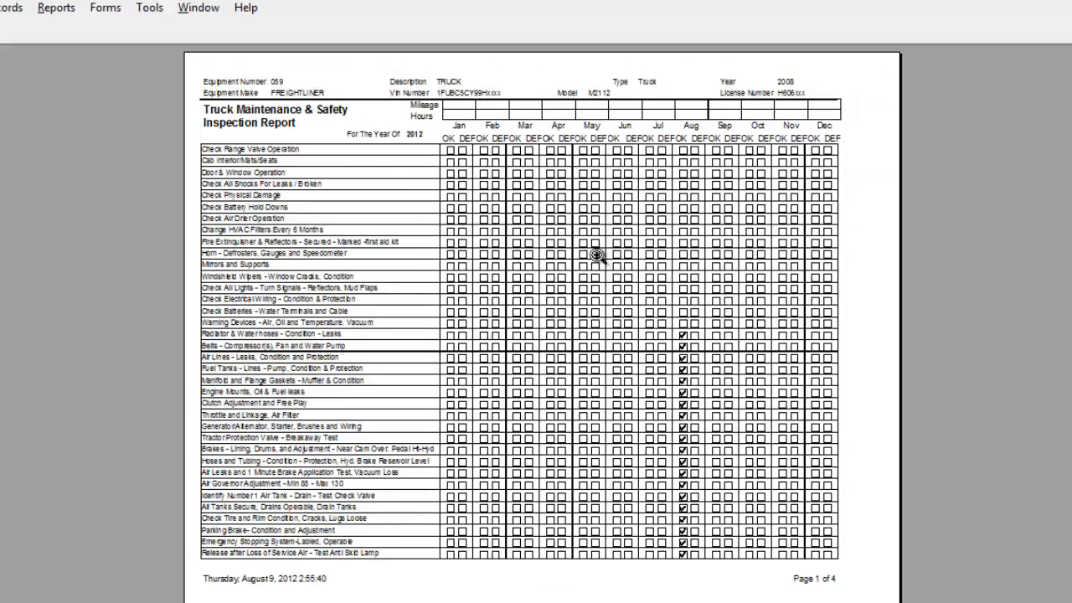
pyautogui.moveTo(477, 250)
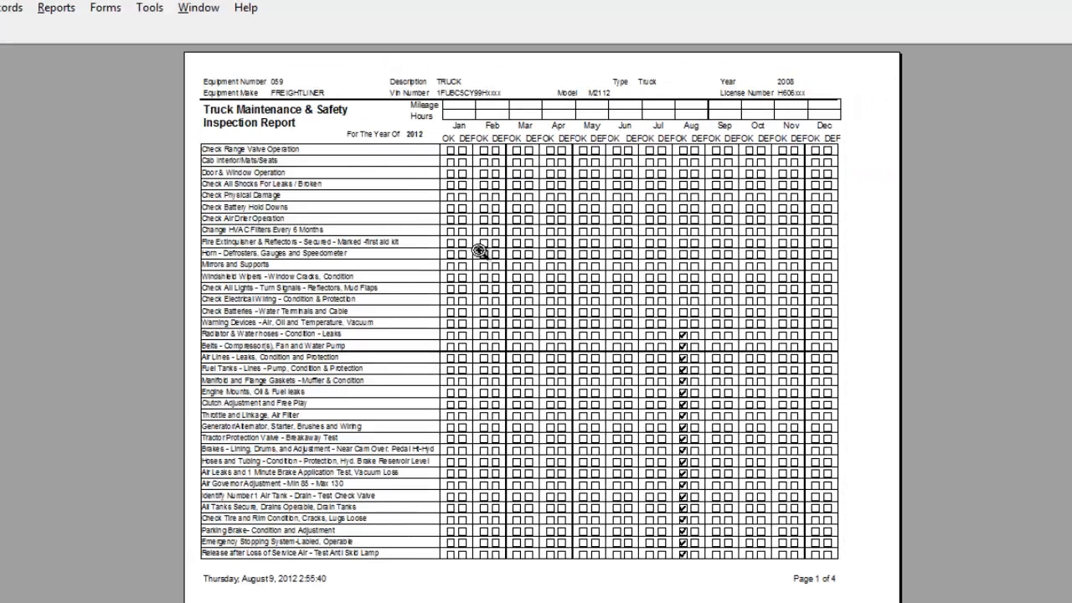
pyautogui.moveTo(608, 157)
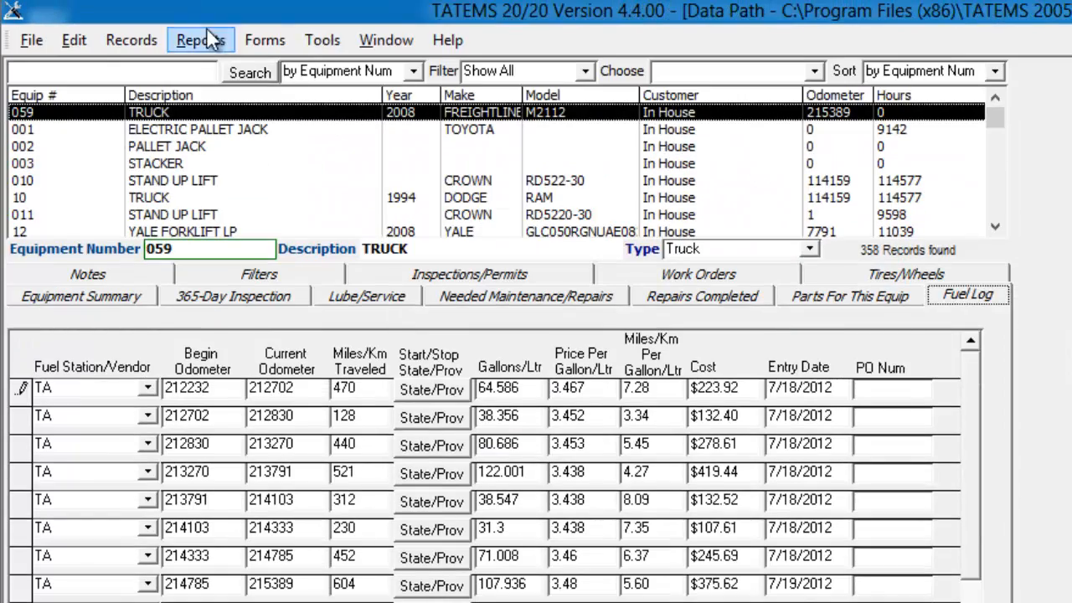
pyautogui.click(199, 39)
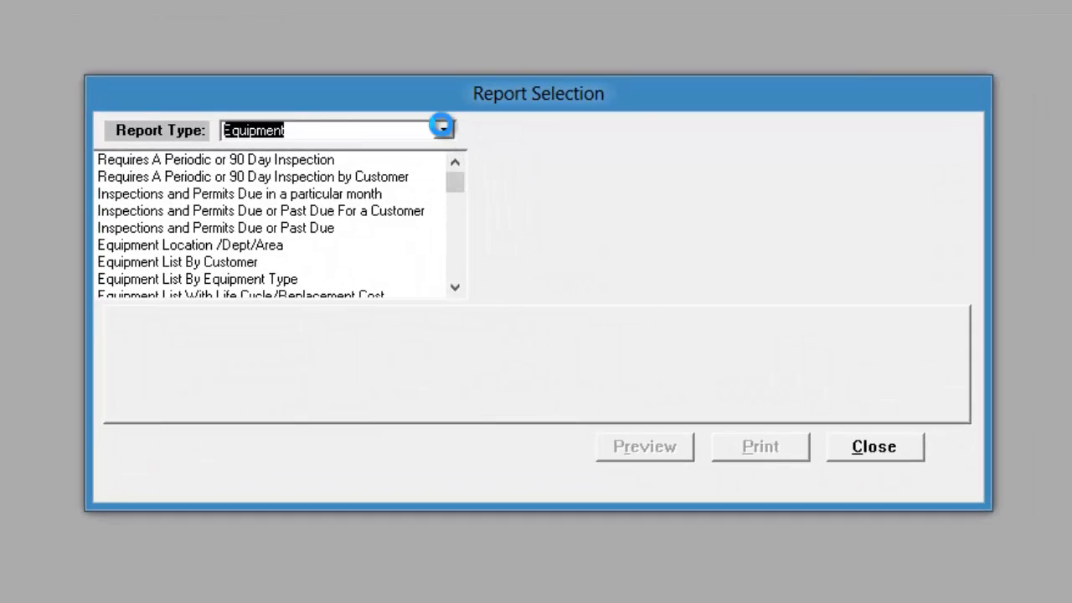
pyautogui.click(442, 130)
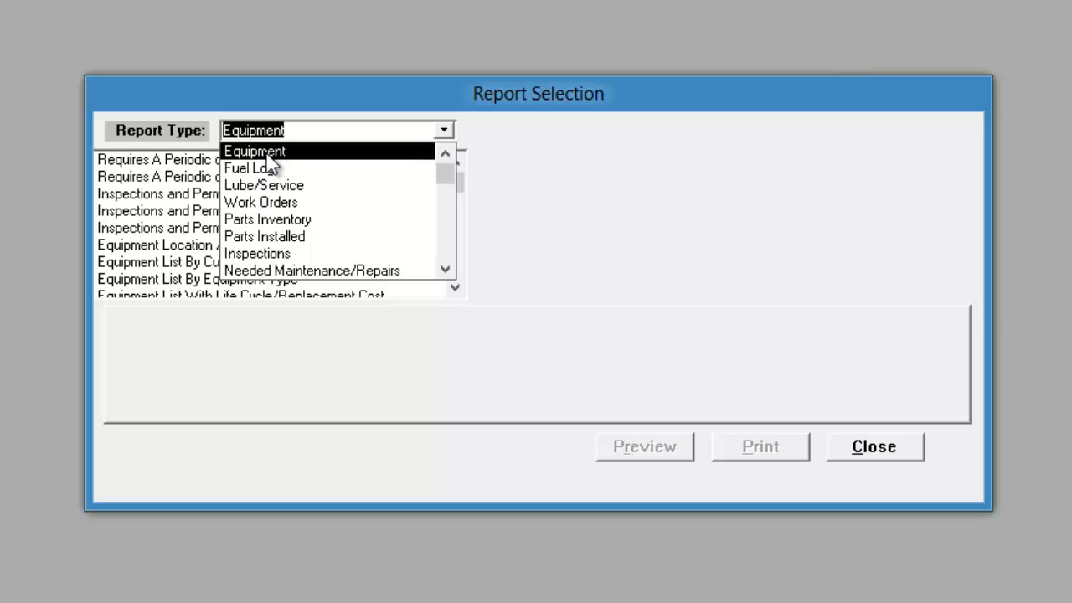
pyautogui.moveTo(264, 185)
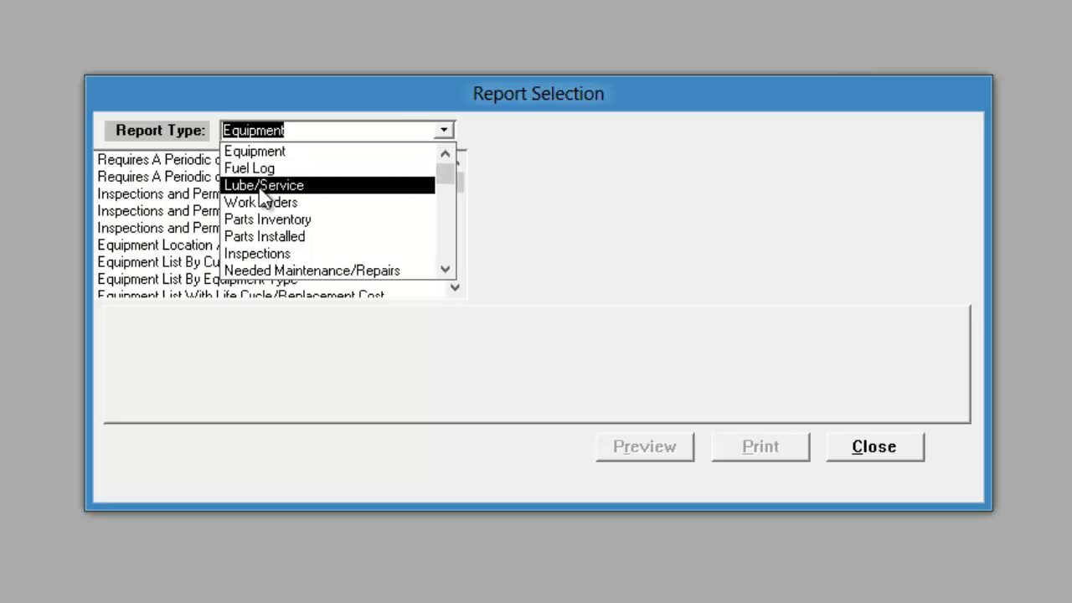
pyautogui.moveTo(259, 224)
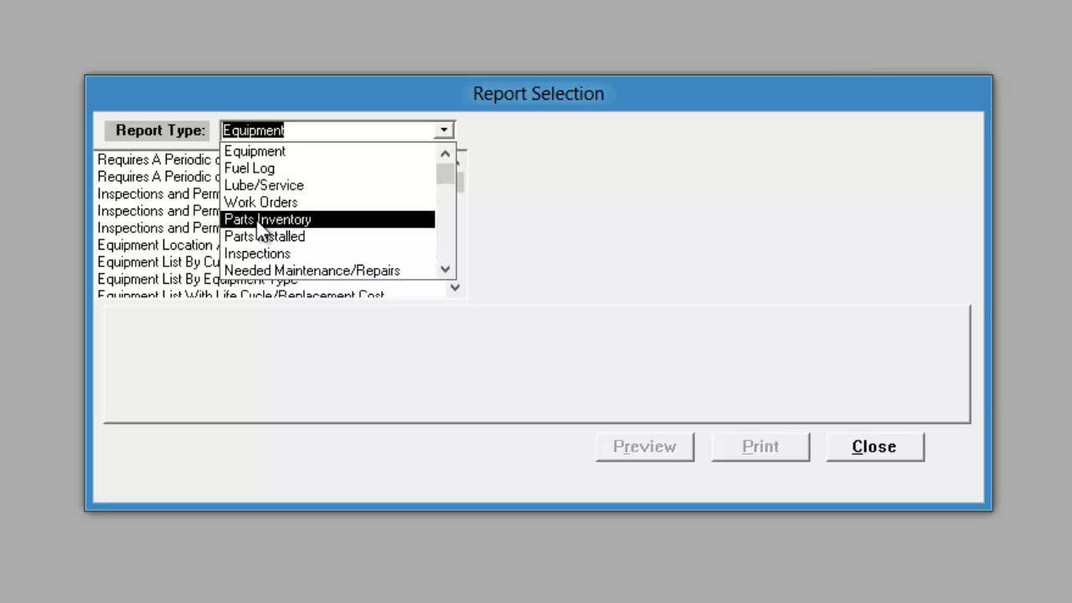
pyautogui.click(260, 202)
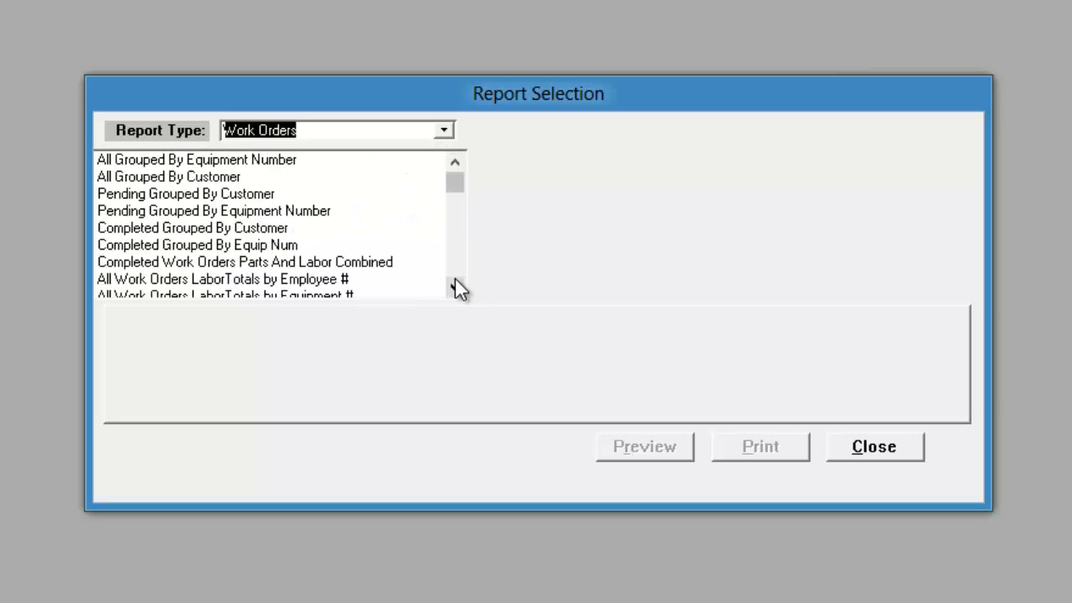
pyautogui.click(443, 130)
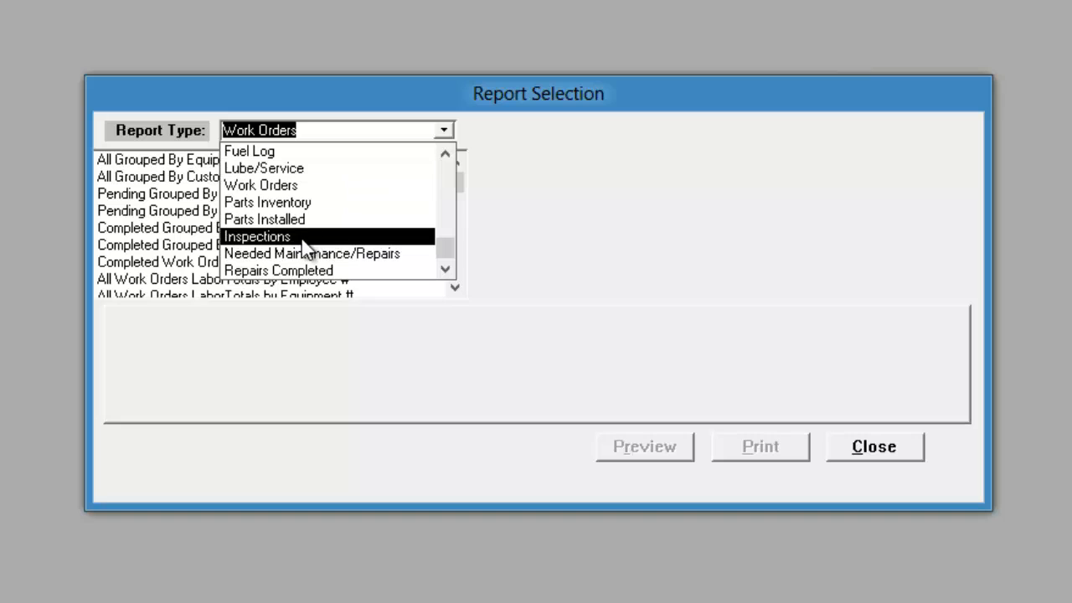
pyautogui.moveTo(293, 270)
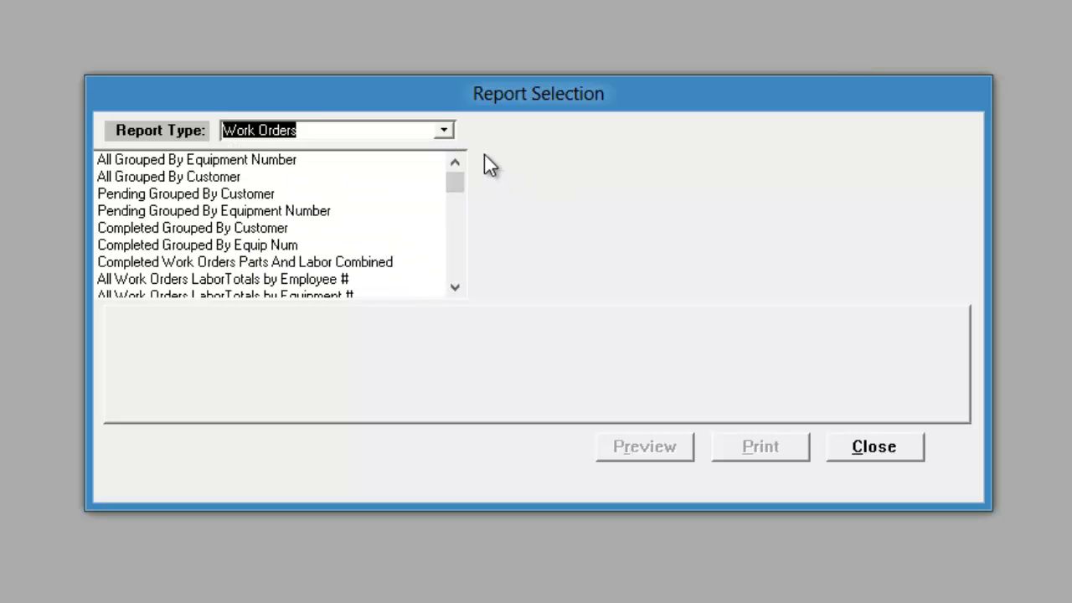
pyautogui.moveTo(222, 197)
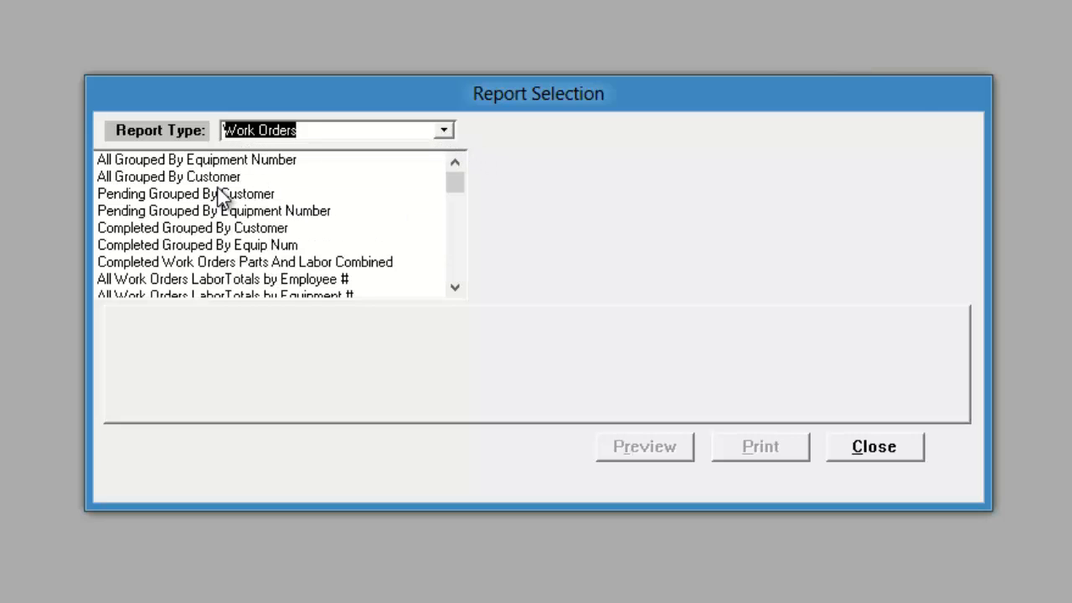
pyautogui.click(186, 194)
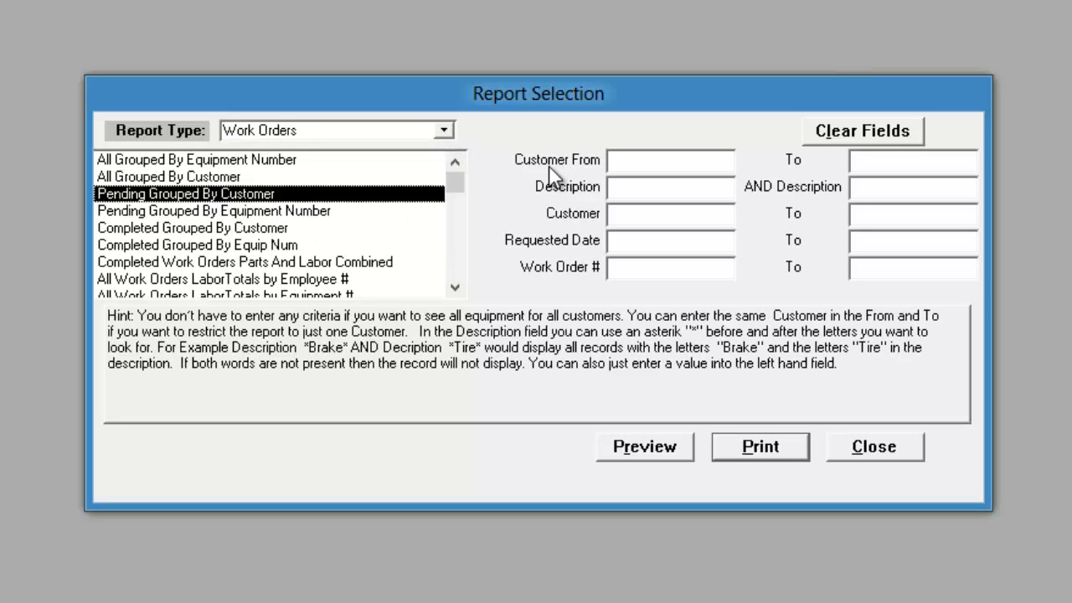
pyautogui.moveTo(639, 249)
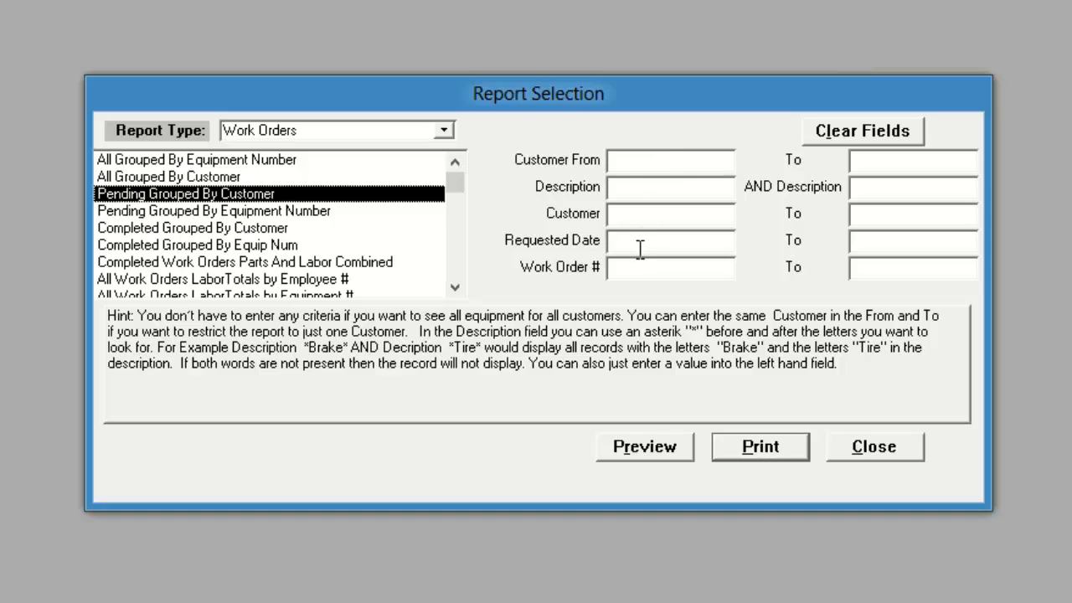
pyautogui.click(670, 240)
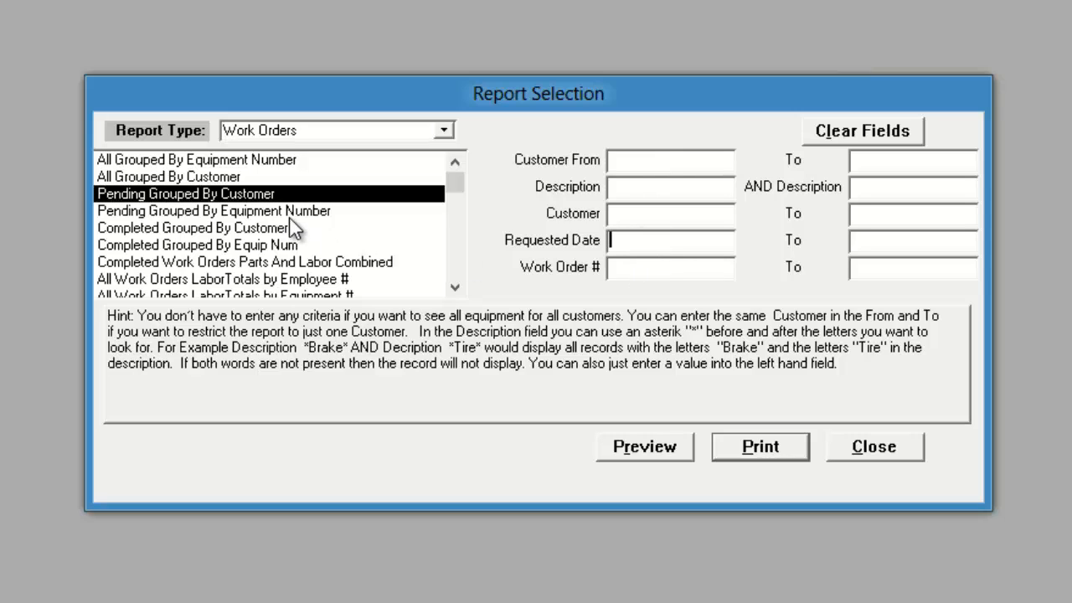
pyautogui.click(214, 210)
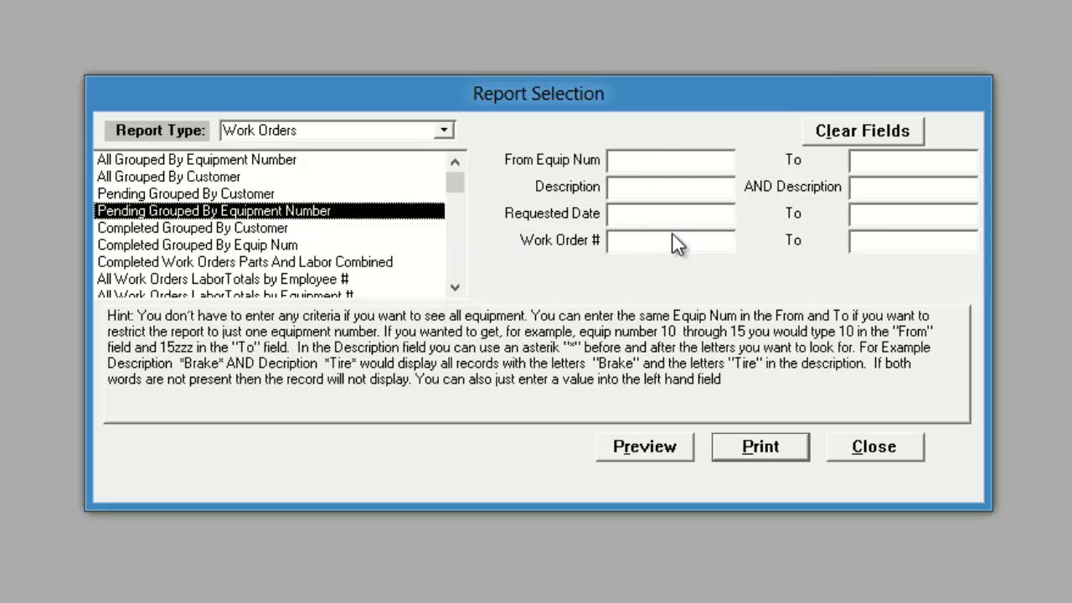
pyautogui.moveTo(245, 282)
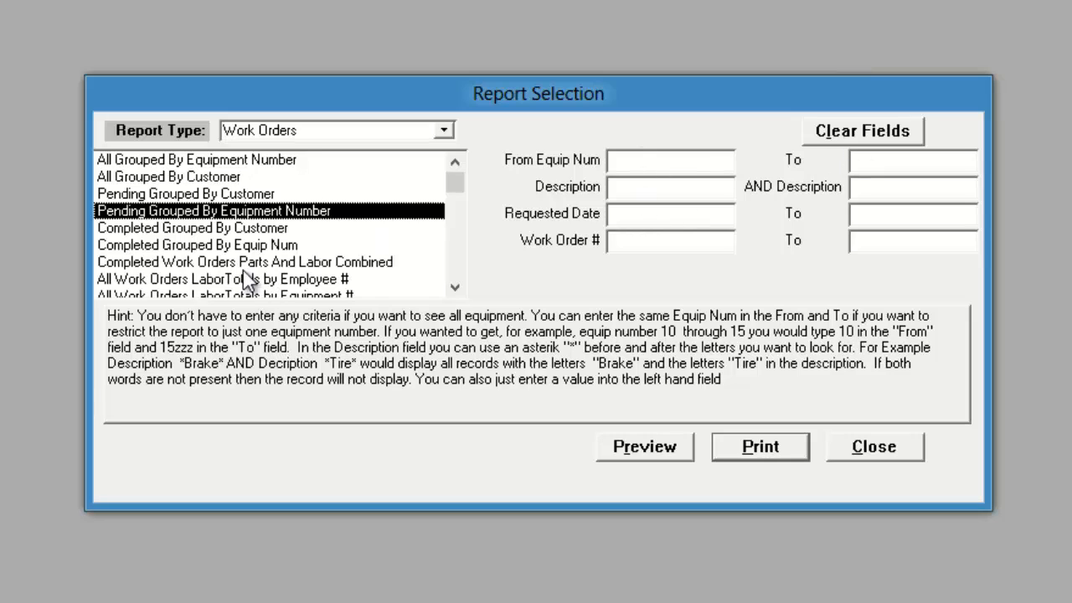
pyautogui.scroll(-3)
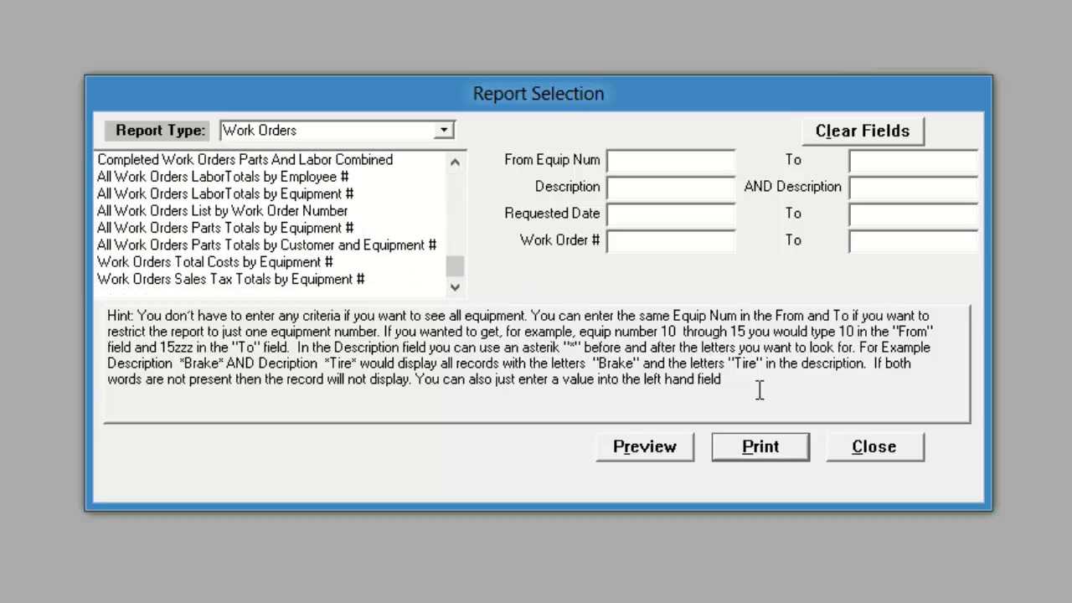
pyautogui.moveTo(496, 155)
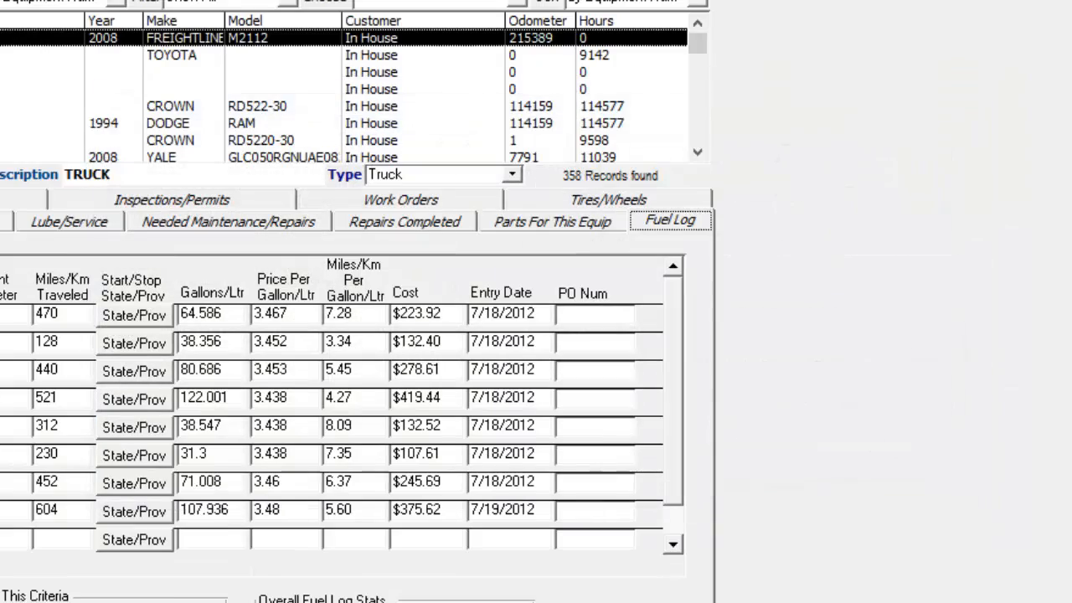
# - Switch to the Equipment Summary tab for truck 059
pyautogui.click(178, 39)
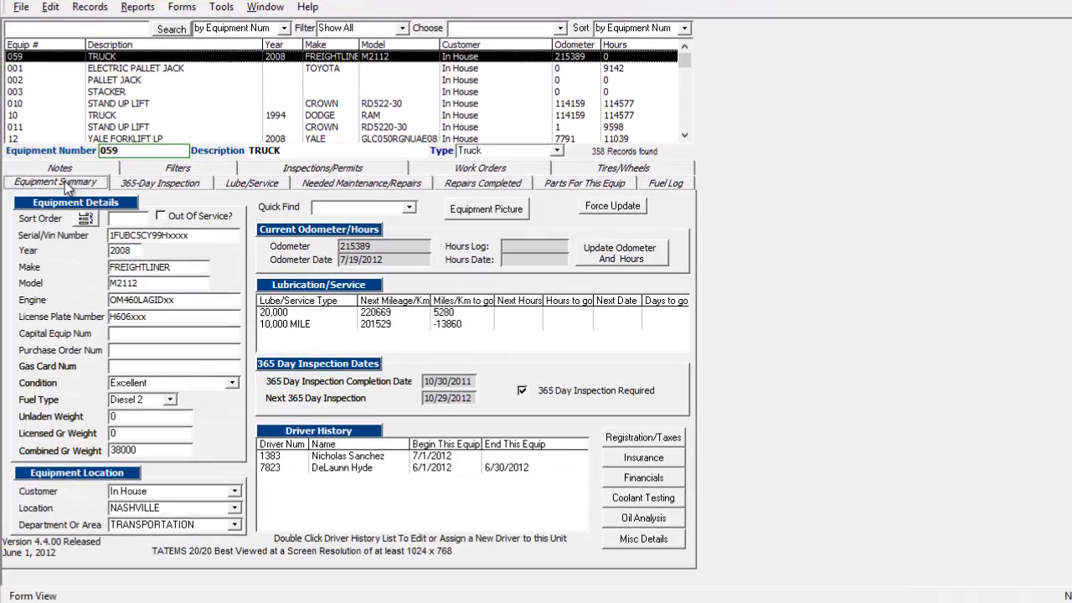
pyautogui.moveTo(41, 265)
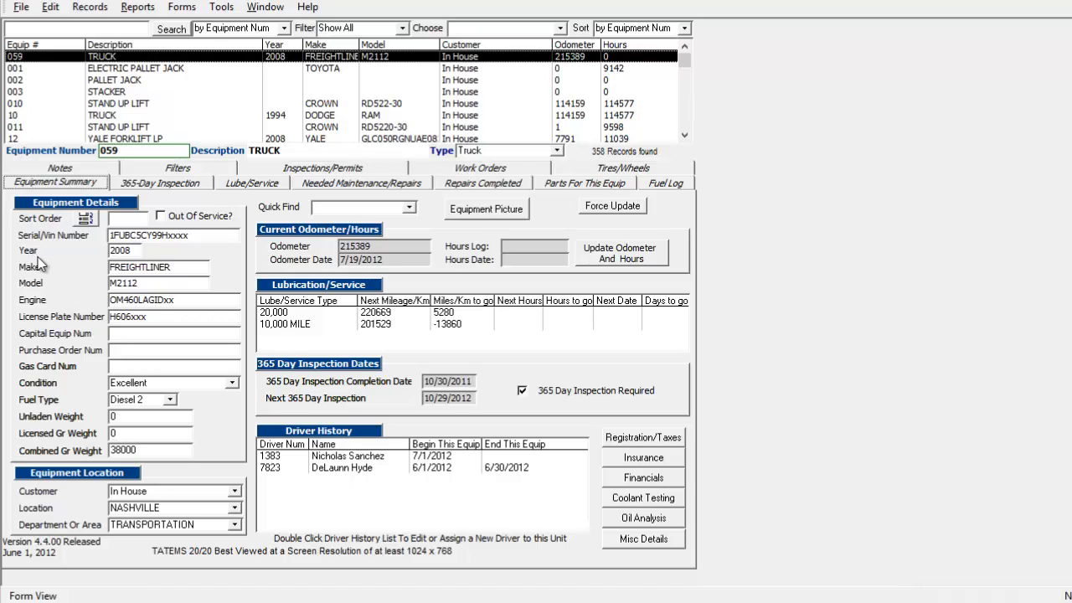
pyautogui.moveTo(532, 326)
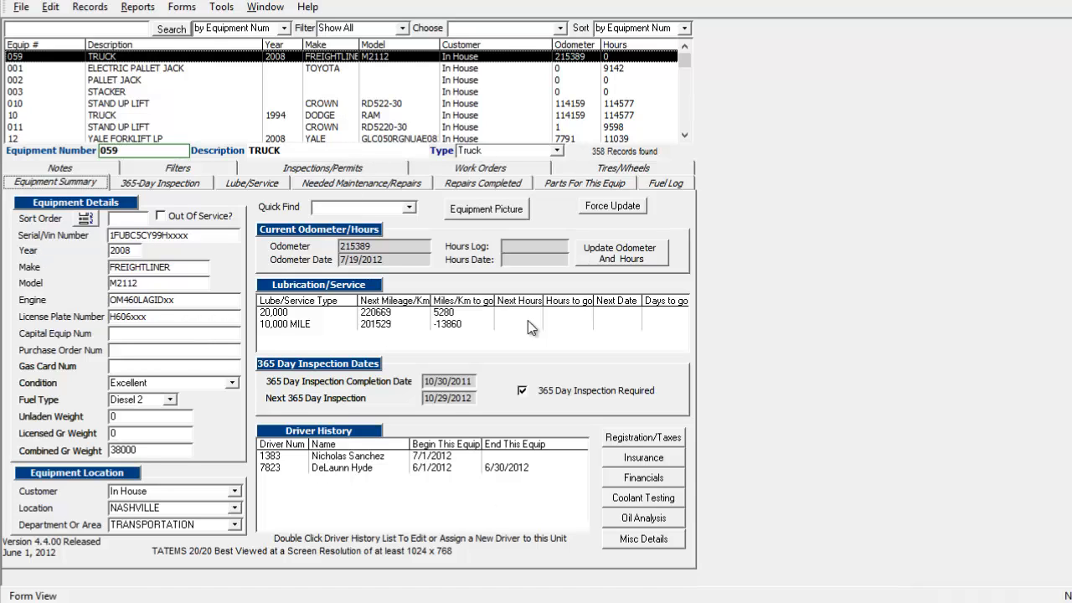
pyautogui.moveTo(559, 346)
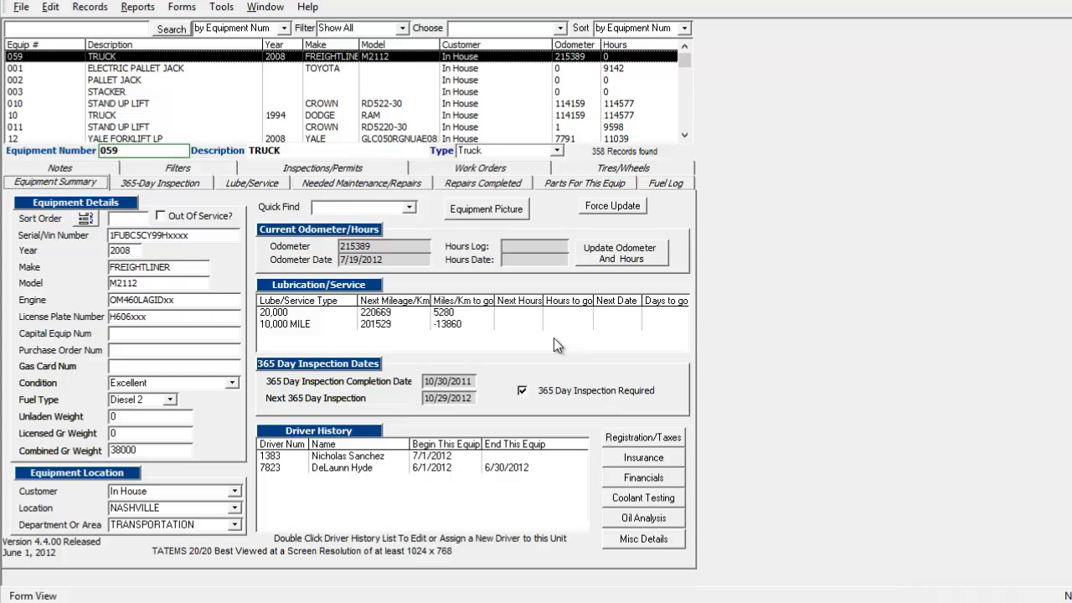
pyautogui.moveTo(292, 287)
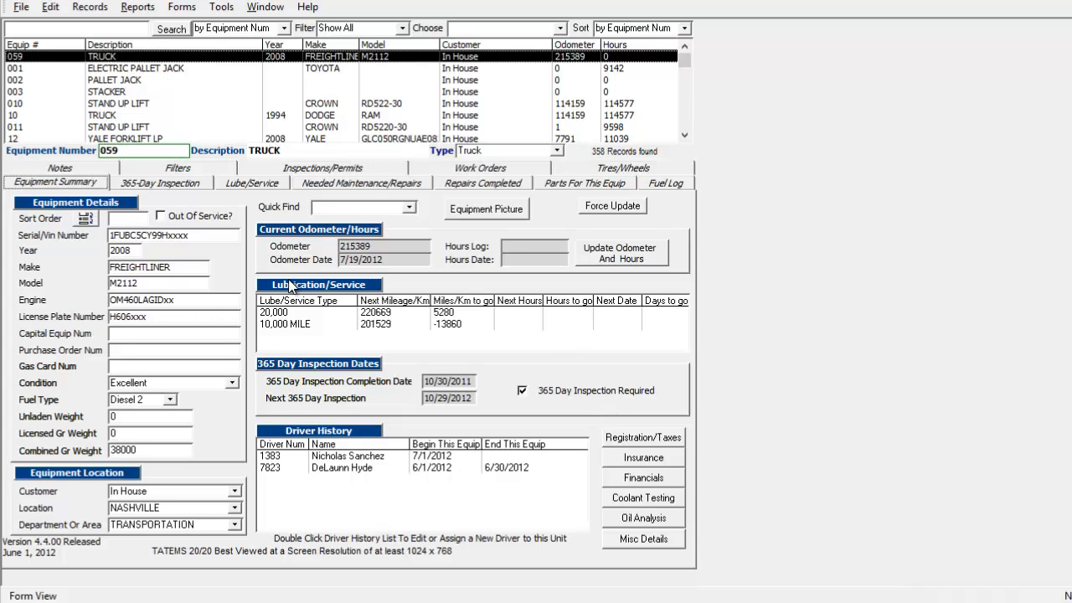
pyautogui.moveTo(280, 279)
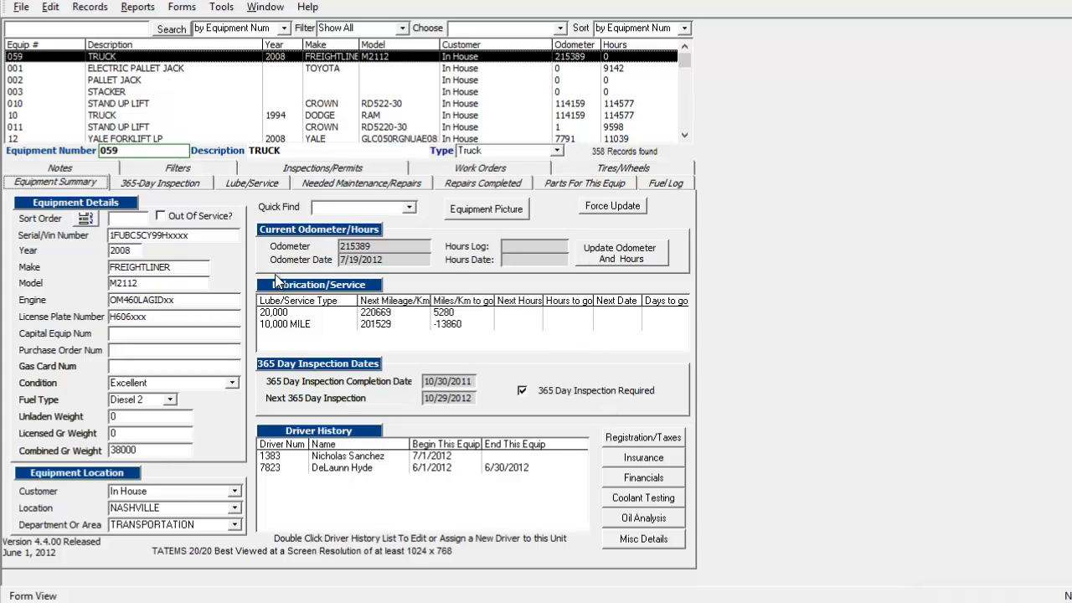
pyautogui.moveTo(382, 330)
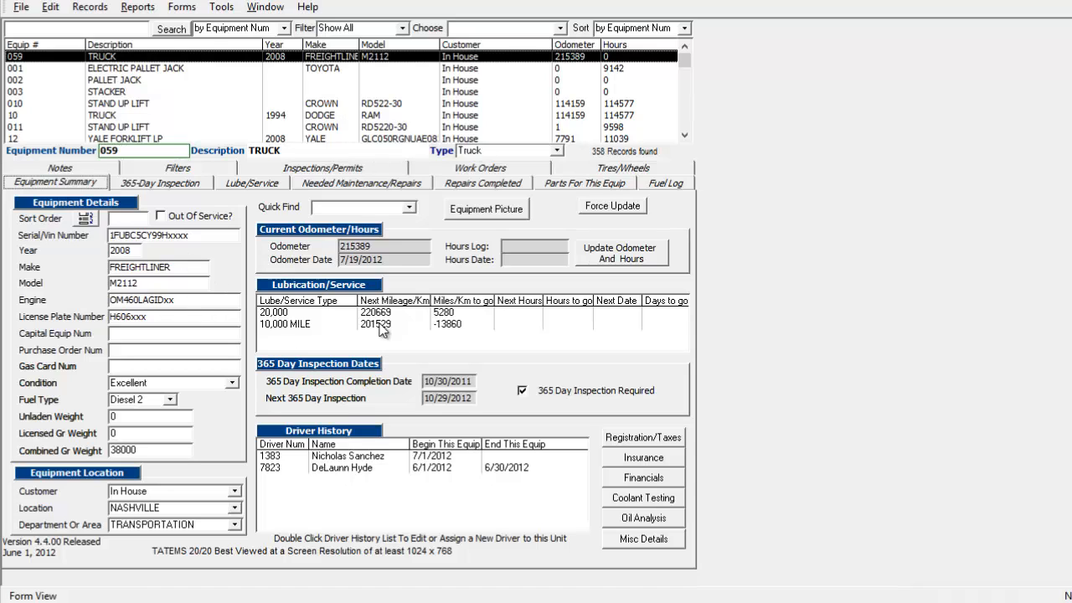
pyautogui.moveTo(183, 181)
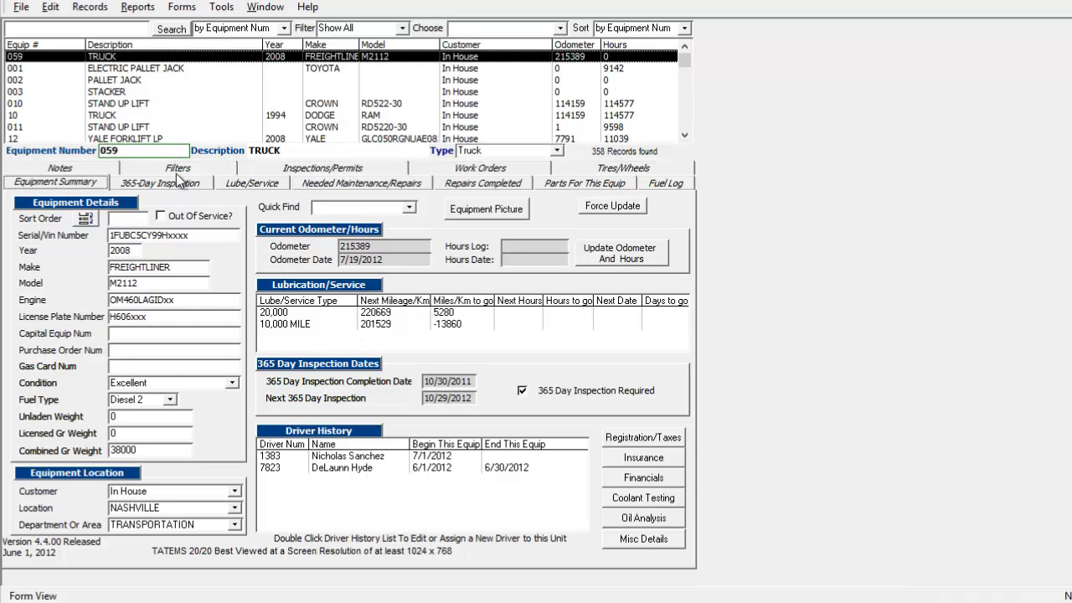
# - View truck 059's seven completed 365-day inspections from 2008 to 2011
pyautogui.click(160, 183)
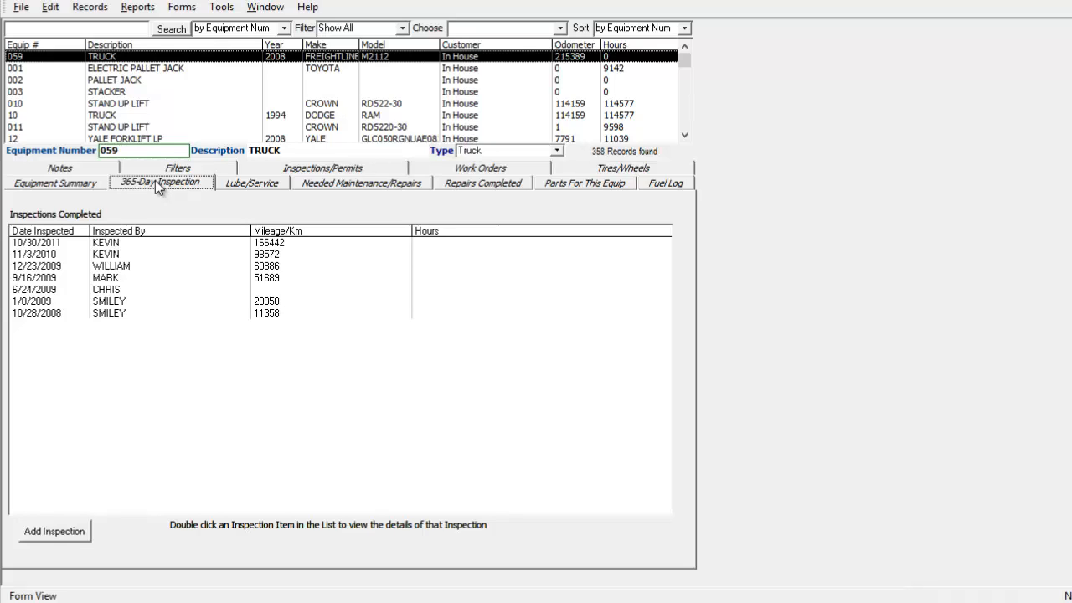
pyautogui.moveTo(115, 258)
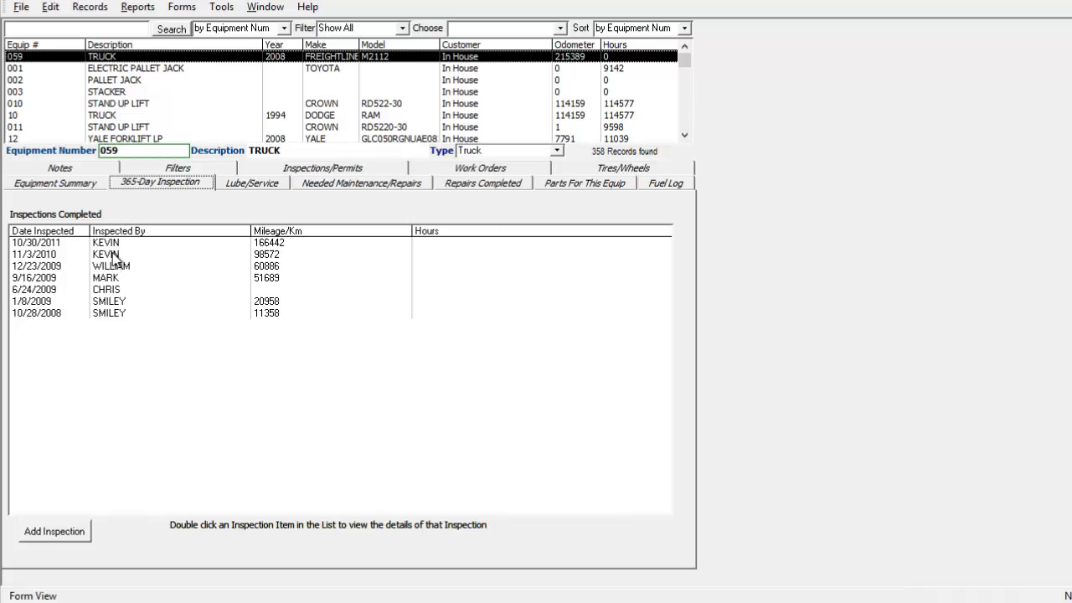
# - Open Kevin's 11/3/2010 inspection and scroll through its maintenance and safety checklist
pyautogui.doubleClick(109, 254)
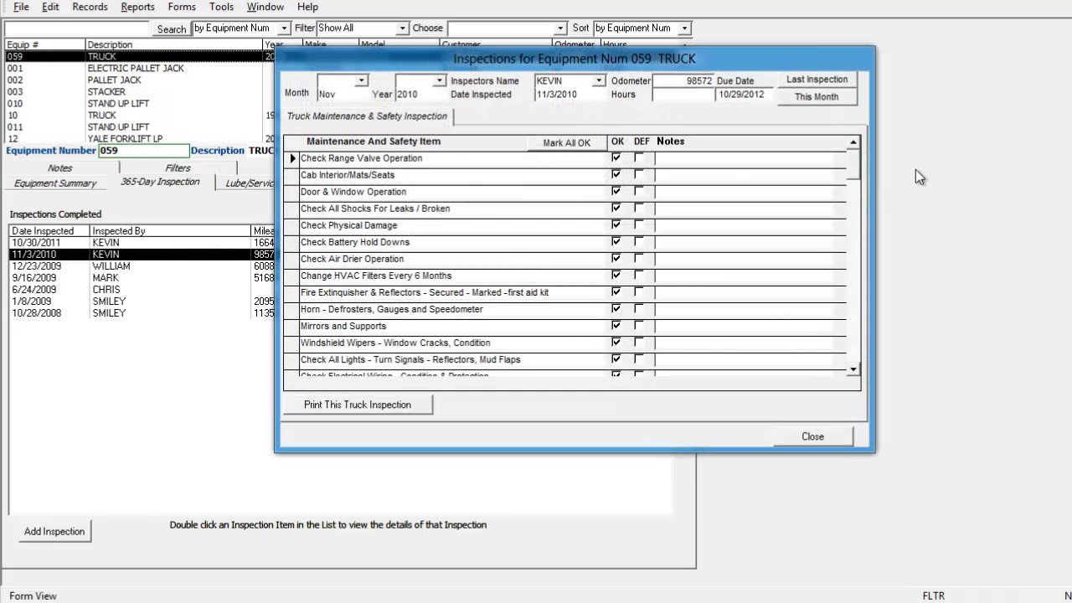
pyautogui.scroll(-3)
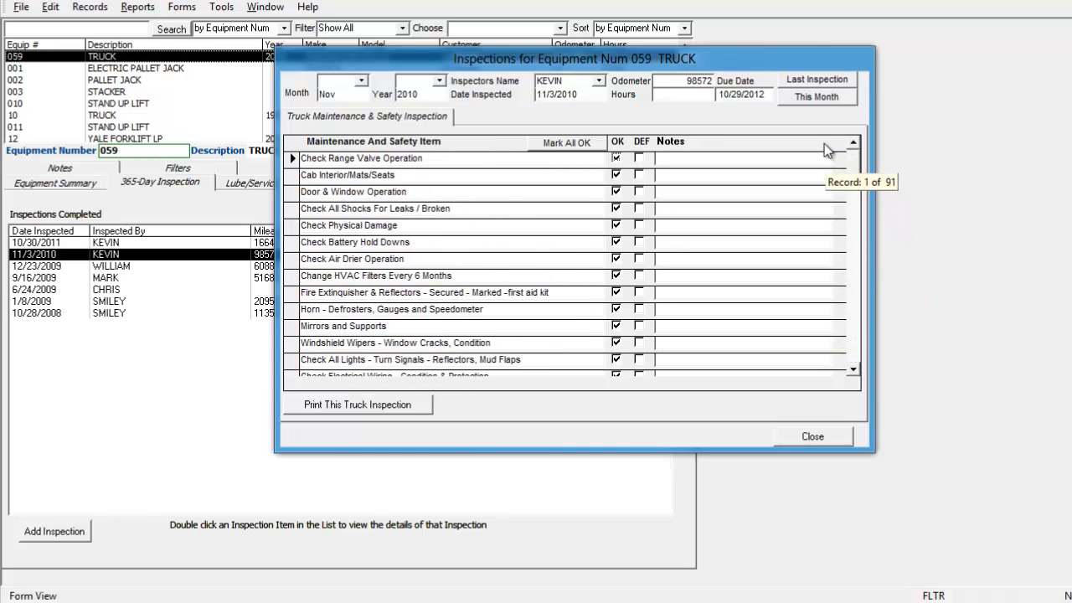
pyautogui.moveTo(628, 102)
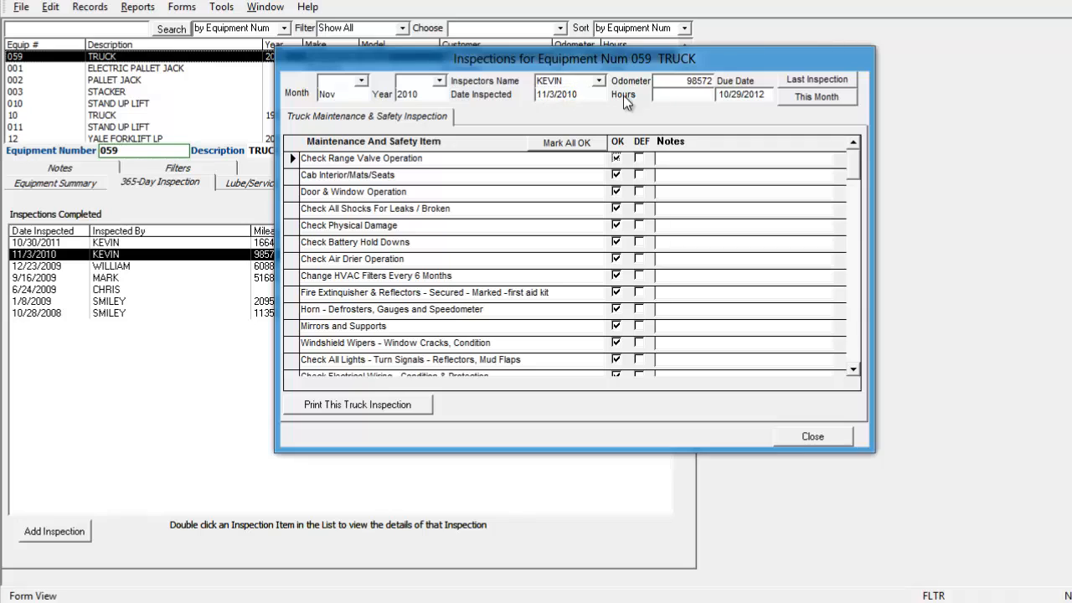
pyautogui.moveTo(595, 412)
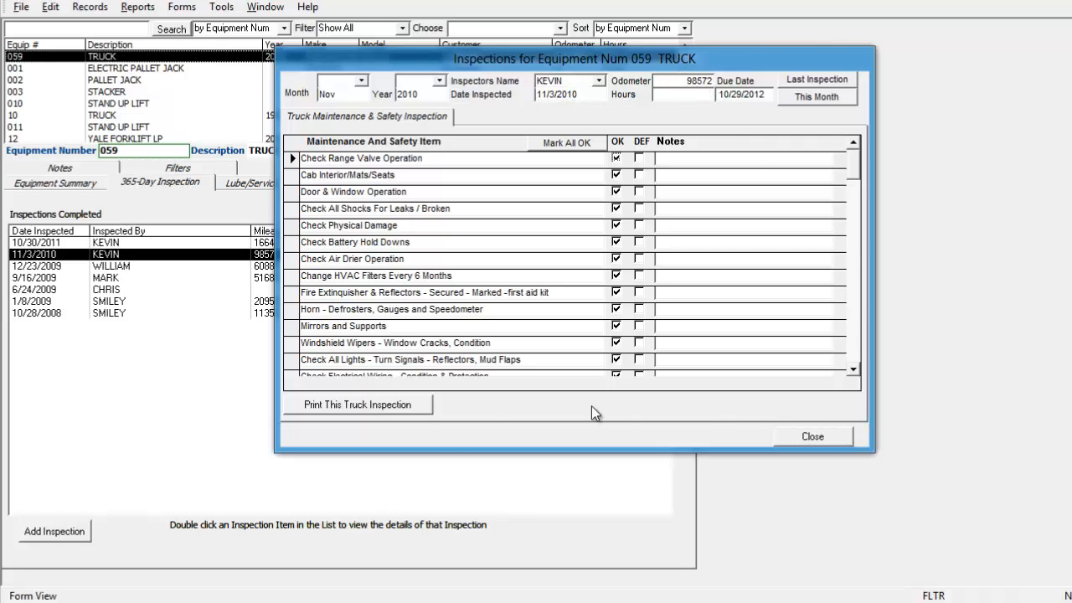
pyautogui.moveTo(388, 412)
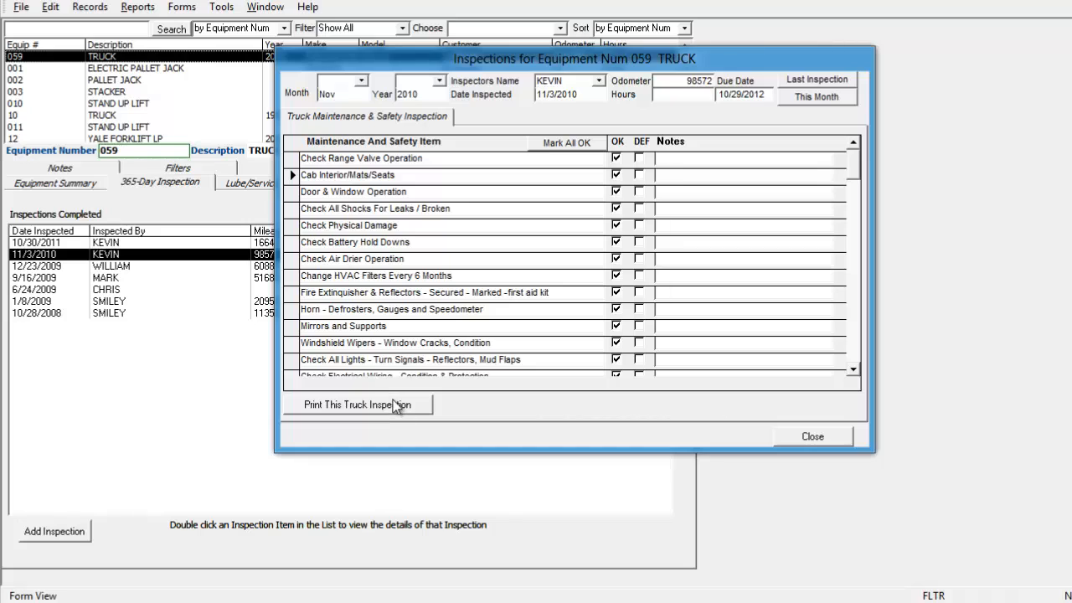
pyautogui.moveTo(547, 325)
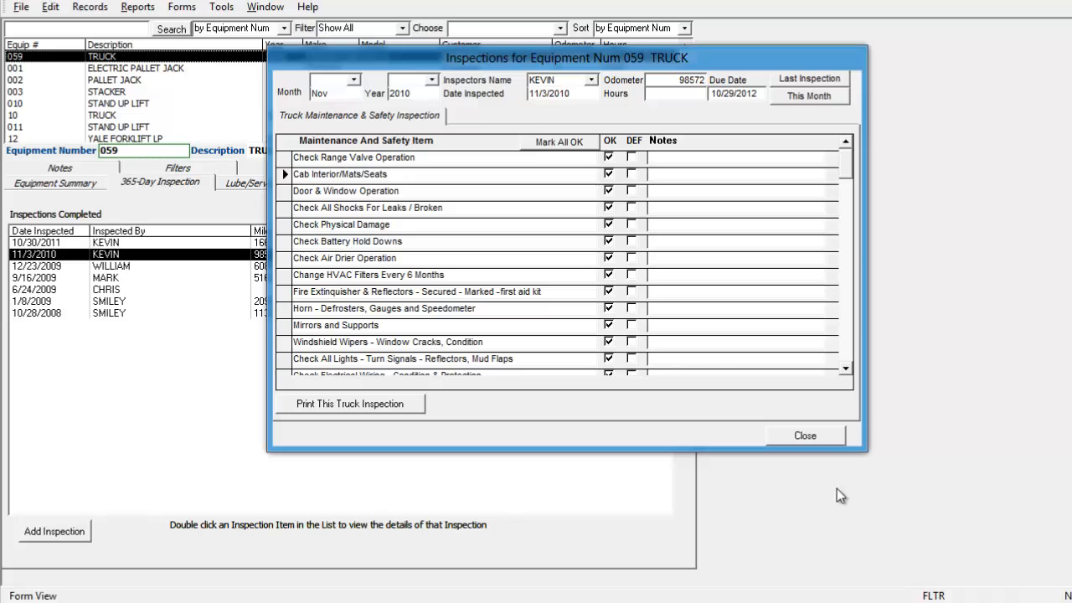
pyautogui.moveTo(805, 435)
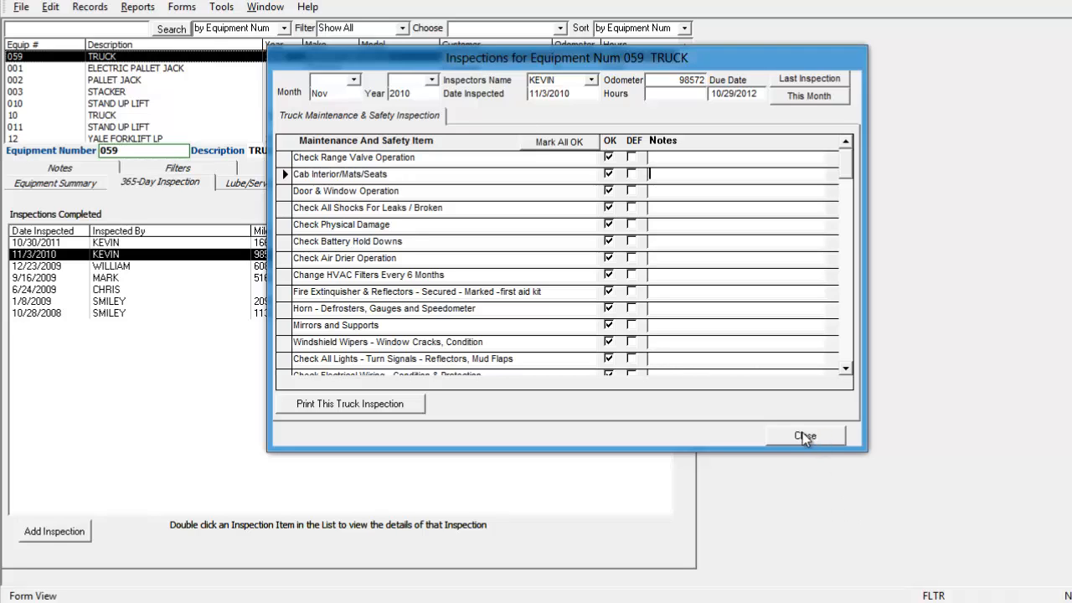
# - Close the 11/3/2010 inspection, open a blank August 2012 inspection, and close it
pyautogui.click(803, 437)
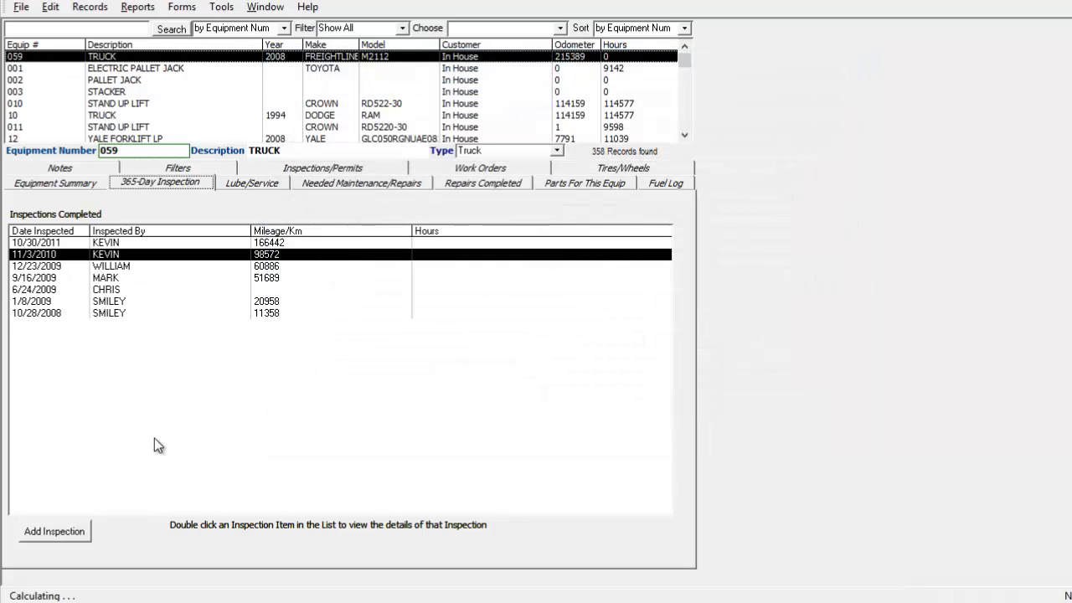
pyautogui.doubleClick(106, 254)
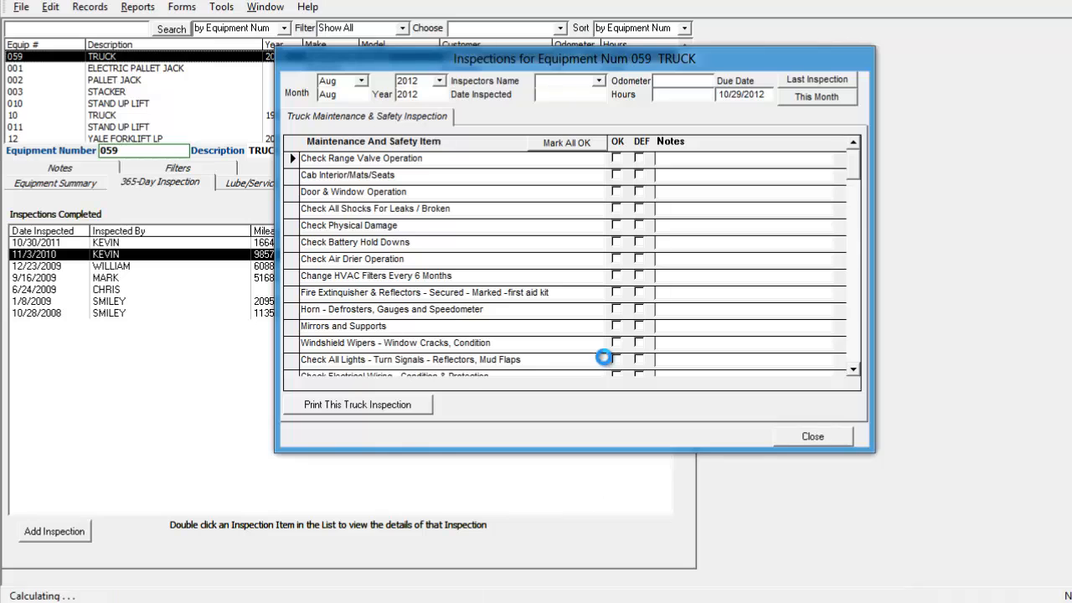
pyautogui.click(812, 436)
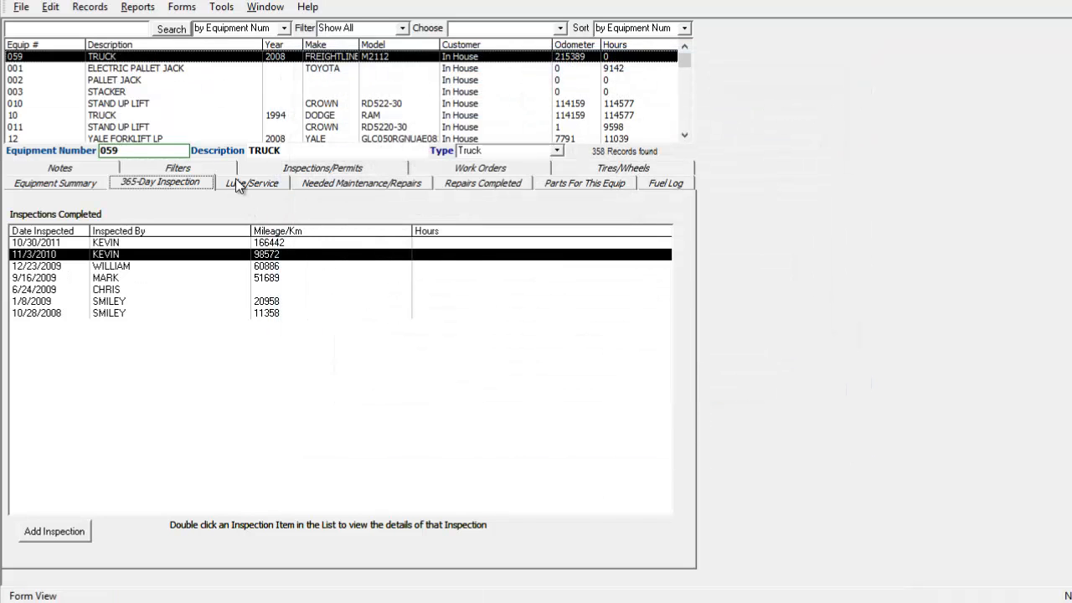
# - Browse truck 059's lube/service types and new entry row, then view Repairs Completed
pyautogui.click(252, 183)
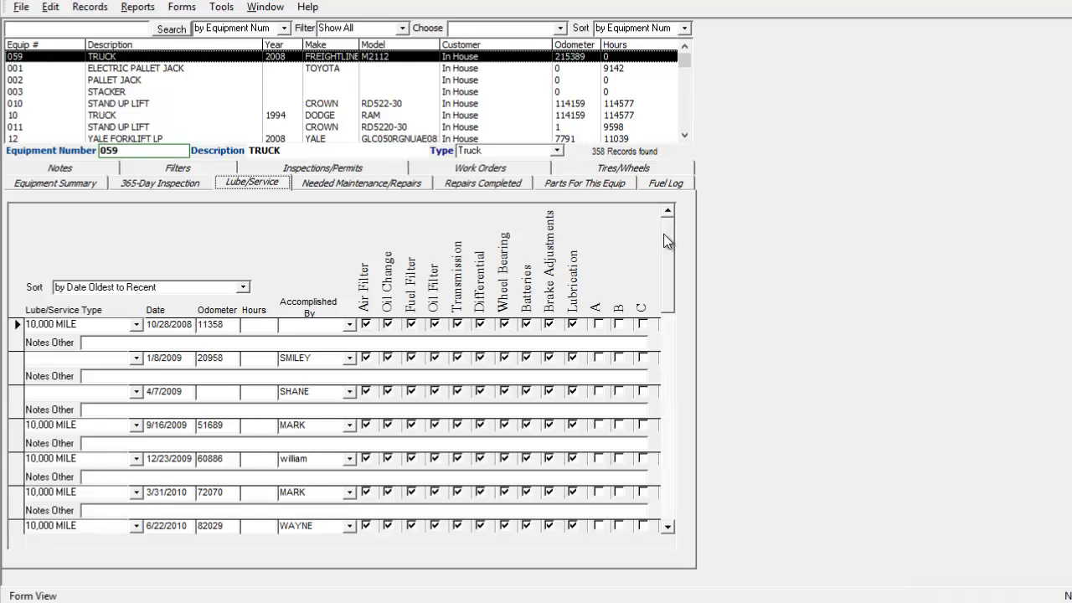
pyautogui.moveTo(134, 373)
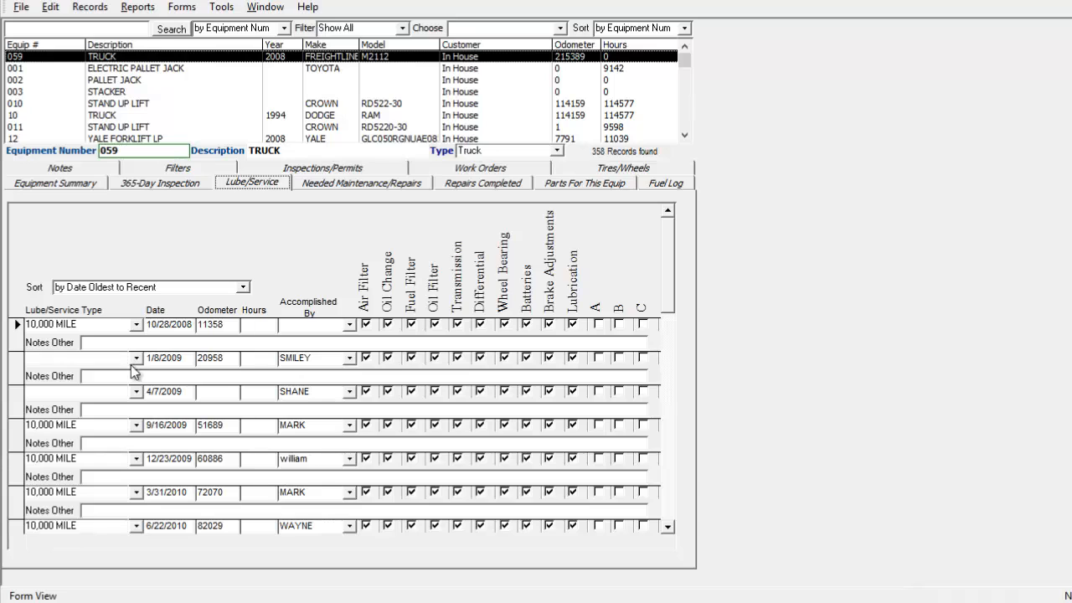
pyautogui.click(137, 425)
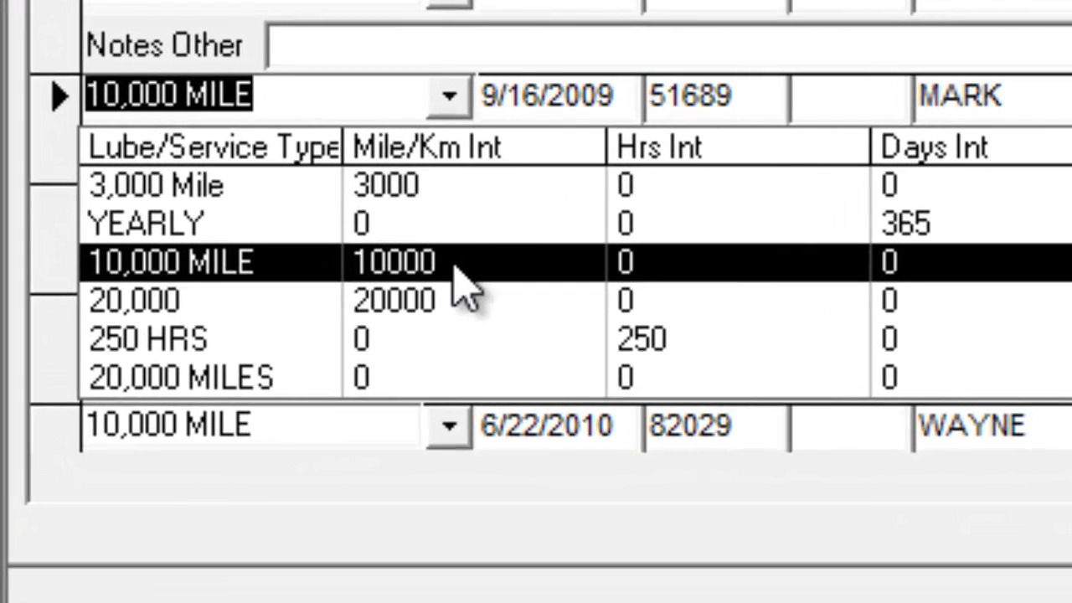
pyautogui.moveTo(758, 298)
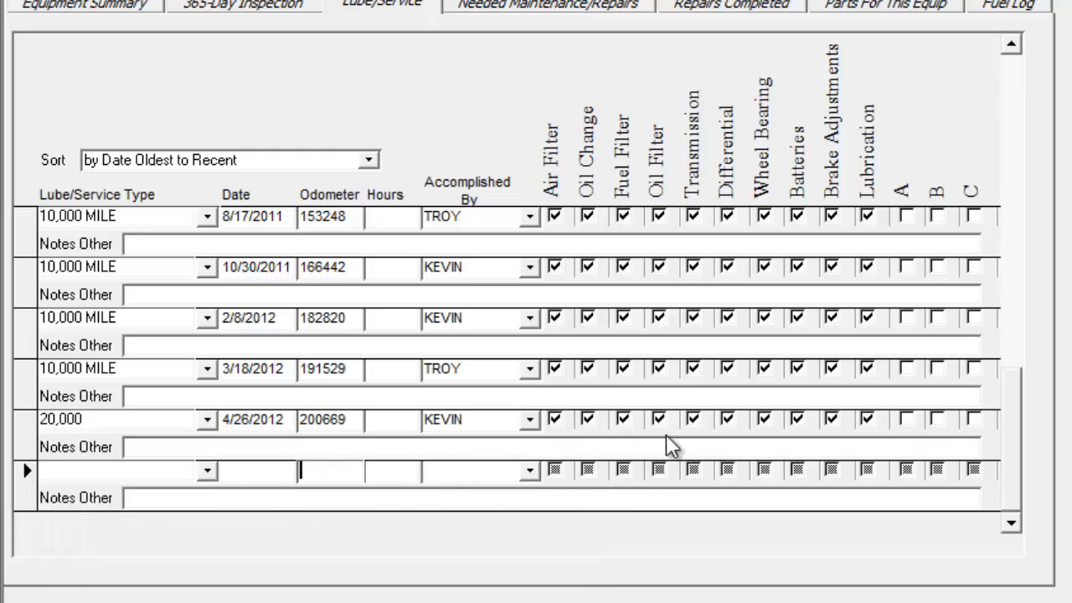
pyautogui.click(528, 470)
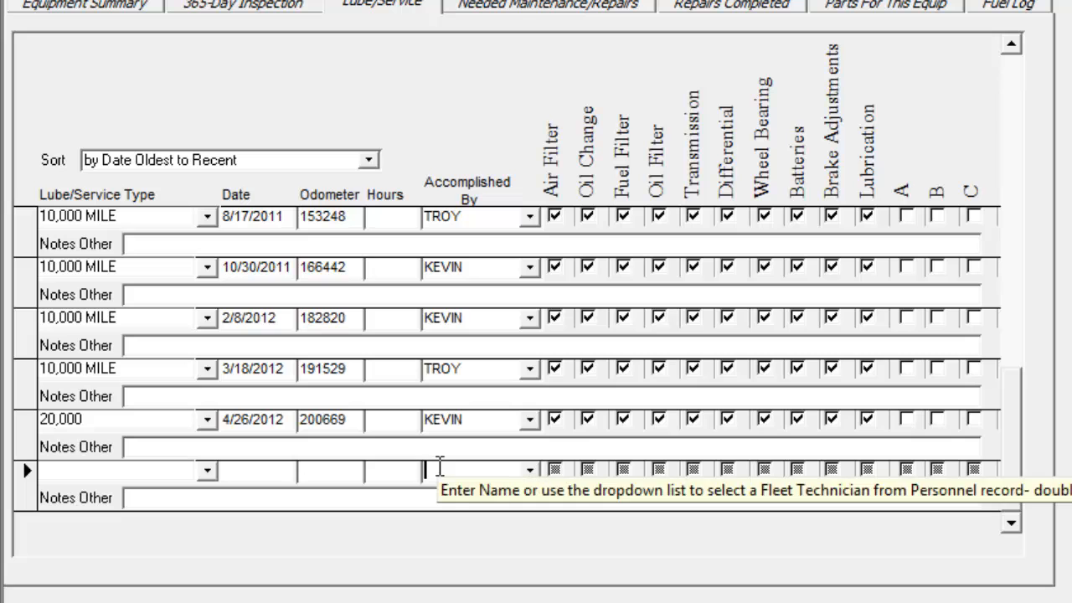
pyautogui.click(544, 5)
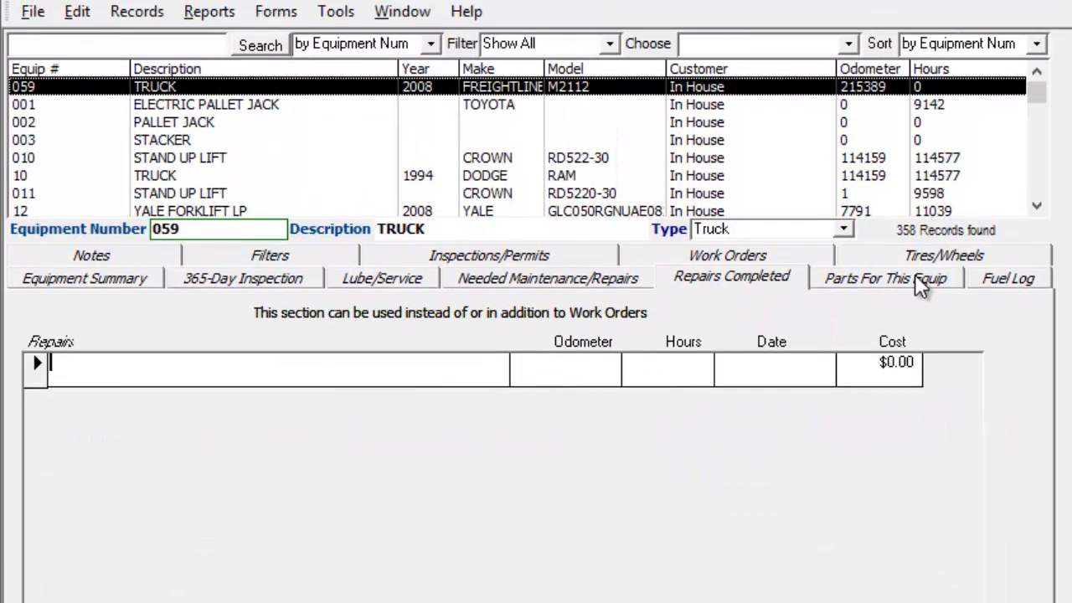
# - Add needed-maintenance item 'sdadasdasd', mark it OK to transfer, and view it under repairs
pyautogui.click(548, 278)
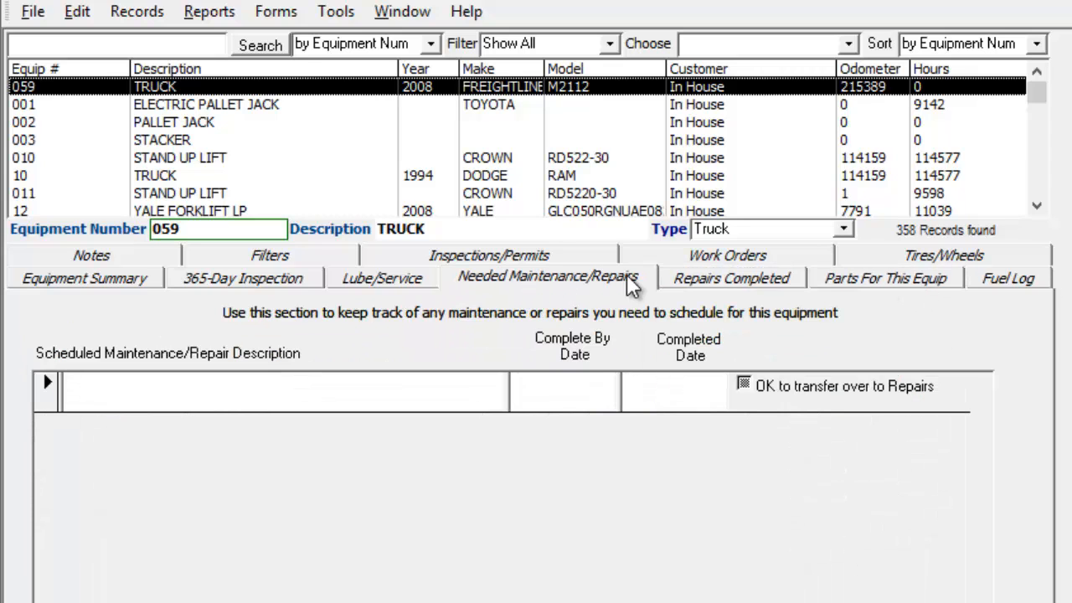
pyautogui.click(284, 391)
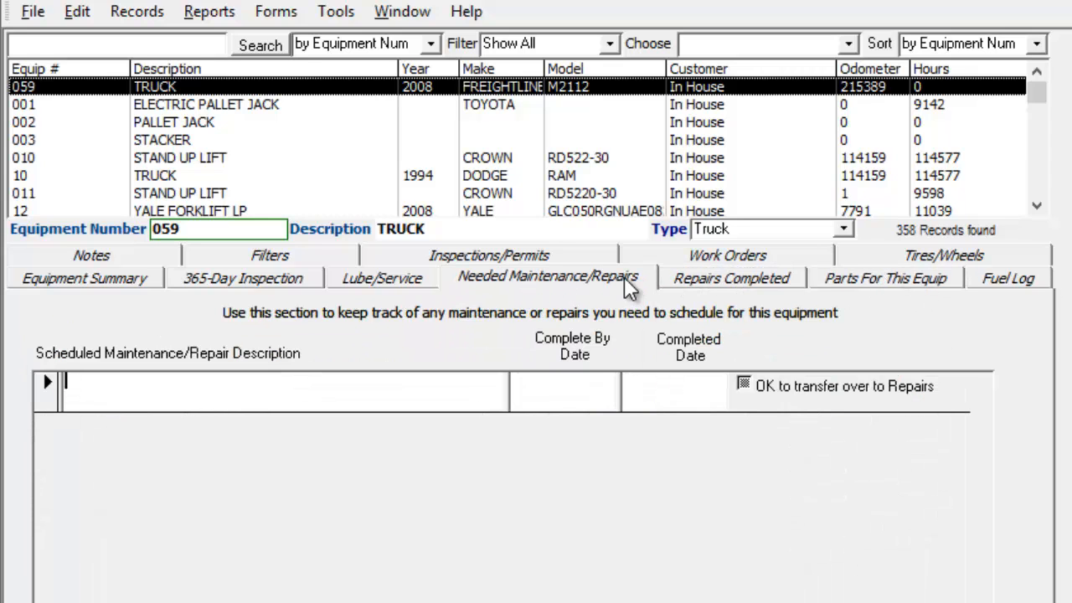
pyautogui.moveTo(737, 272)
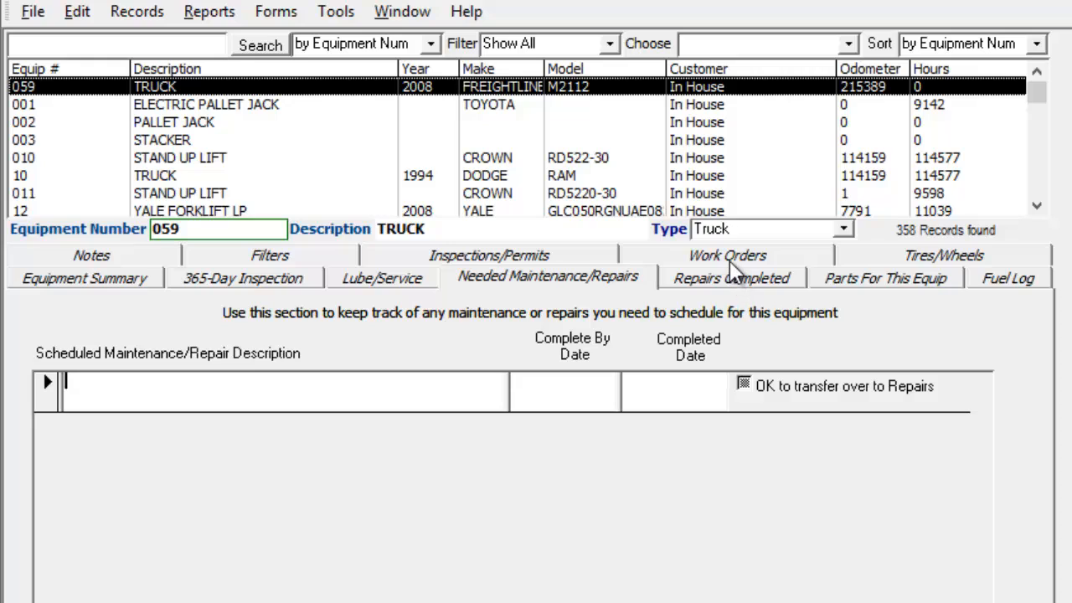
pyautogui.moveTo(769, 292)
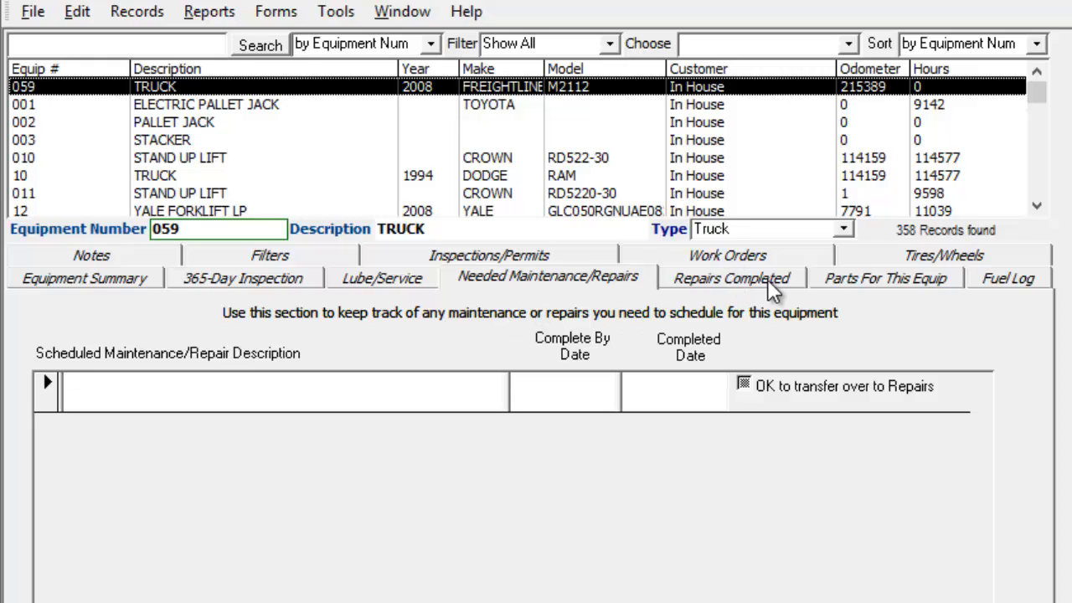
pyautogui.moveTo(674, 290)
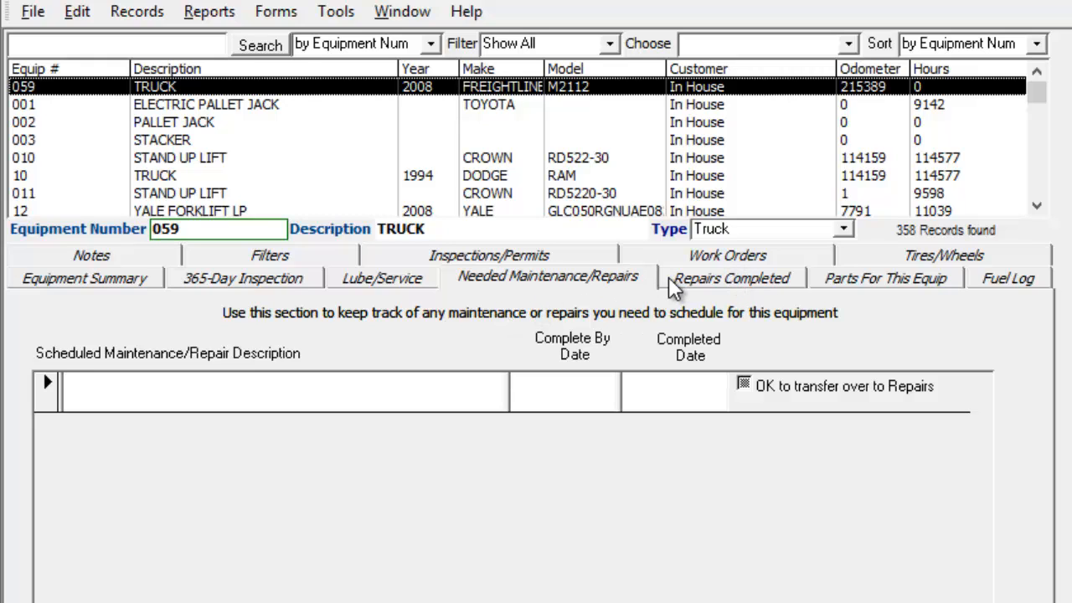
pyautogui.moveTo(560, 293)
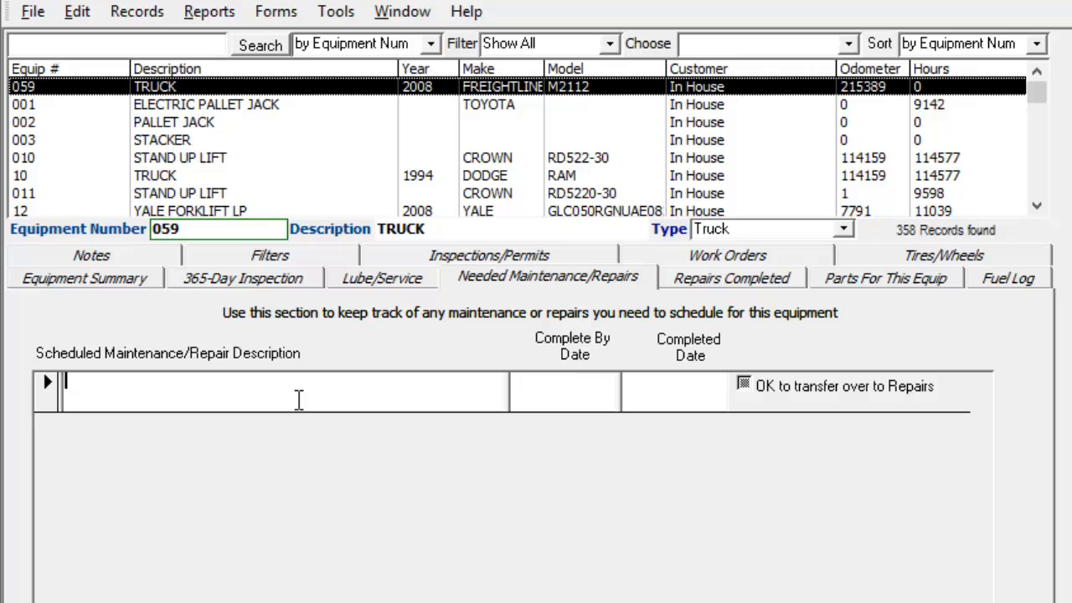
pyautogui.moveTo(234, 386)
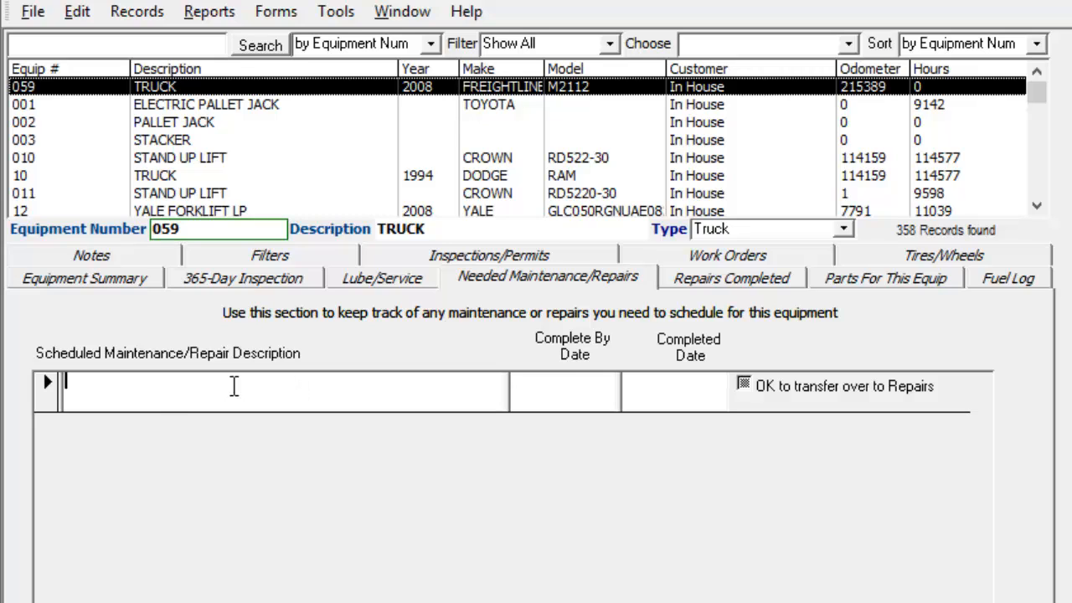
pyautogui.moveTo(377, 375)
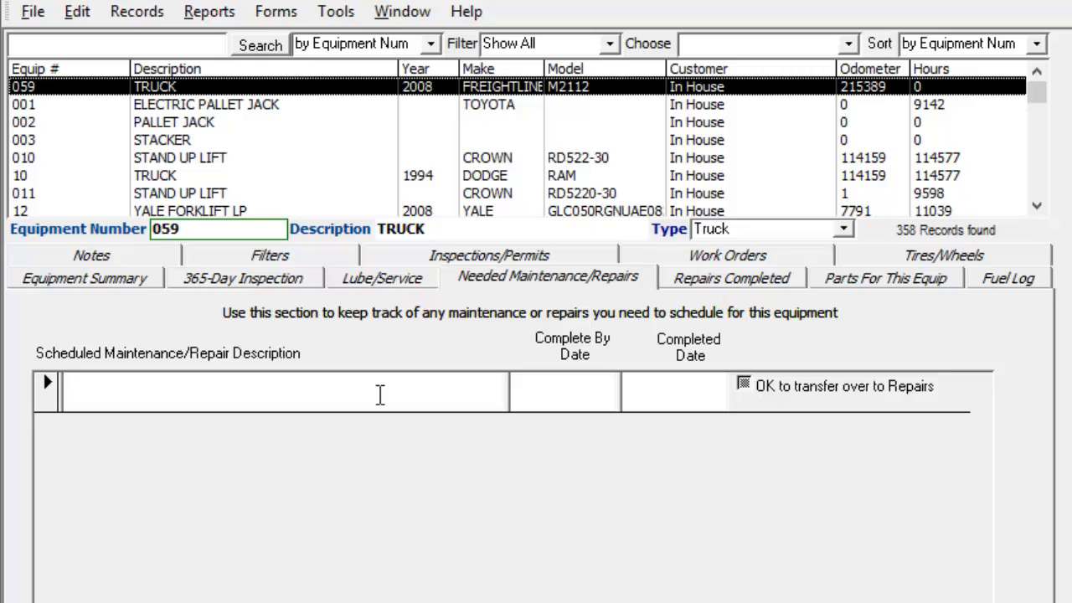
pyautogui.write('sdadasdasd')
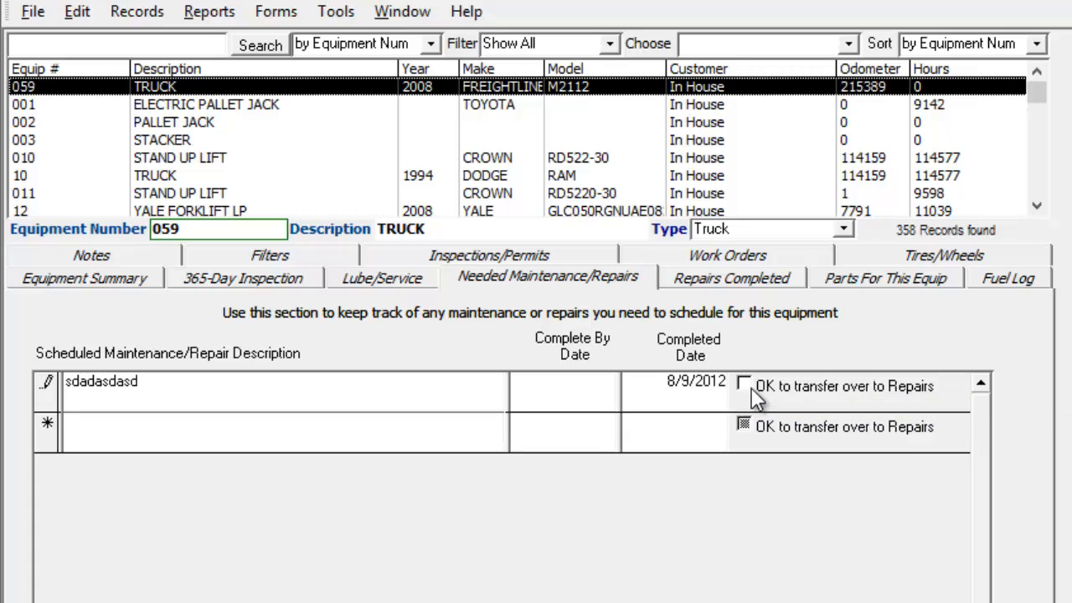
pyautogui.click(743, 385)
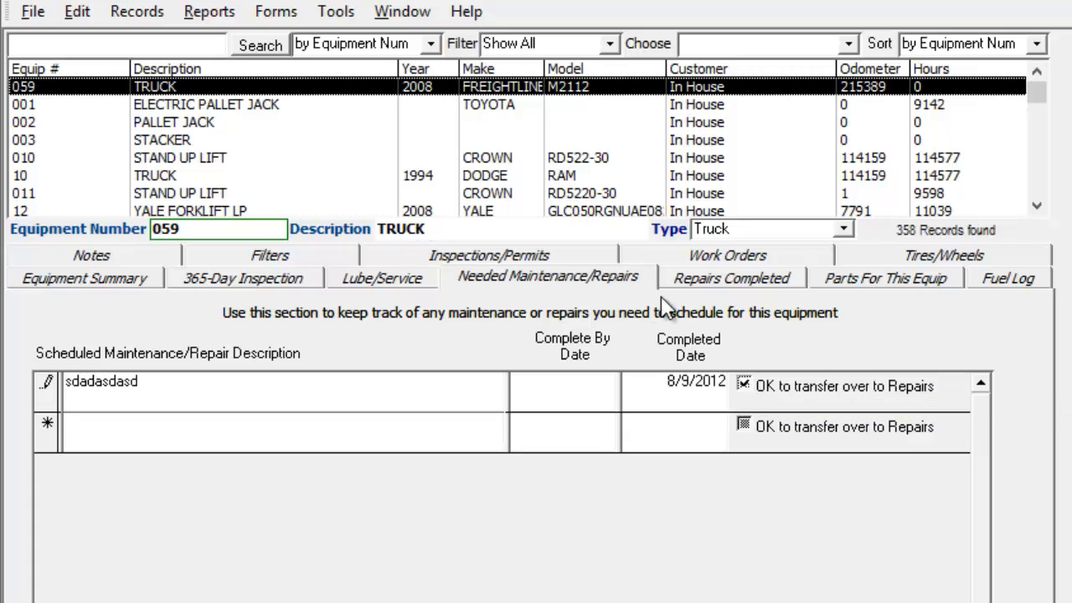
pyautogui.click(730, 277)
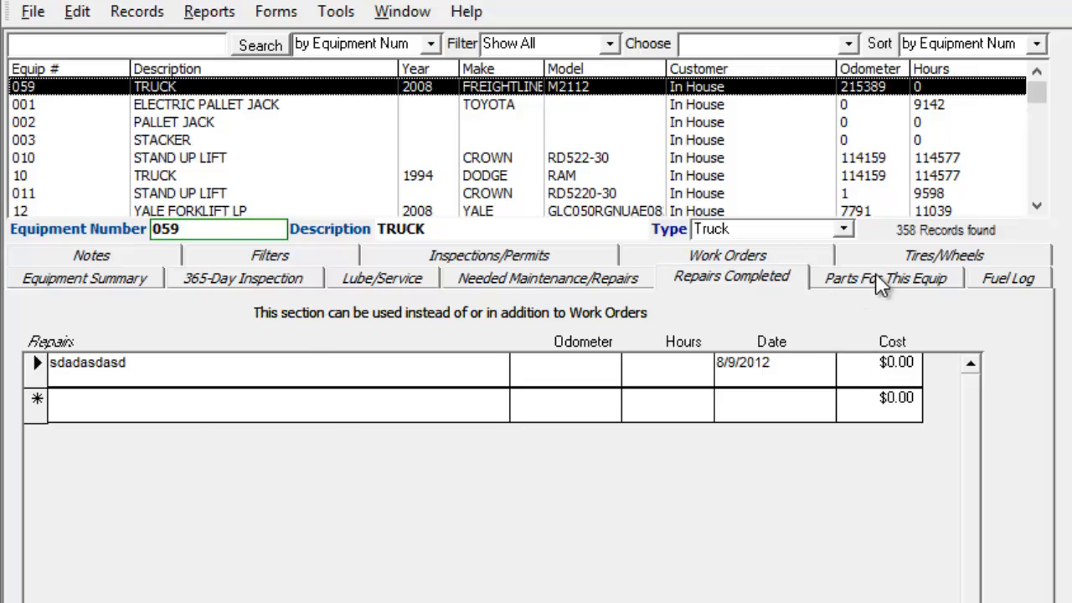
pyautogui.click(885, 277)
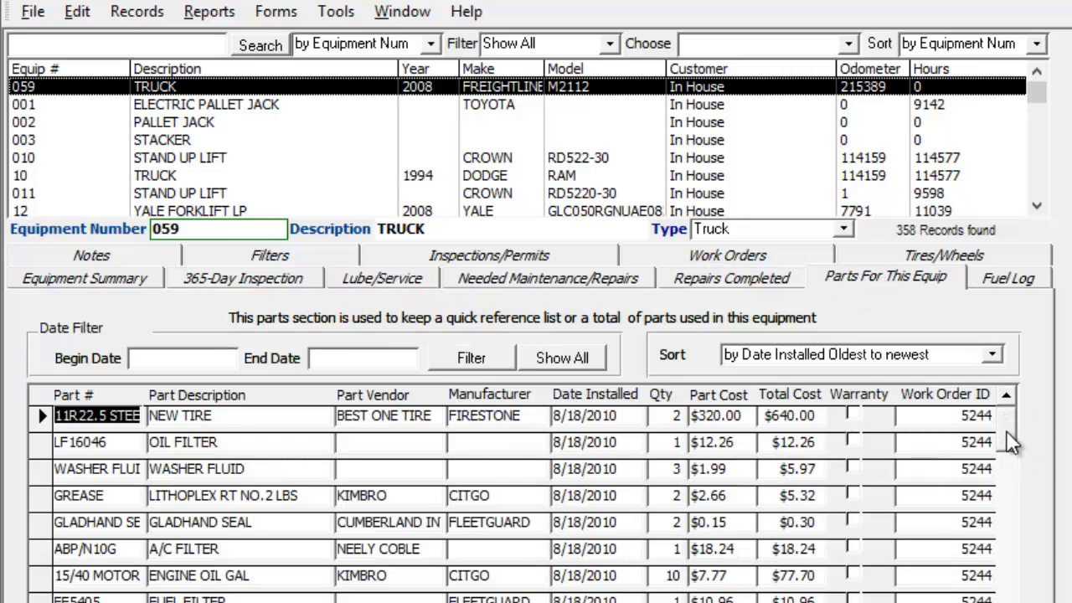
pyautogui.scroll(-3)
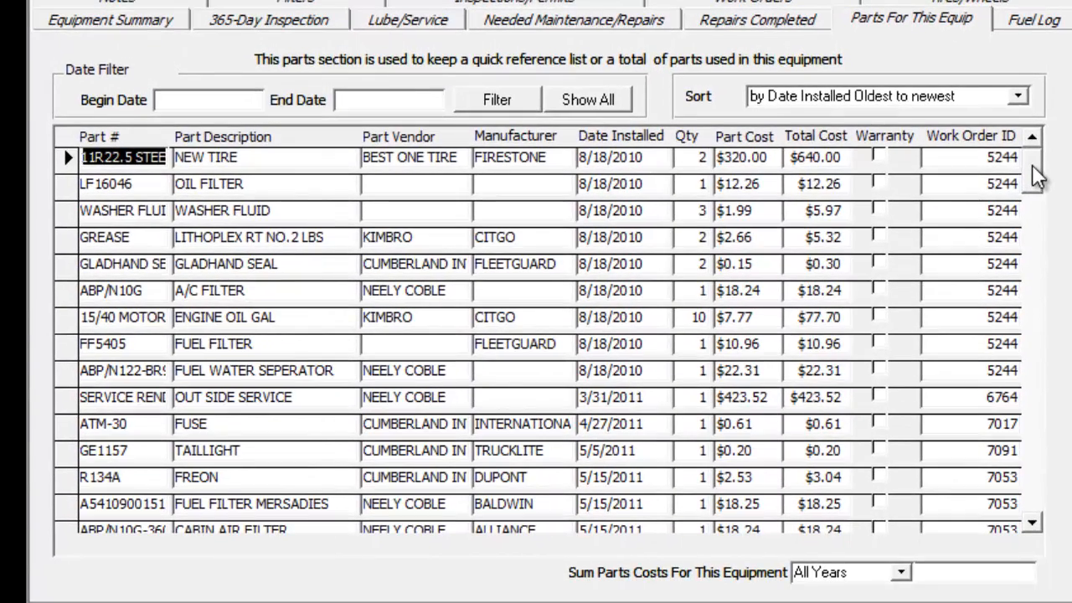
pyautogui.moveTo(1039, 145)
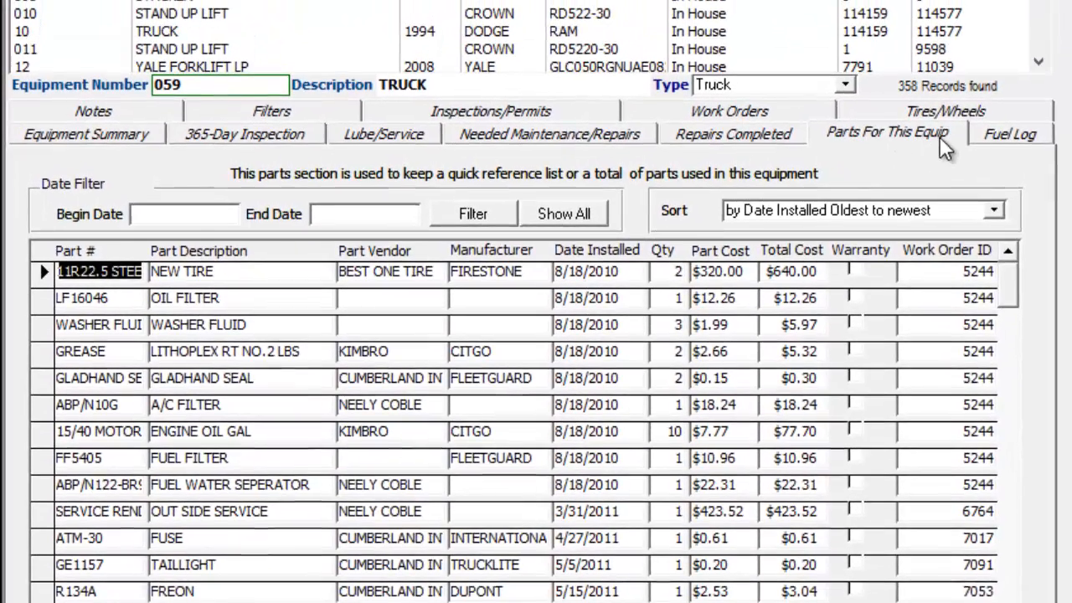
# - Create work order 10663 for truck 059 and show its Labor Completed list
pyautogui.click(727, 118)
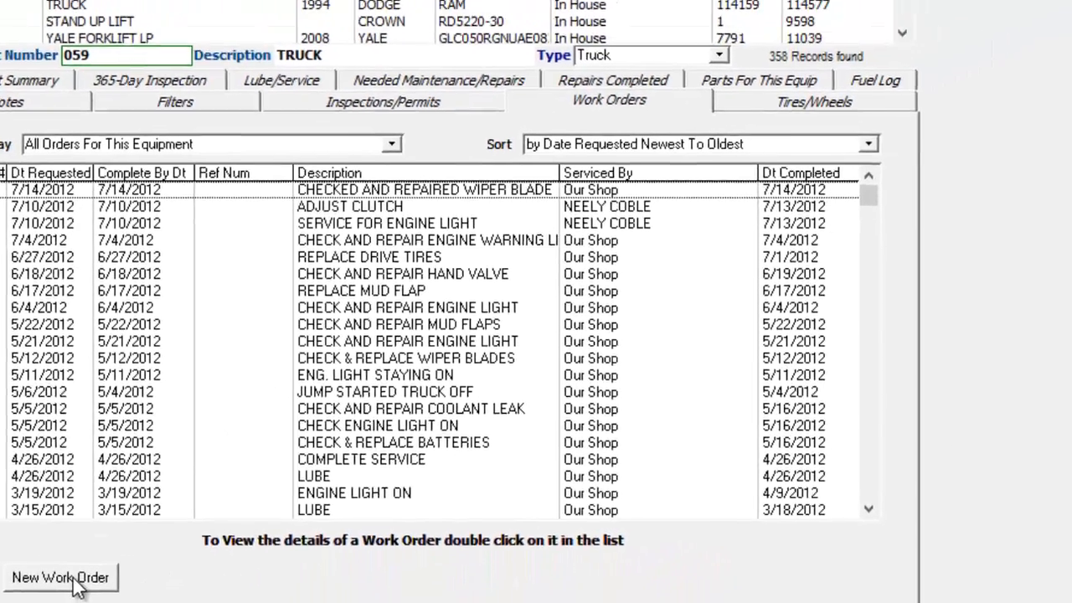
pyautogui.click(60, 578)
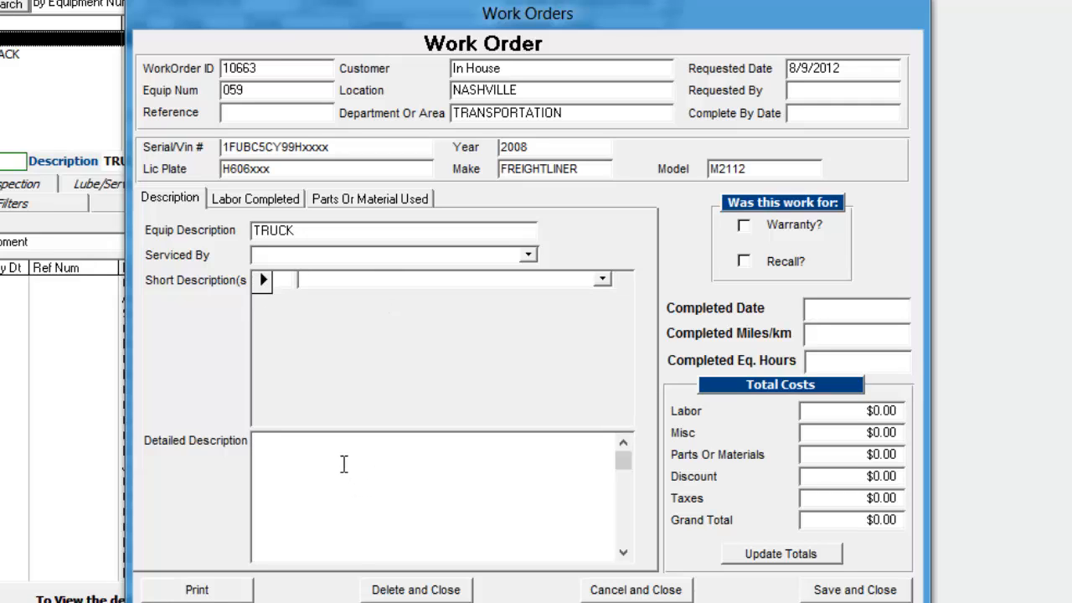
pyautogui.click(254, 199)
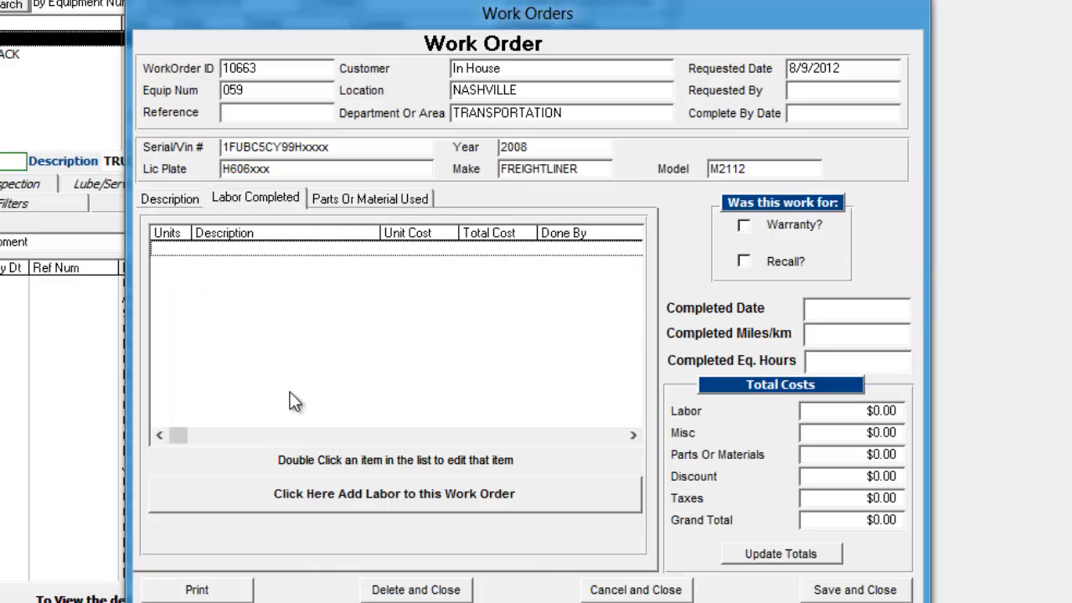
pyautogui.click(393, 494)
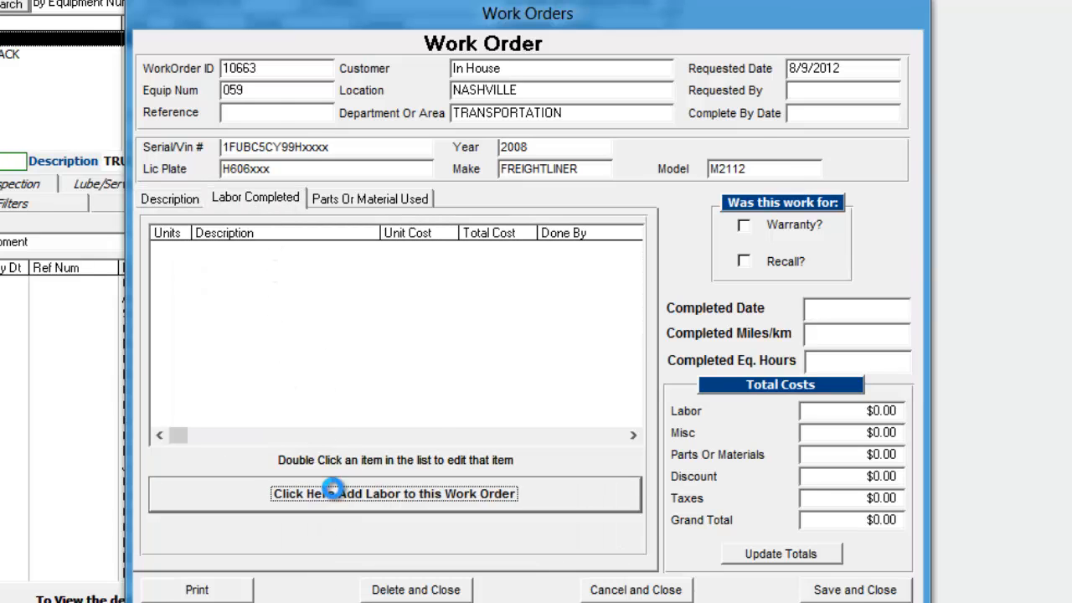
# - Toggle Employee and Vendor in the labor window, then Save & Close with nothing entered
pyautogui.click(394, 494)
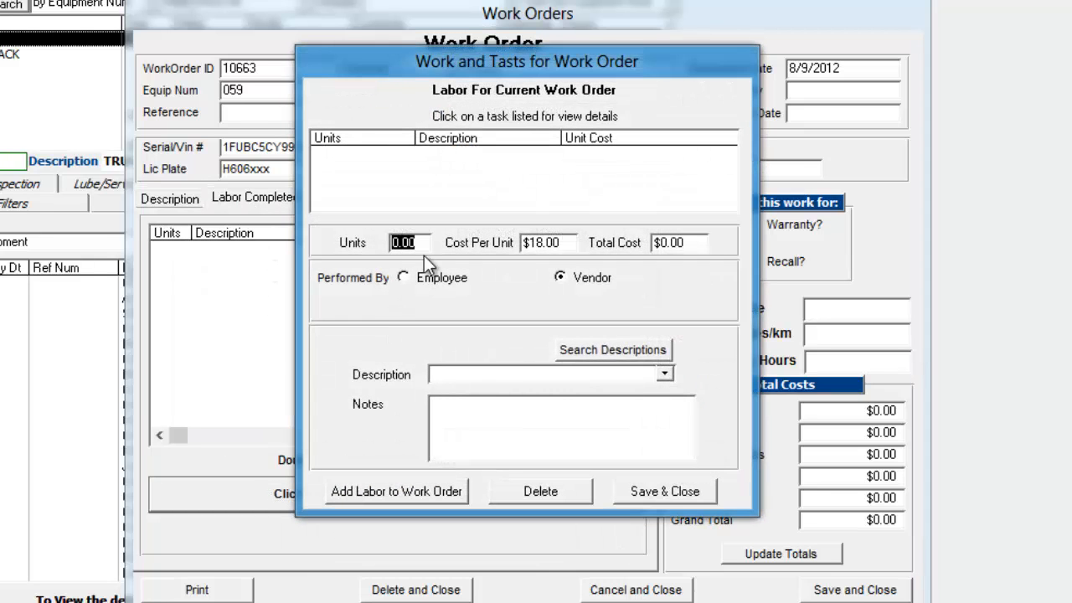
pyautogui.moveTo(434, 285)
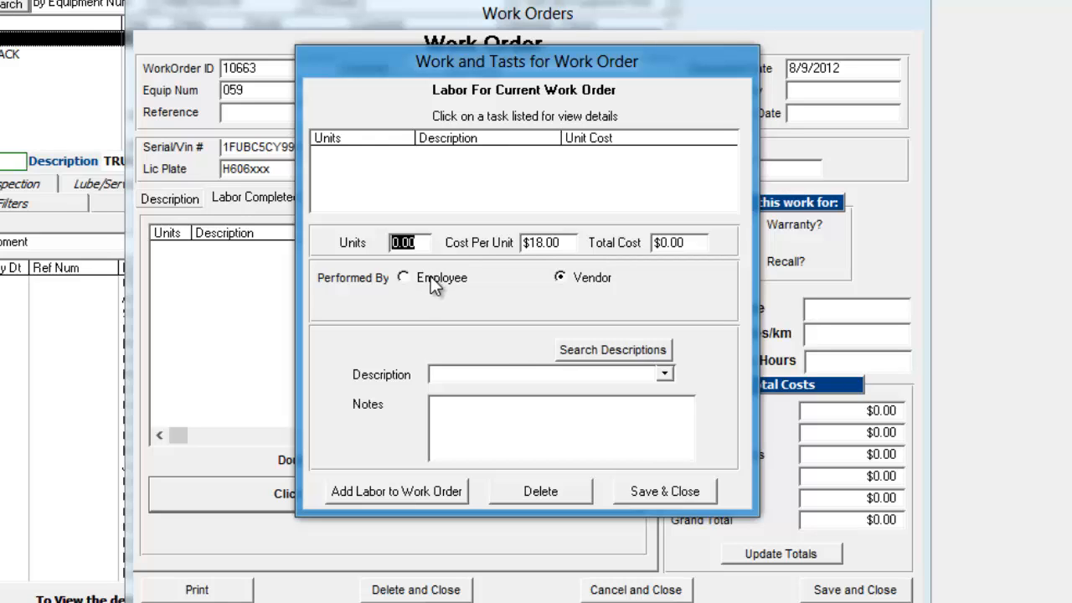
pyautogui.click(403, 277)
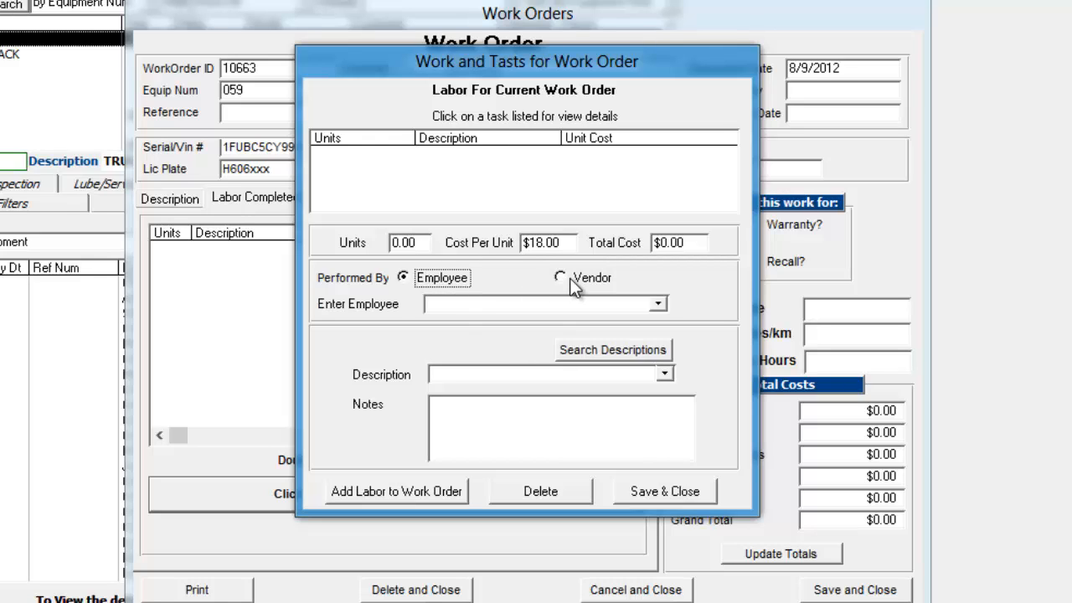
pyautogui.click(559, 278)
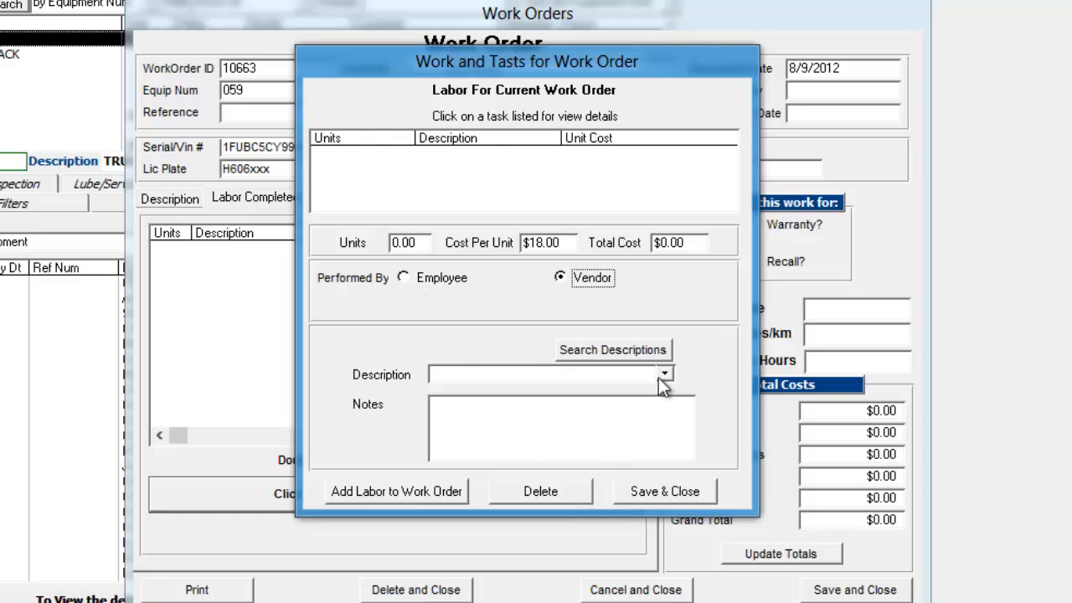
pyautogui.moveTo(416, 498)
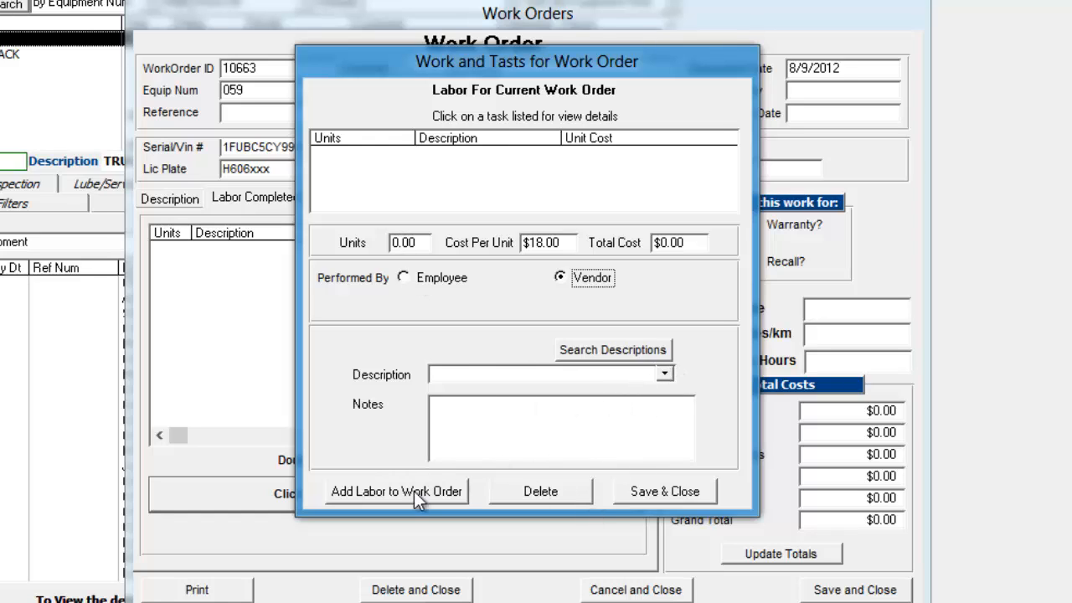
pyautogui.moveTo(505, 293)
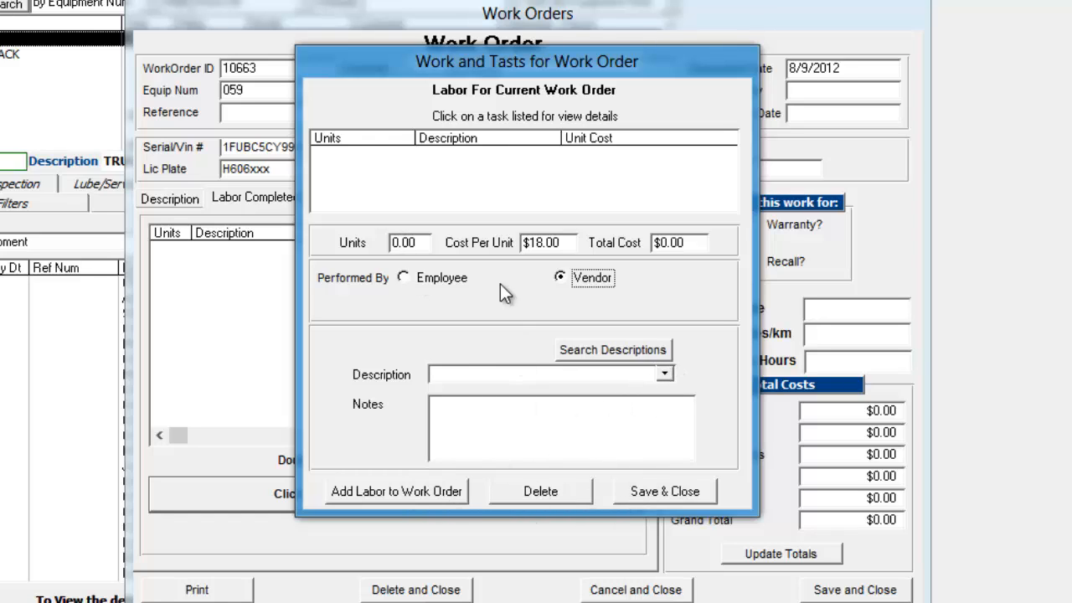
pyautogui.click(537, 374)
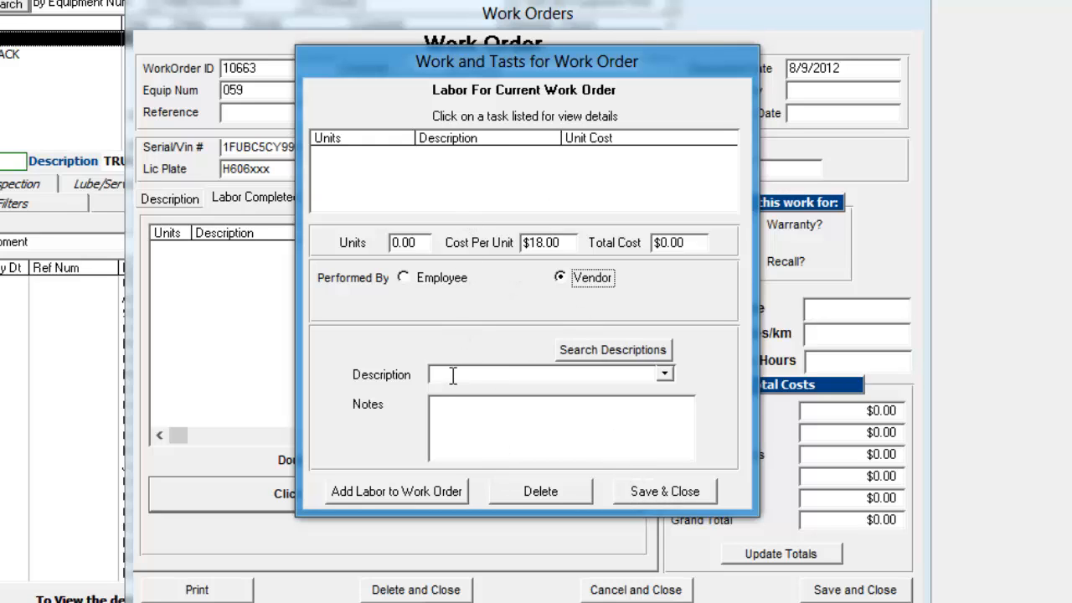
pyautogui.moveTo(674, 508)
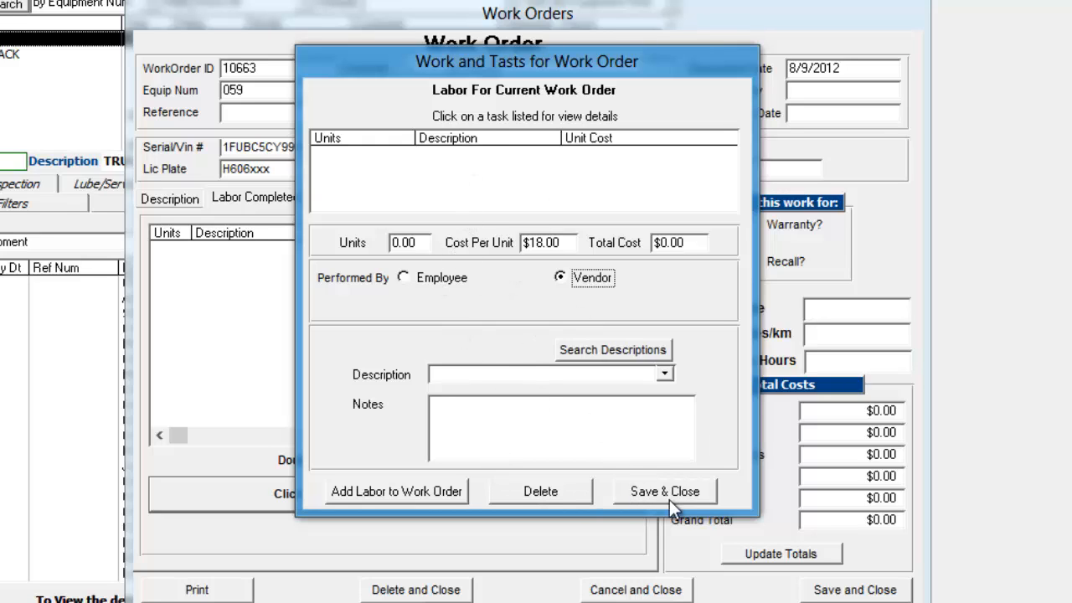
pyautogui.click(664, 491)
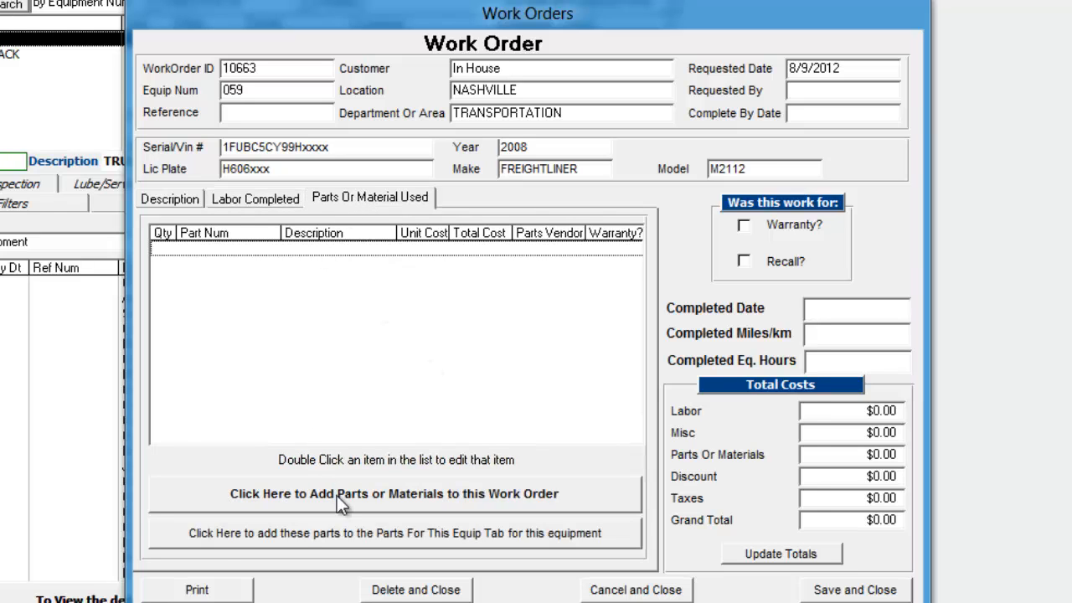
# - Open Add Parts or Materials, close it empty, and return to the Description tab
pyautogui.click(394, 493)
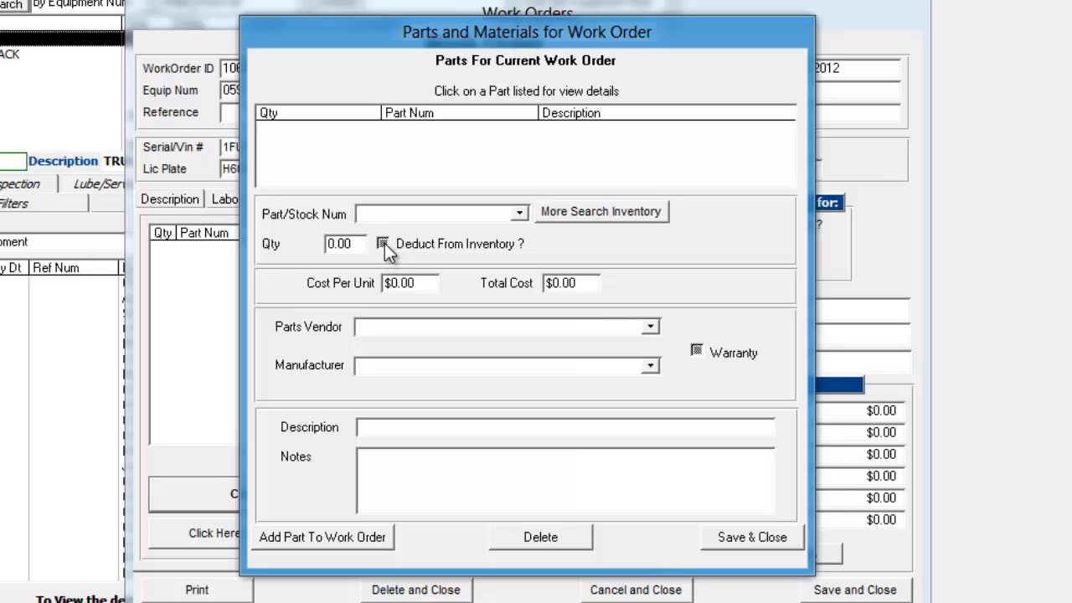
pyautogui.moveTo(387, 248)
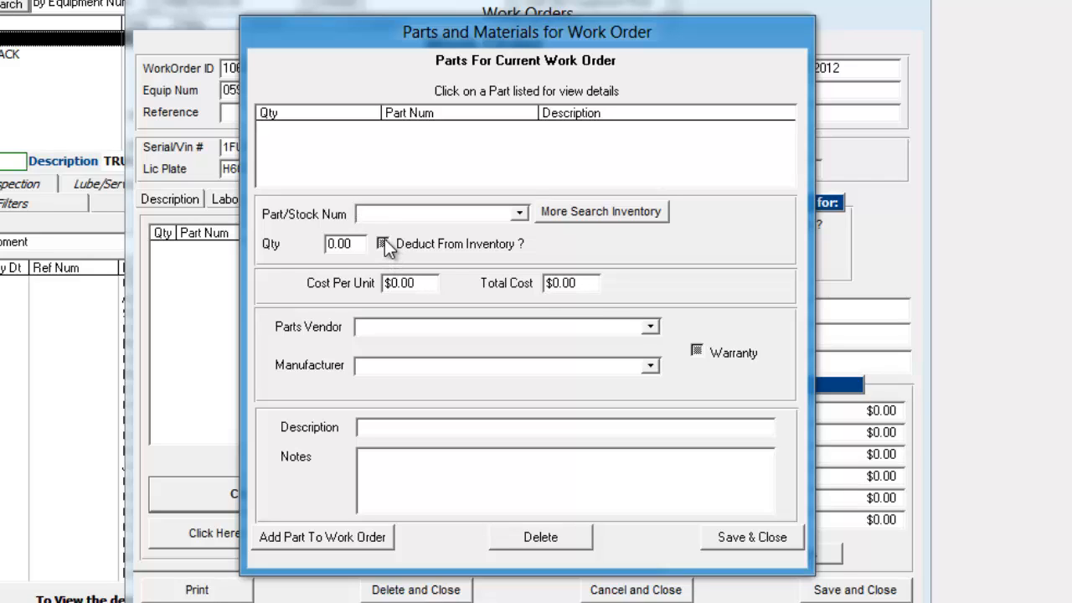
pyautogui.click(440, 214)
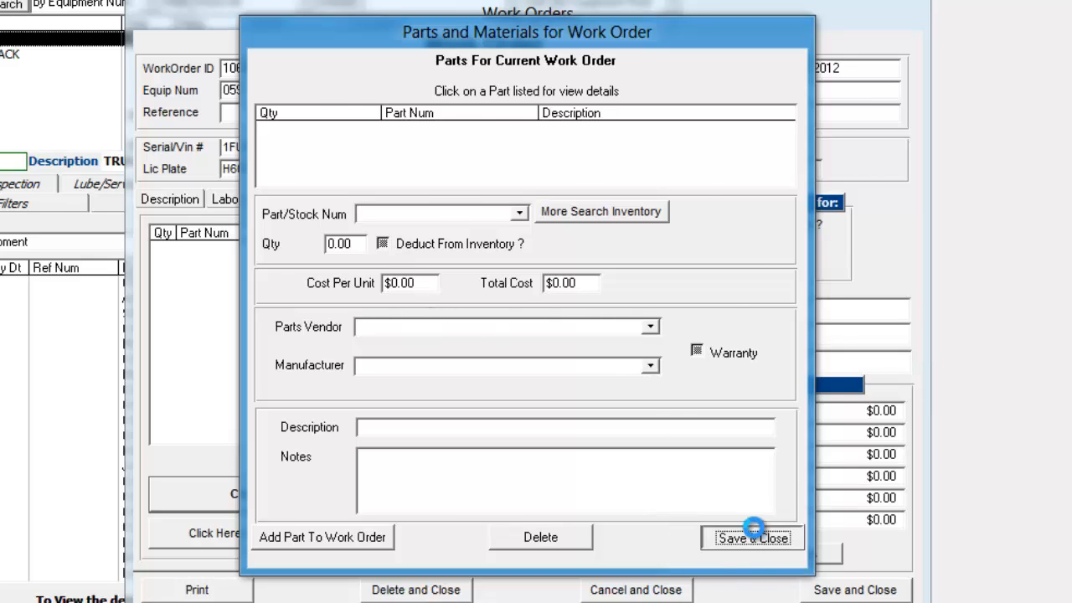
pyautogui.click(752, 538)
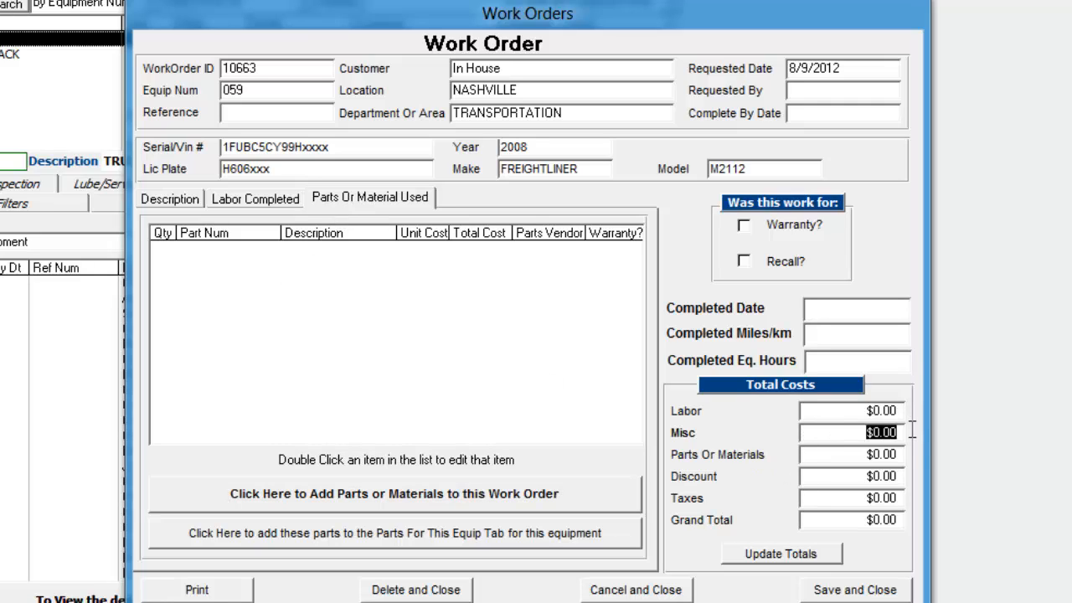
pyautogui.moveTo(758, 373)
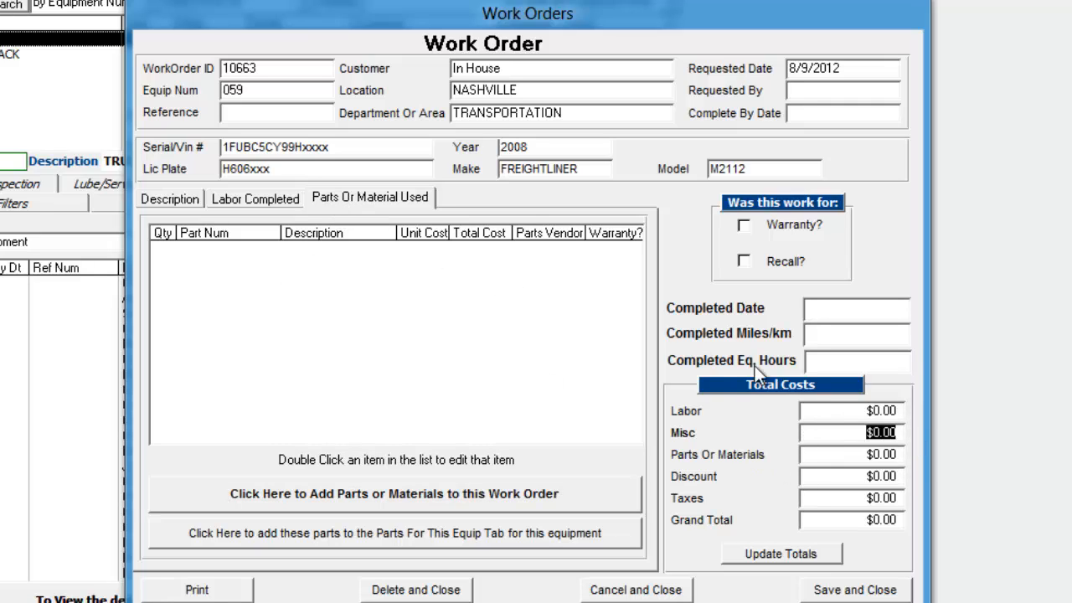
pyautogui.click(169, 198)
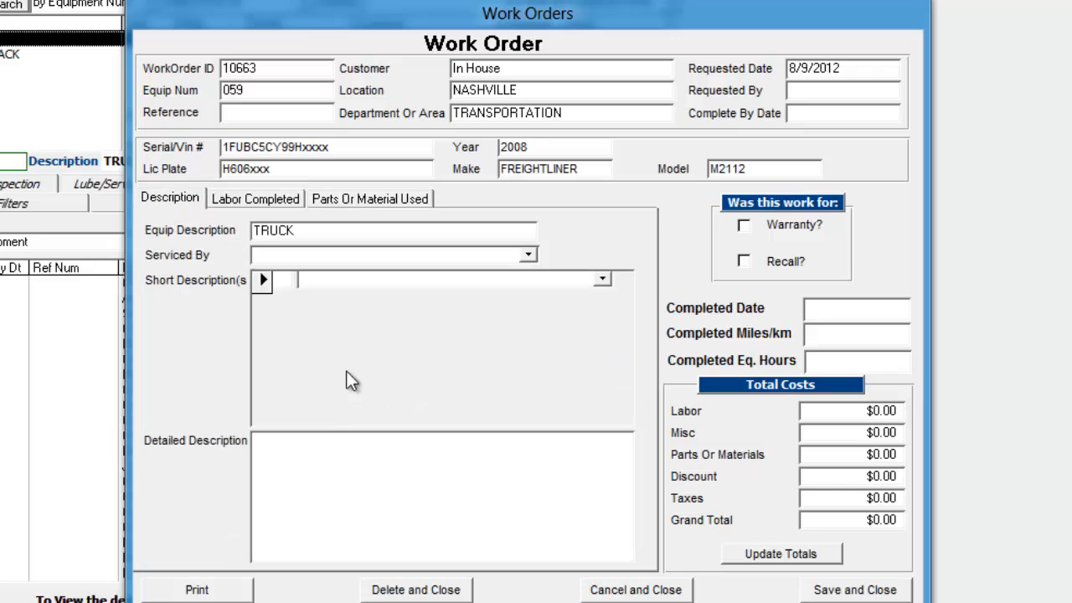
pyautogui.click(329, 449)
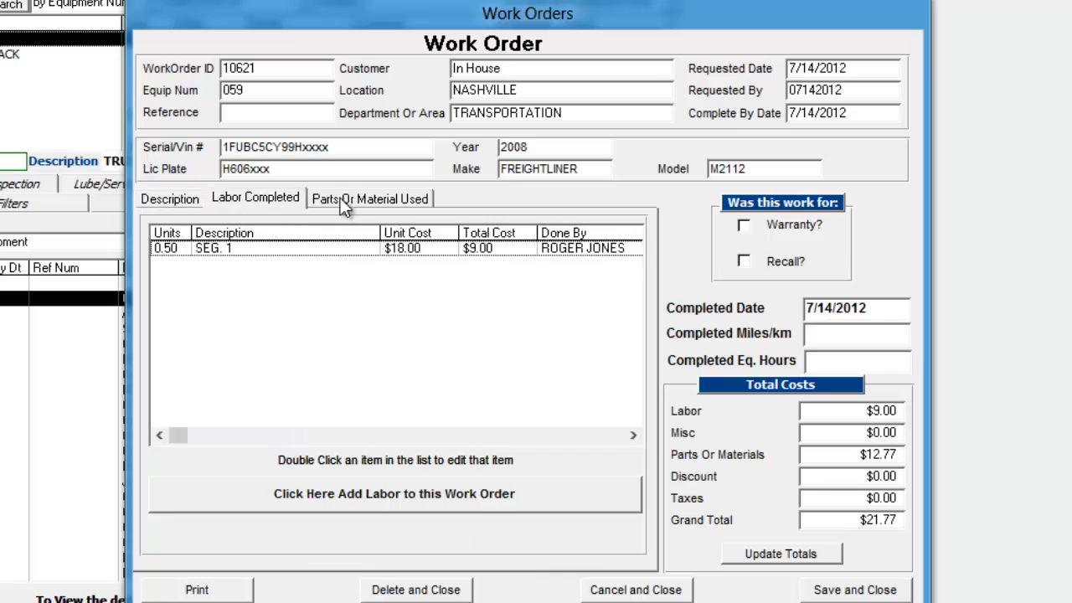
# - Review work order 10621's parts and labor entries, then close both entry dialogs
pyautogui.click(369, 199)
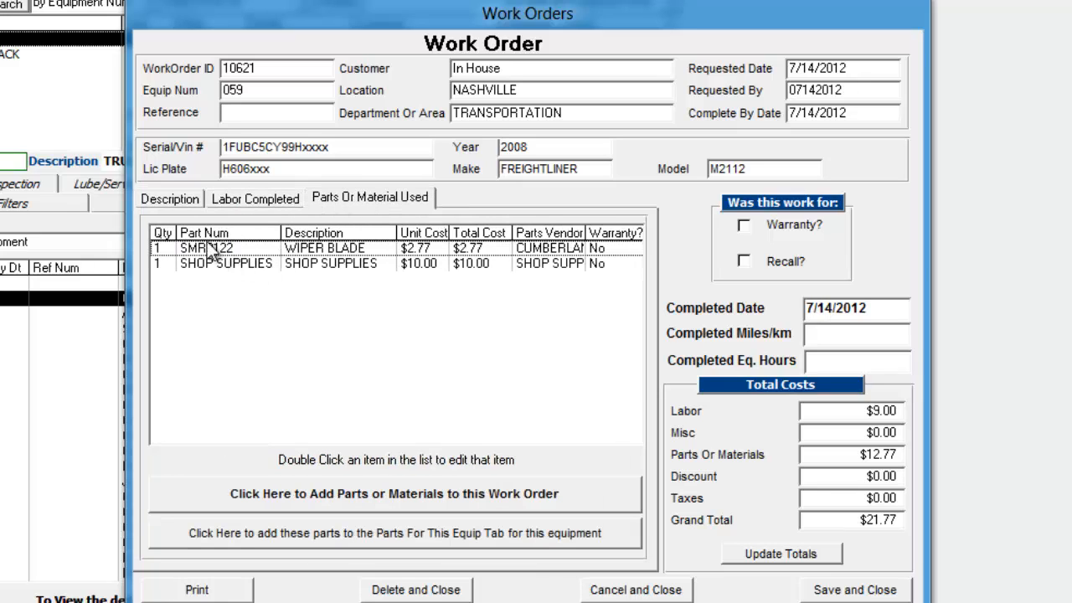
pyautogui.click(256, 197)
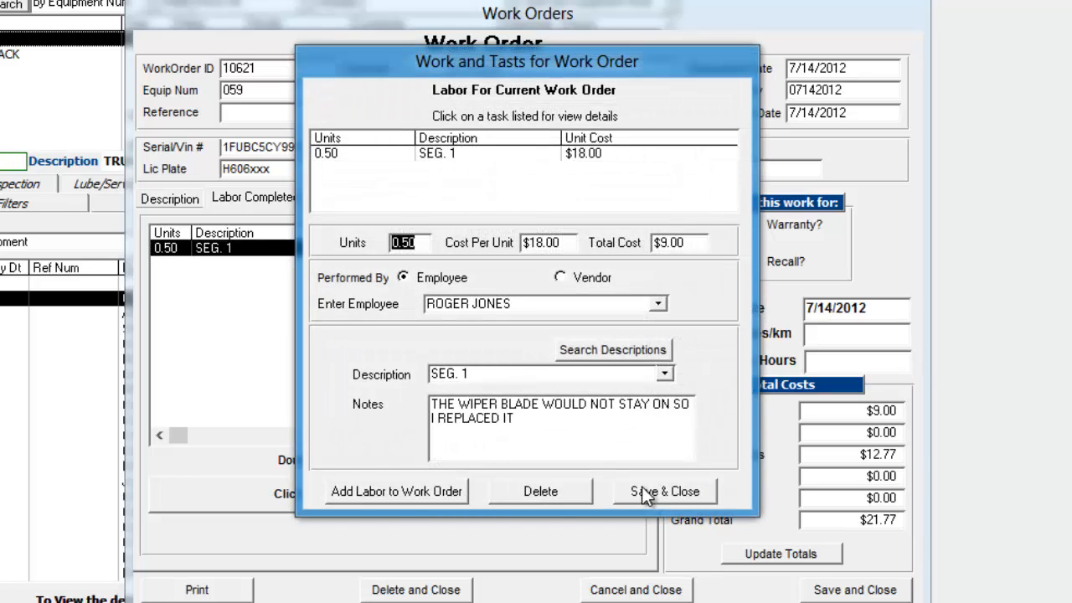
pyautogui.click(663, 490)
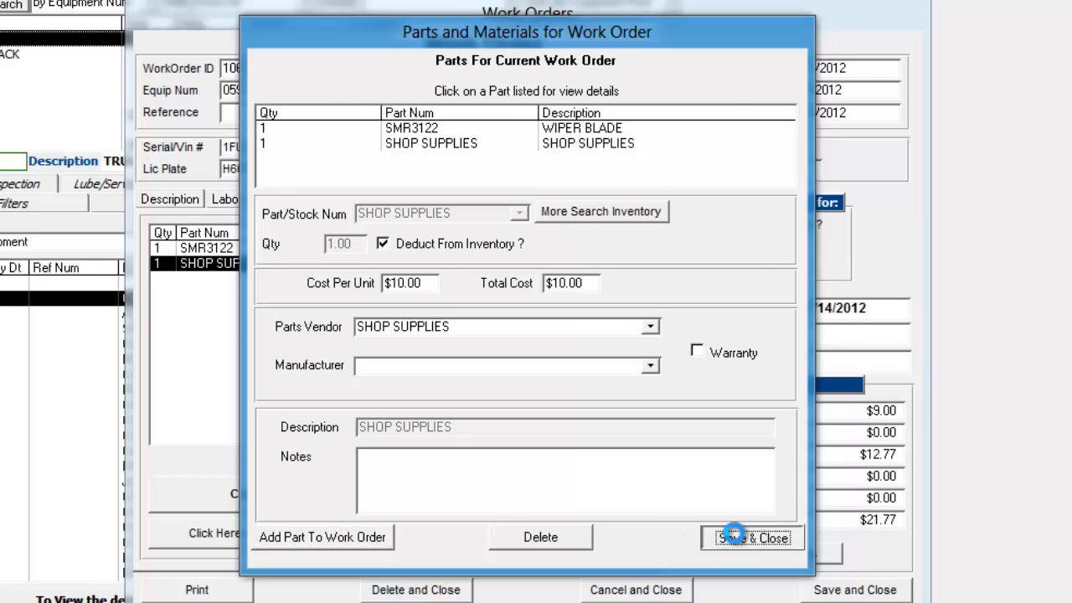
pyautogui.click(751, 537)
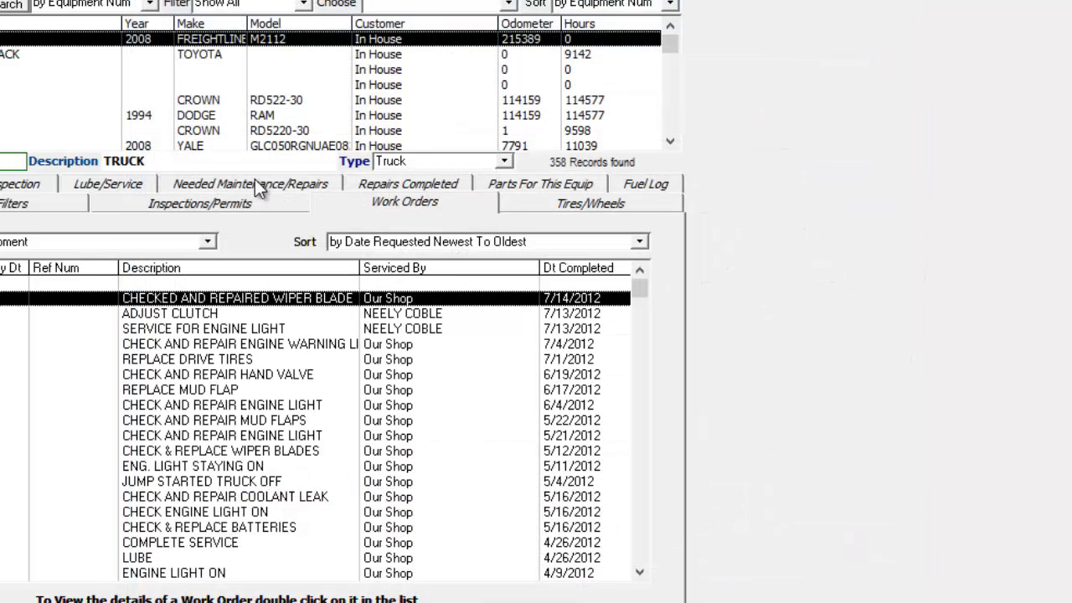
pyautogui.moveTo(640, 195)
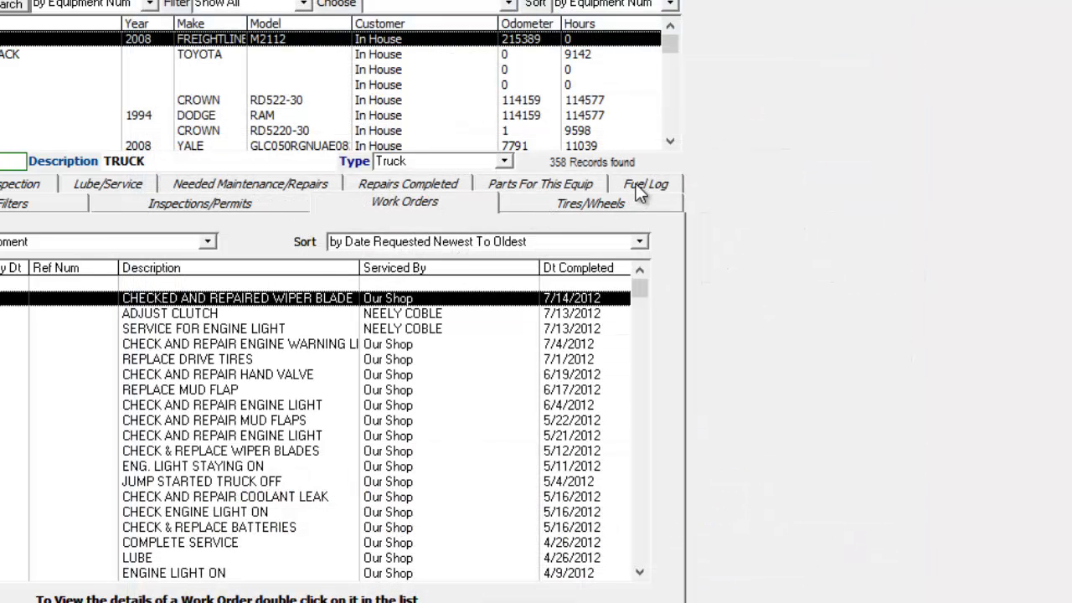
# - View truck 059's fuel log and its overall miles-per-gallon and total gallons values
pyautogui.click(645, 183)
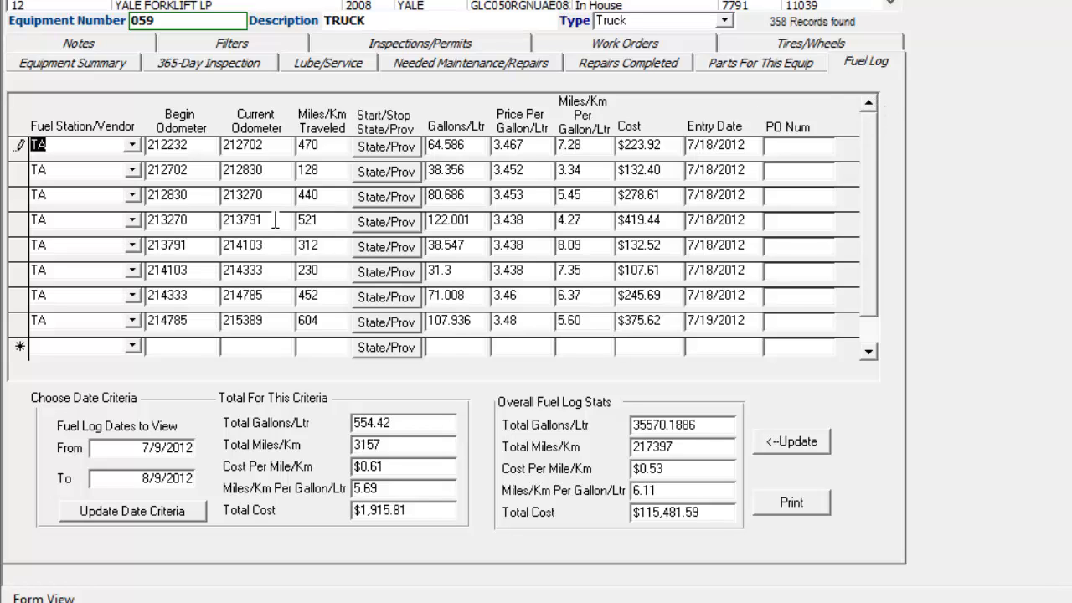
pyautogui.moveTo(278, 458)
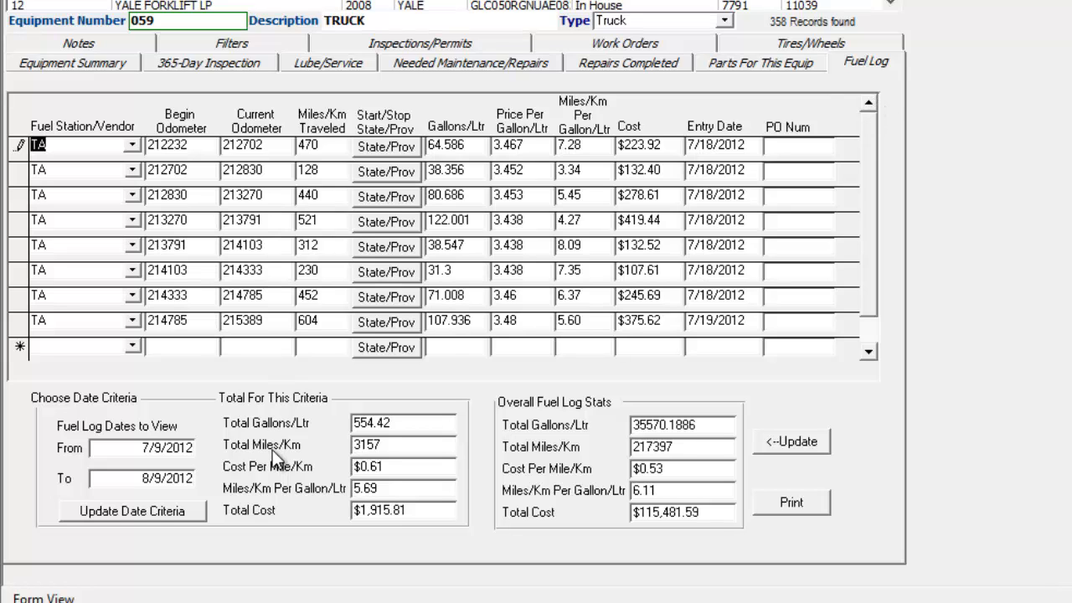
pyautogui.click(403, 466)
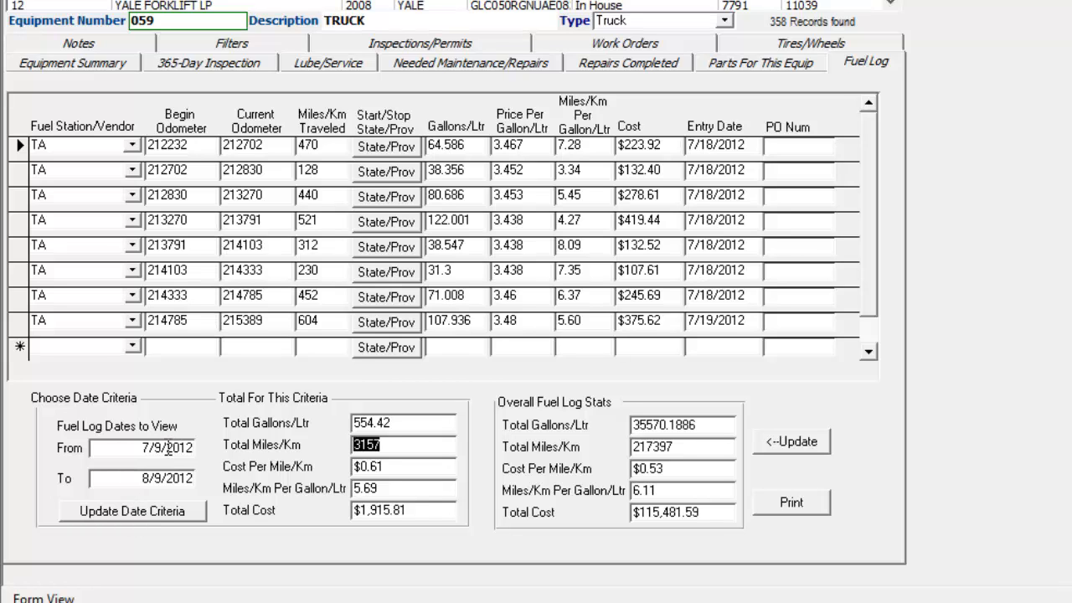
pyautogui.moveTo(243, 429)
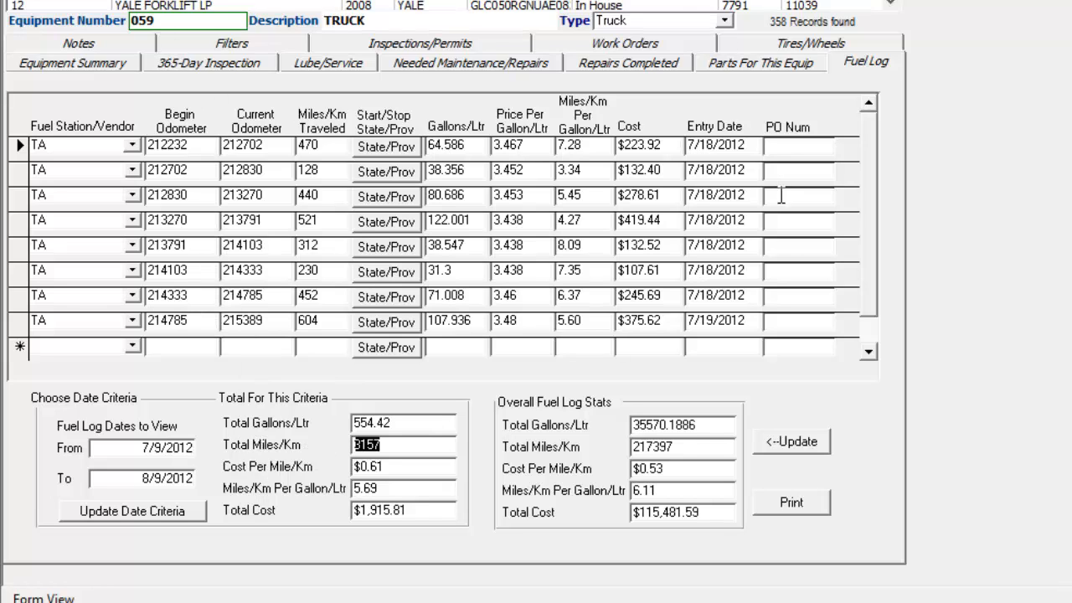
pyautogui.moveTo(879, 281)
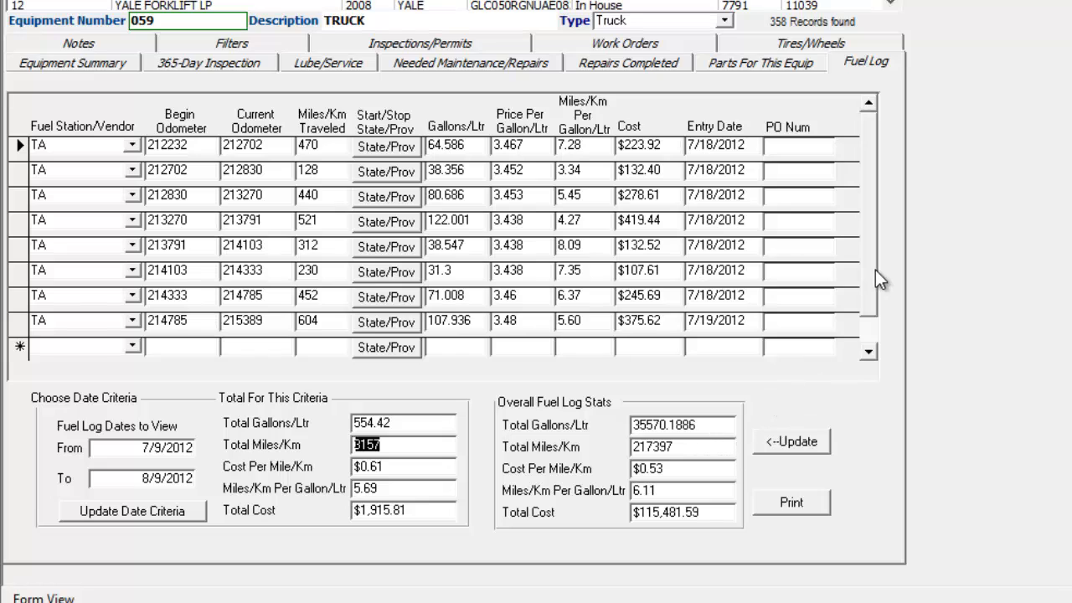
pyautogui.moveTo(699, 452)
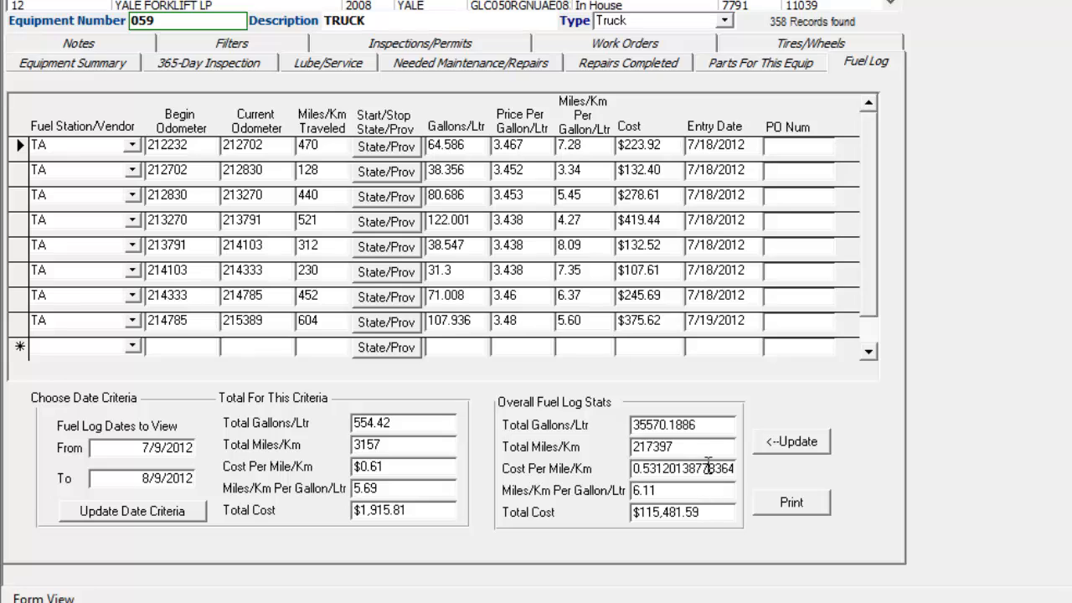
pyautogui.click(790, 441)
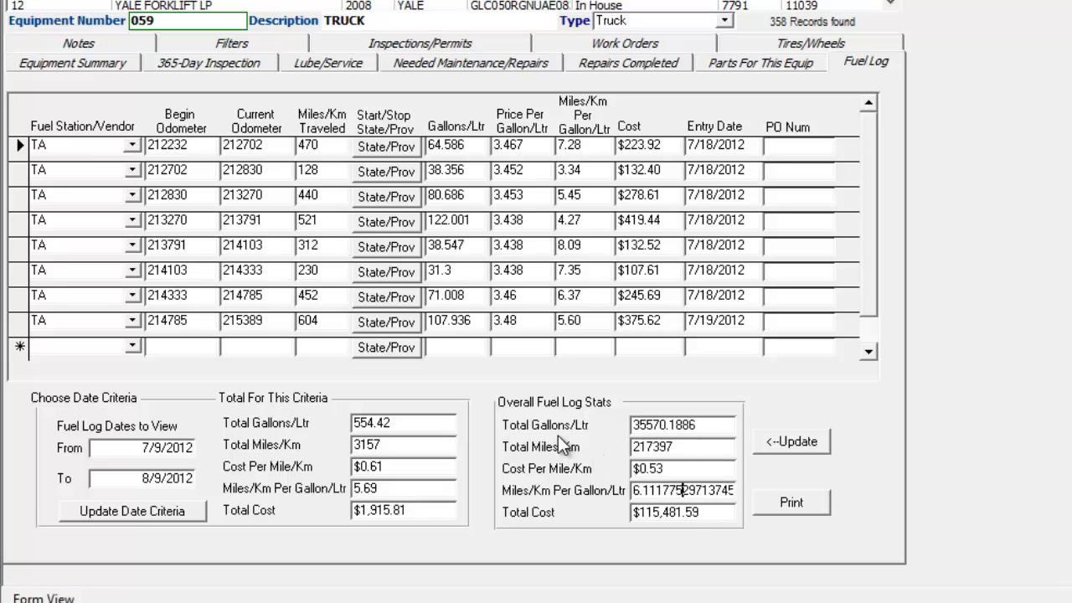
pyautogui.click(681, 425)
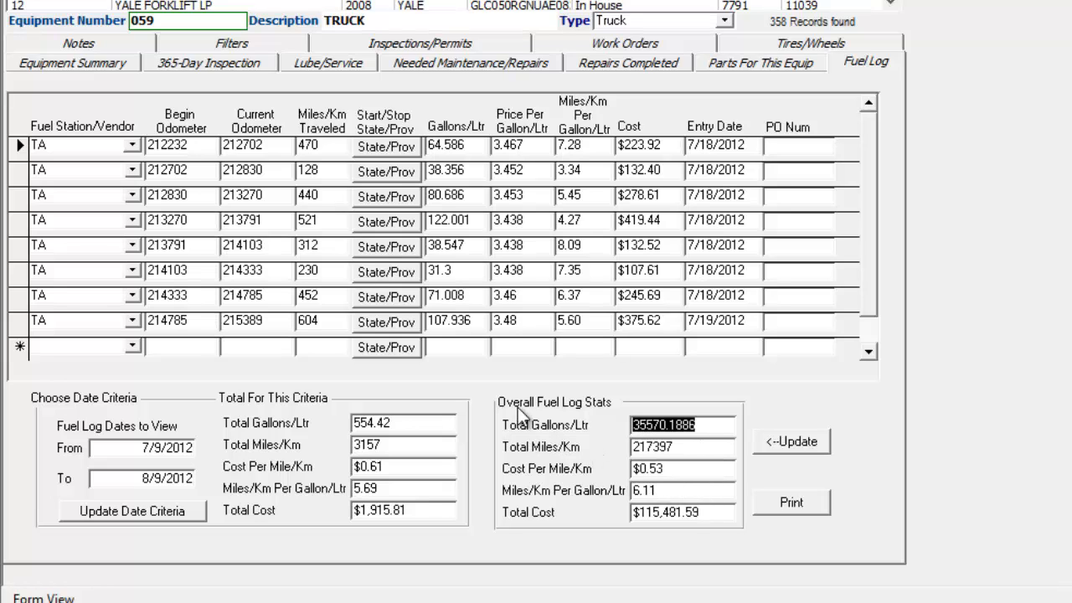
pyautogui.moveTo(444, 79)
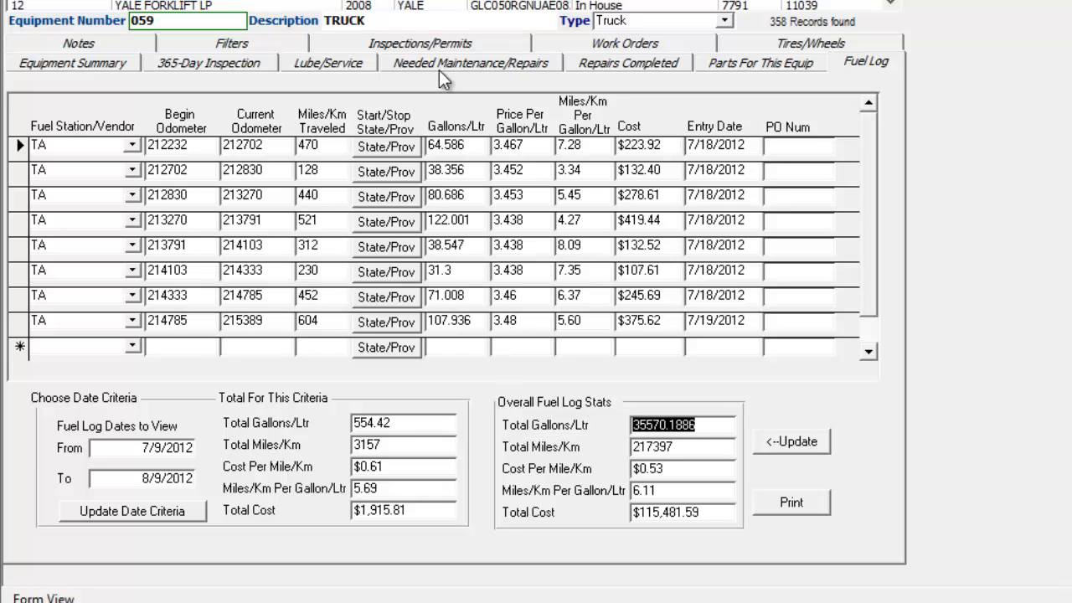
pyautogui.moveTo(115, 52)
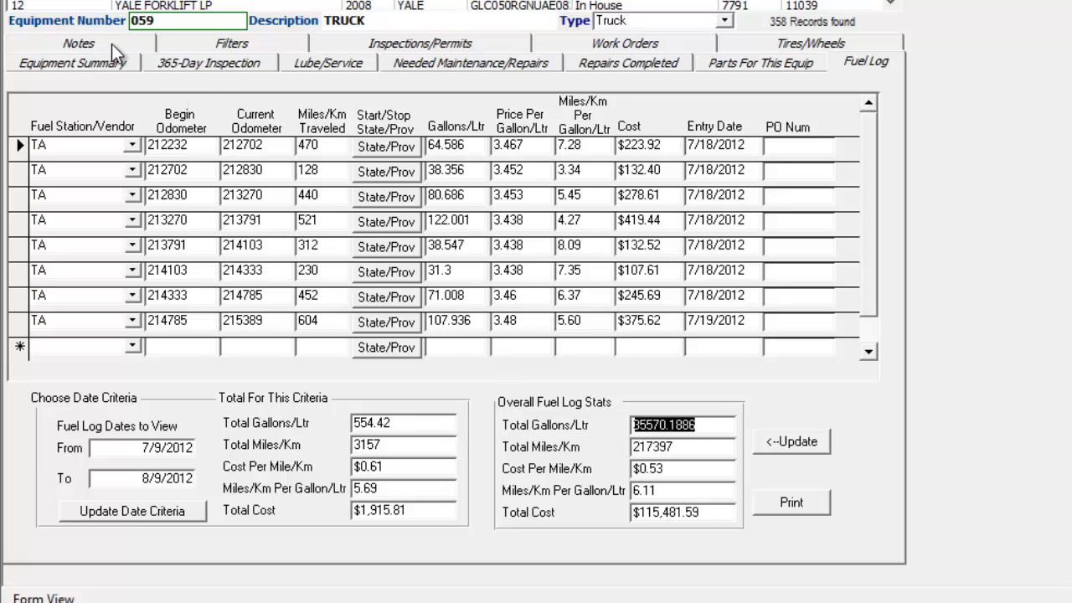
# - Show truck 059's filter part numbers, including lube oil LF16046 and air AF26424
pyautogui.click(231, 60)
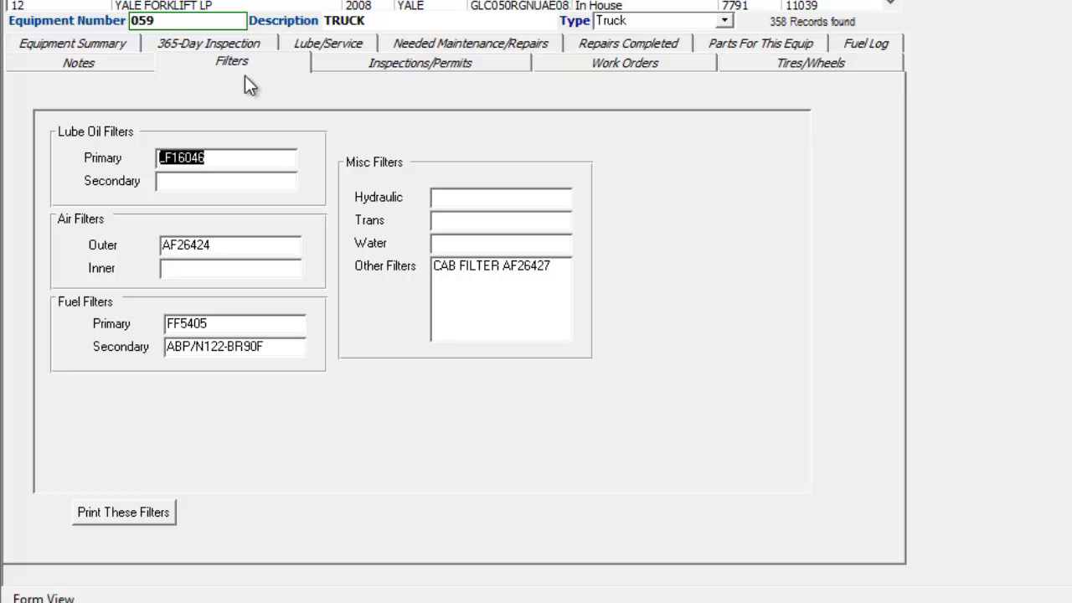
pyautogui.moveTo(249, 158)
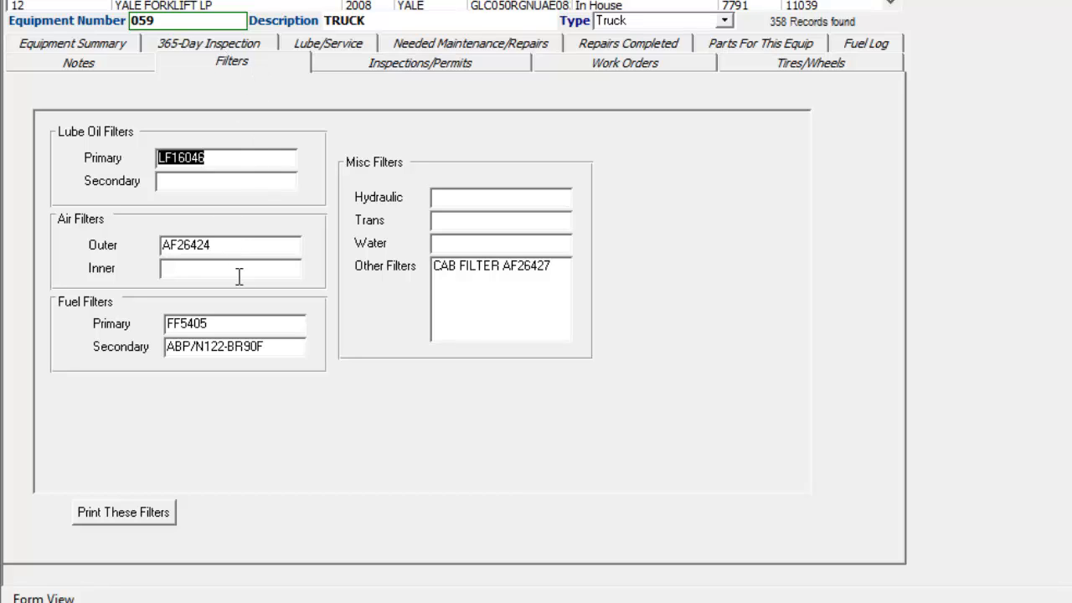
pyautogui.moveTo(220, 197)
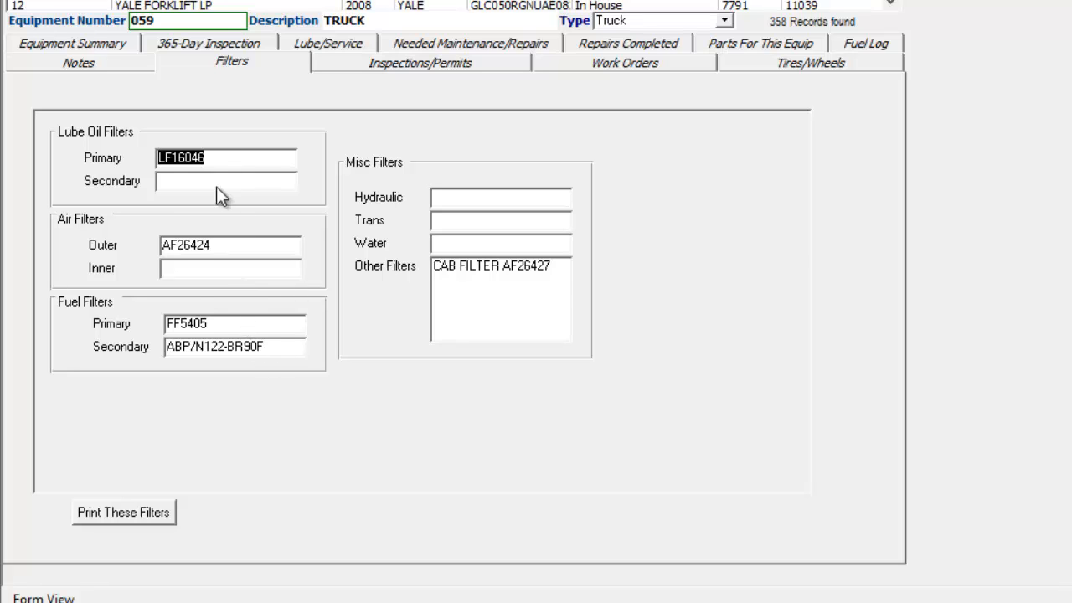
pyautogui.click(122, 511)
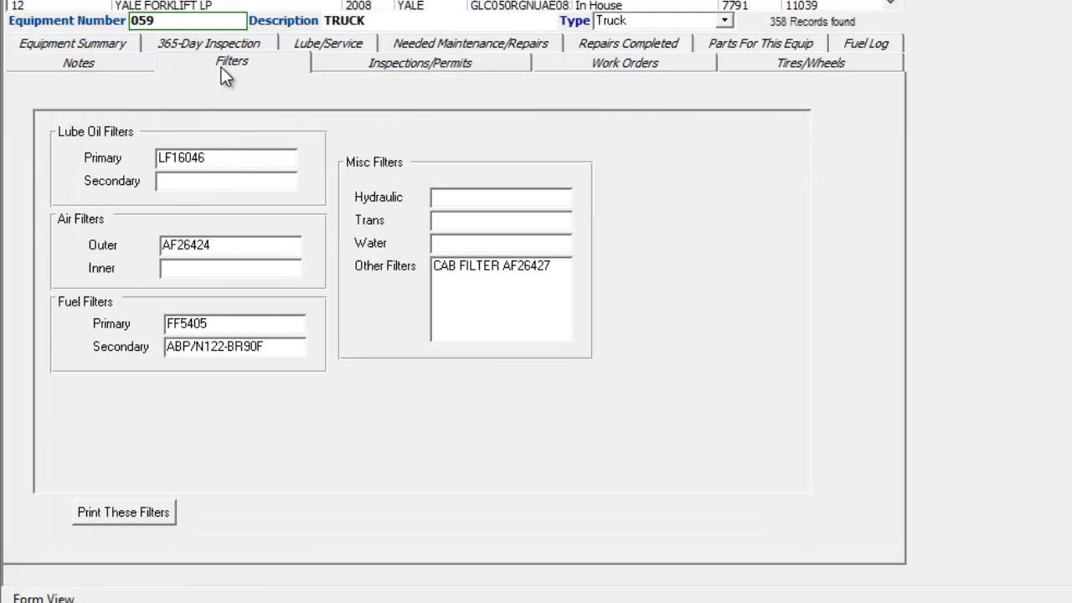
pyautogui.moveTo(636, 94)
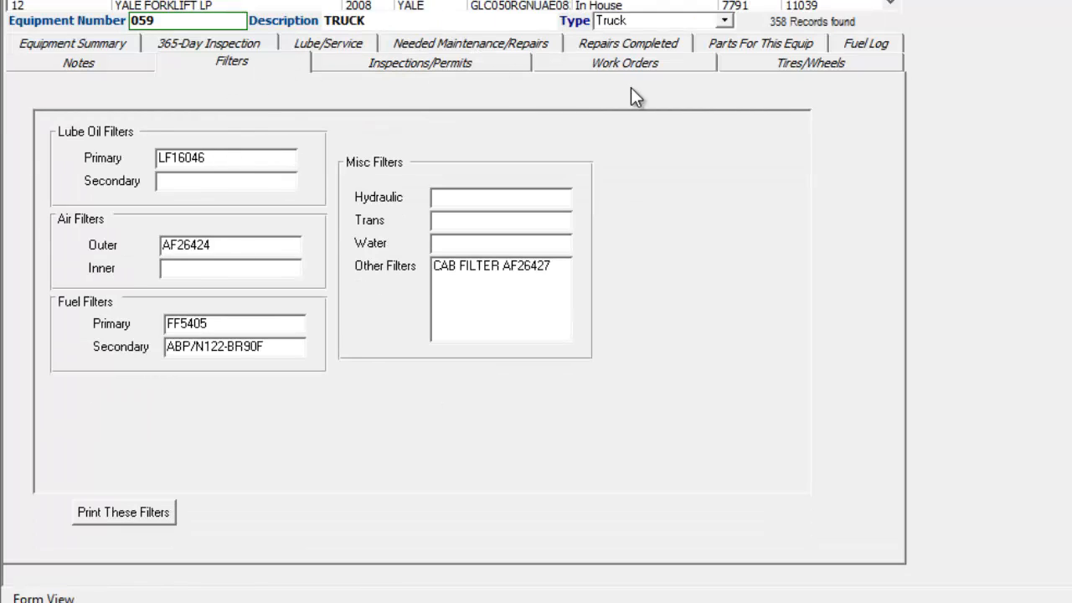
# - Check tires/wheels, then the DOT inspection dated 10/30/2011, next due 10/29/2012
pyautogui.click(810, 61)
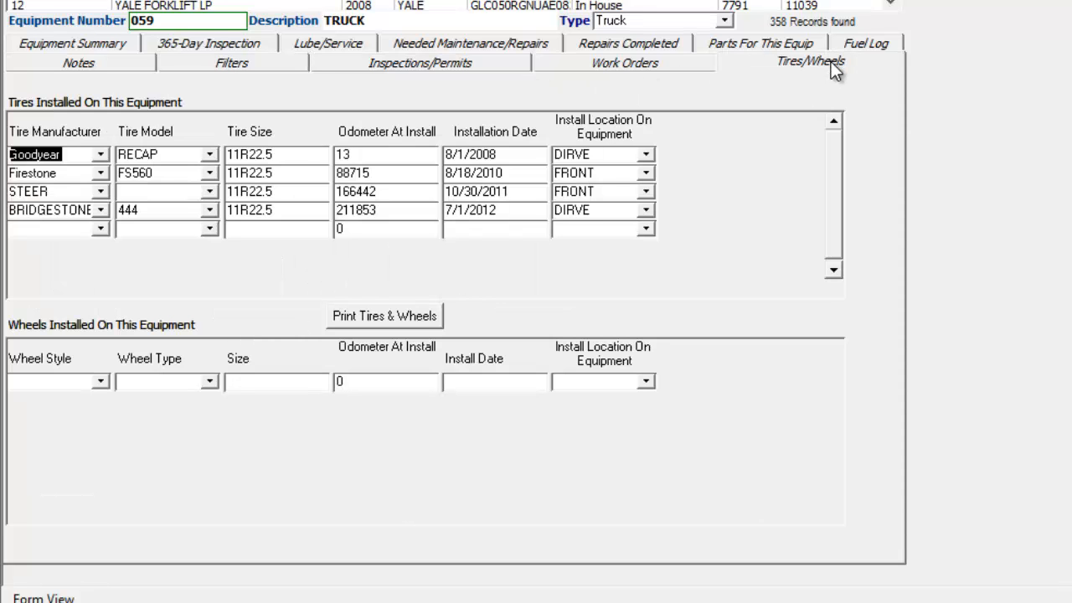
pyautogui.moveTo(844, 127)
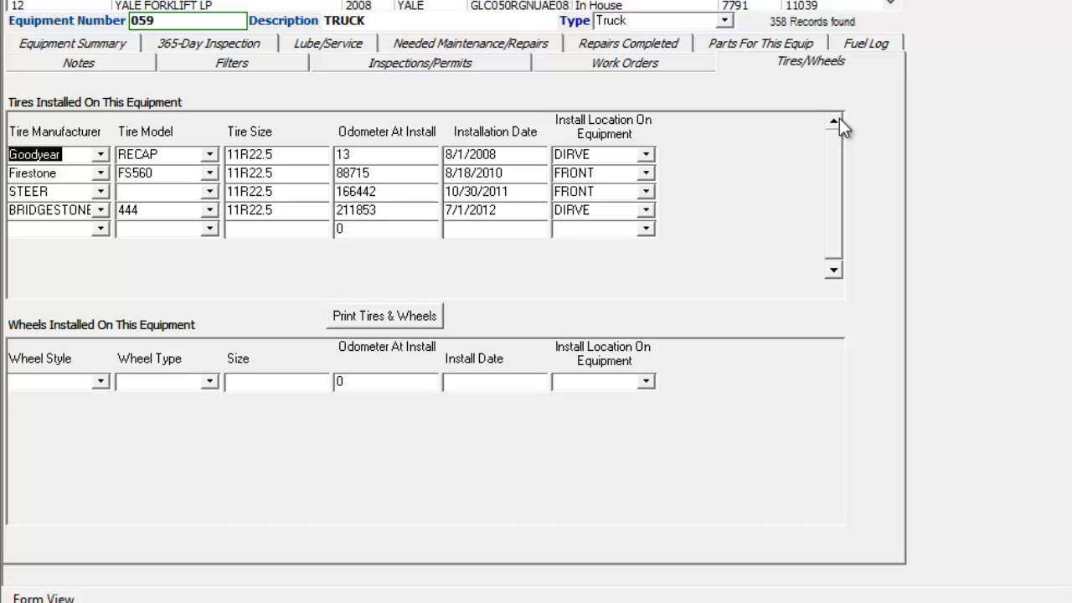
pyautogui.moveTo(596, 87)
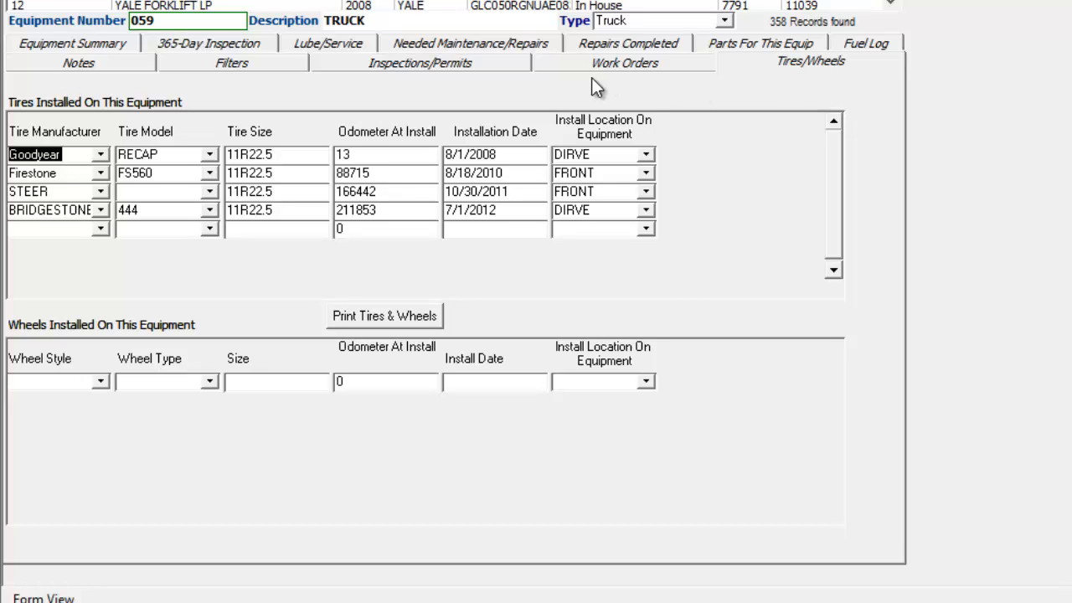
pyautogui.click(420, 61)
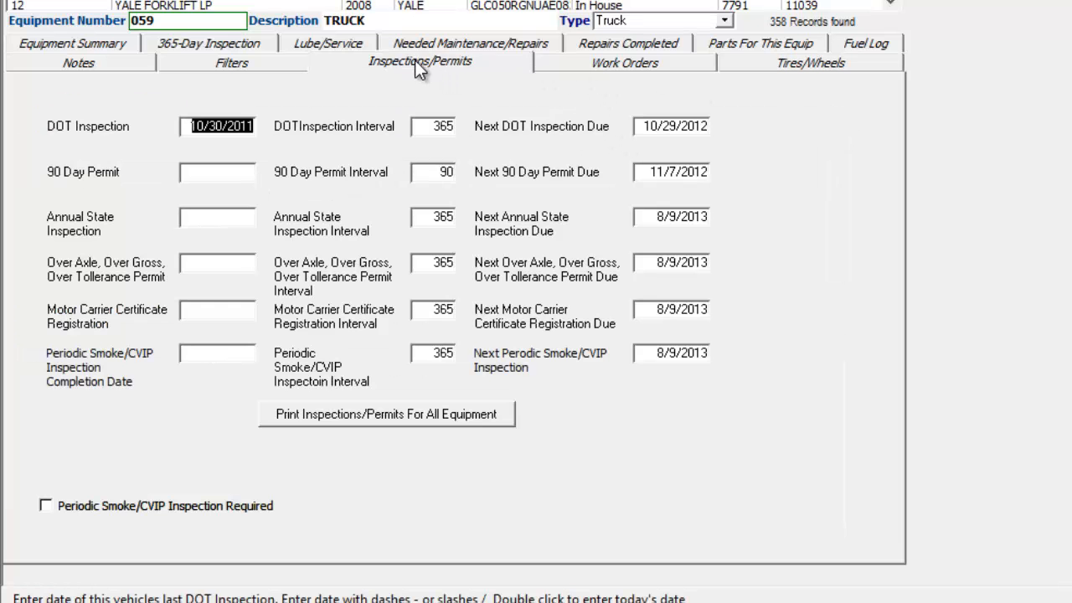
pyautogui.moveTo(159, 161)
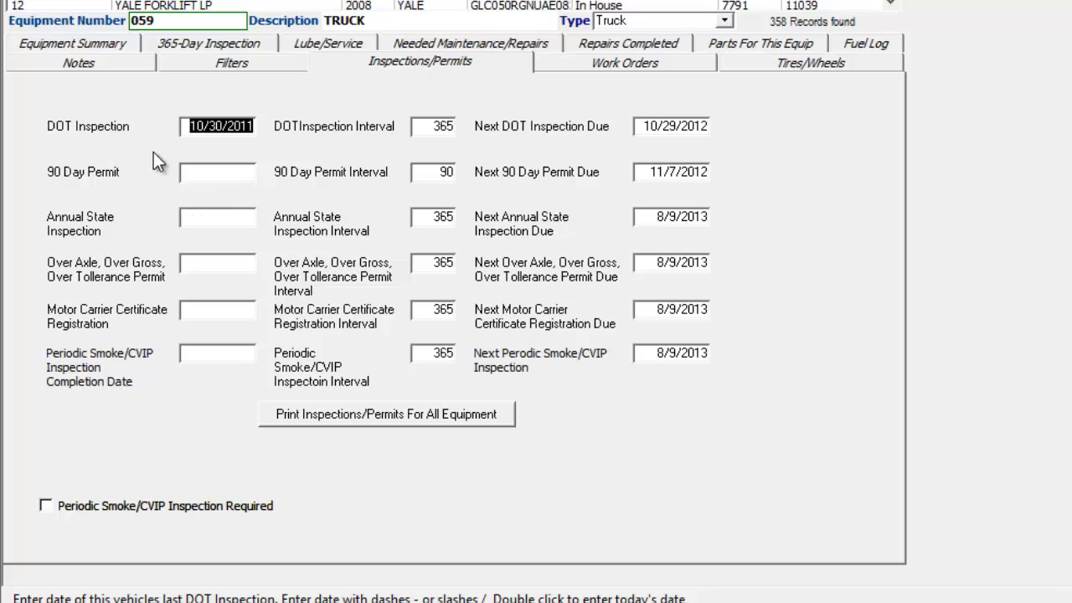
pyautogui.moveTo(136, 119)
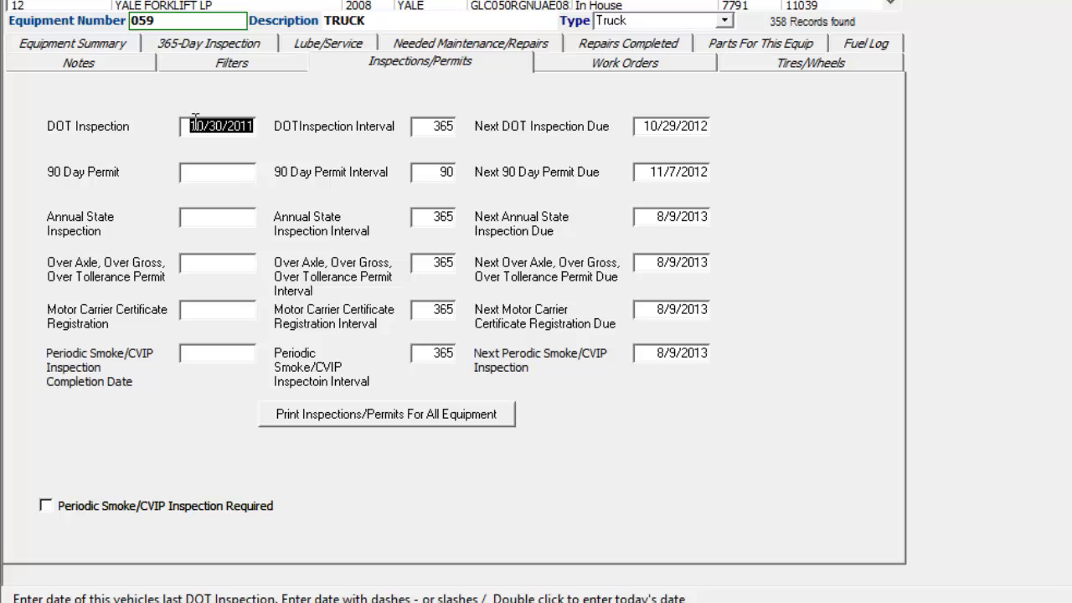
pyautogui.moveTo(429, 126)
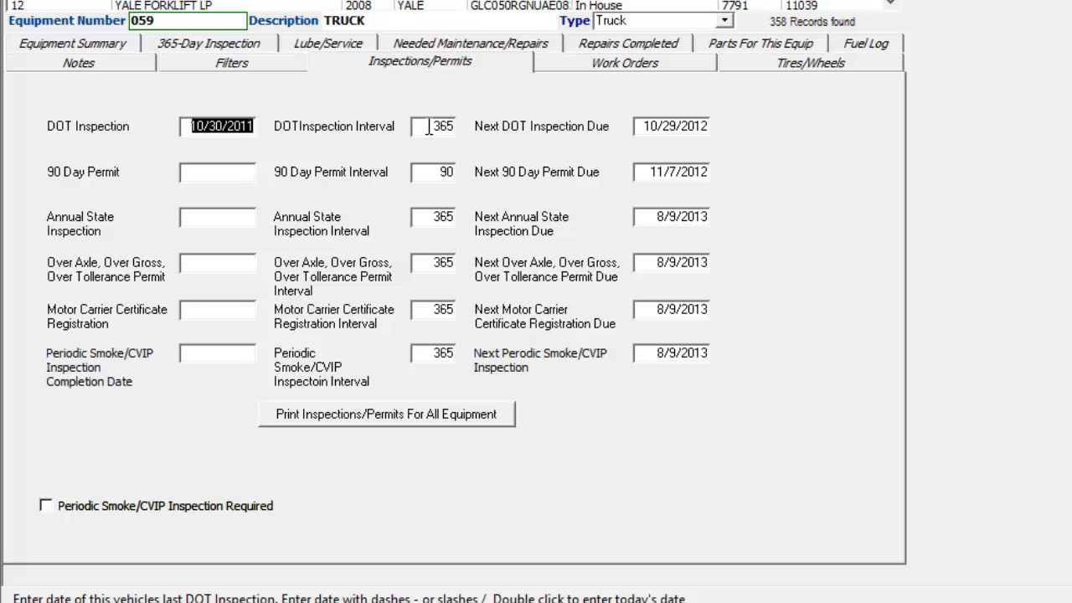
pyautogui.moveTo(650, 140)
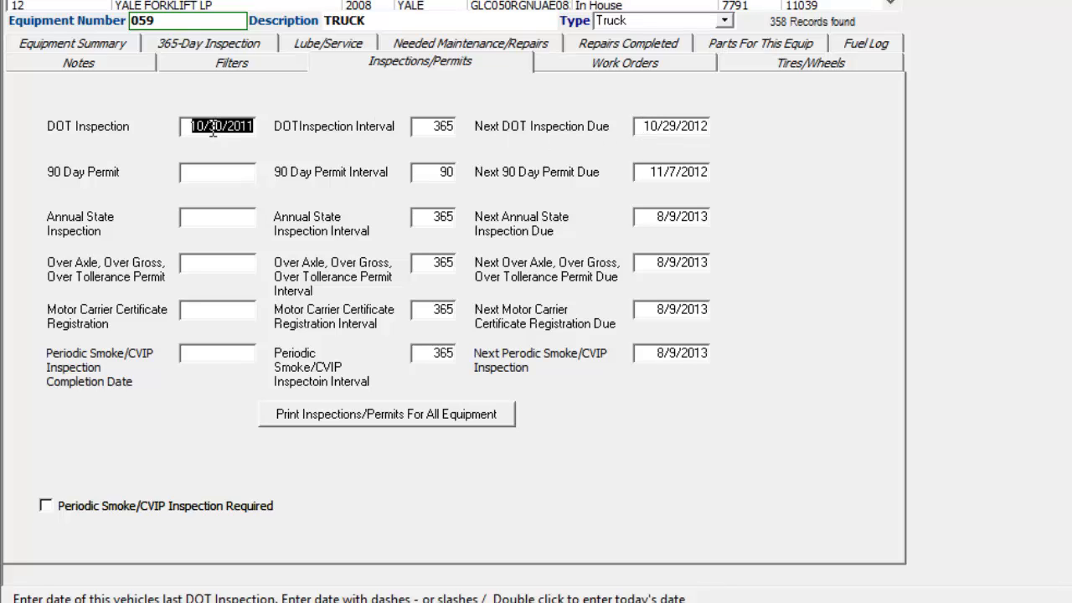
pyautogui.moveTo(532, 136)
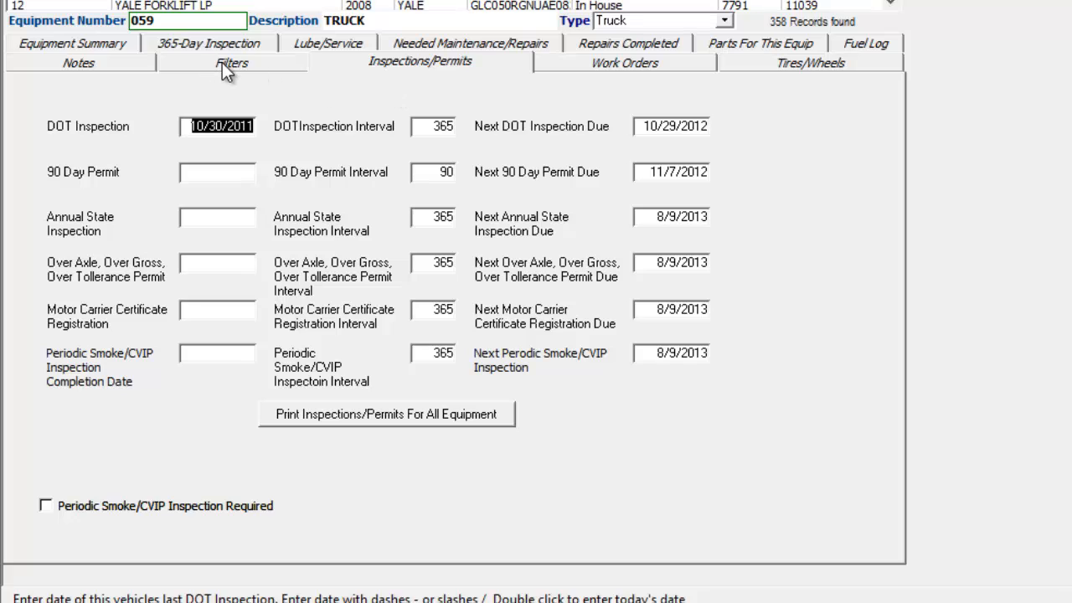
# - Return to Filters, then view truck 059's single empty note dated 8/9/2012
pyautogui.click(232, 62)
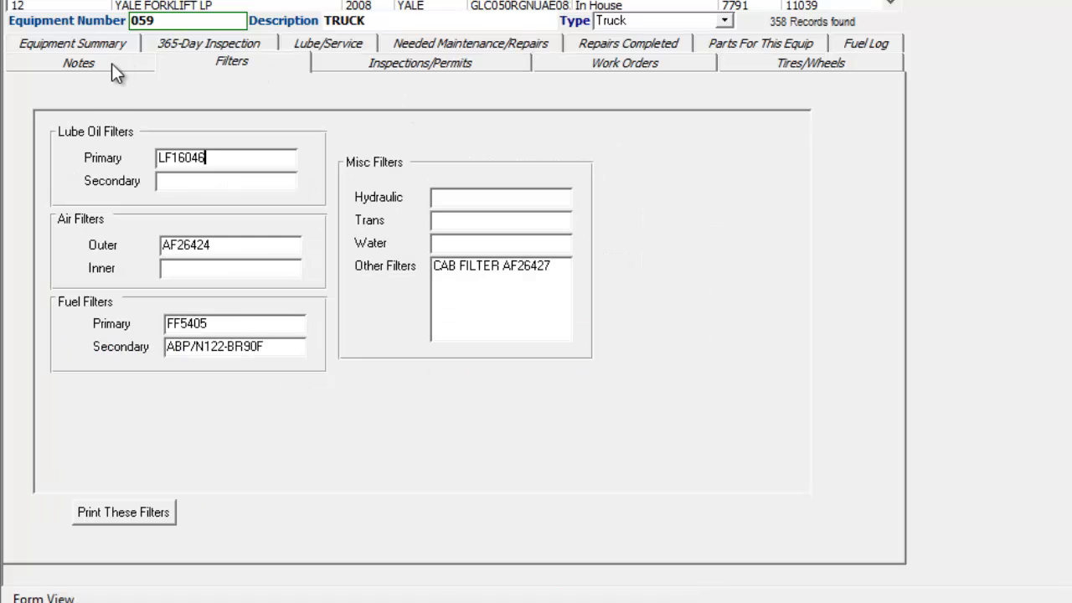
pyautogui.click(78, 62)
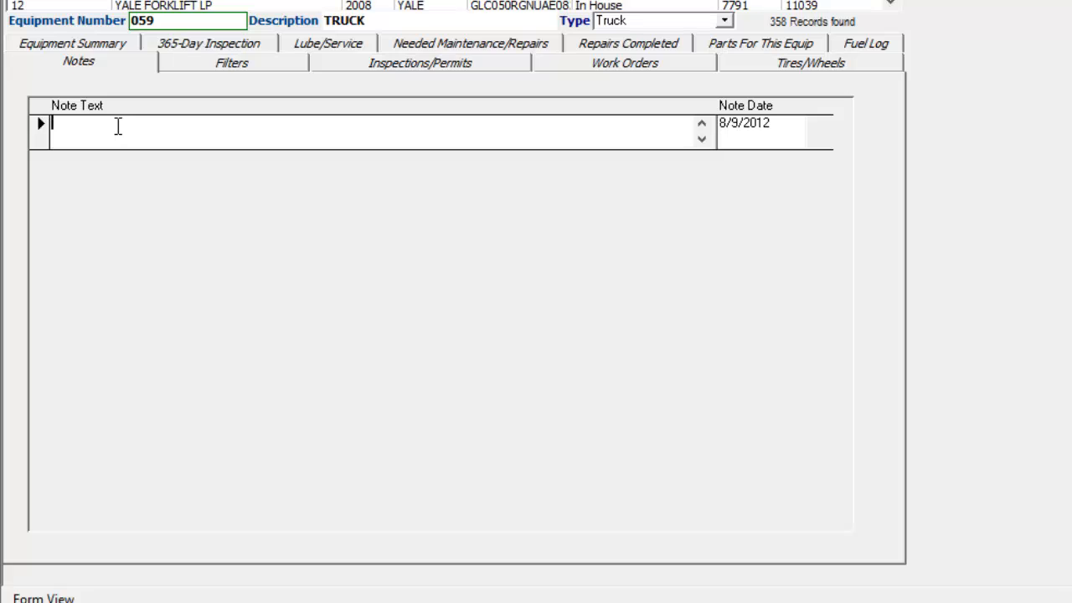
pyautogui.moveTo(117, 122)
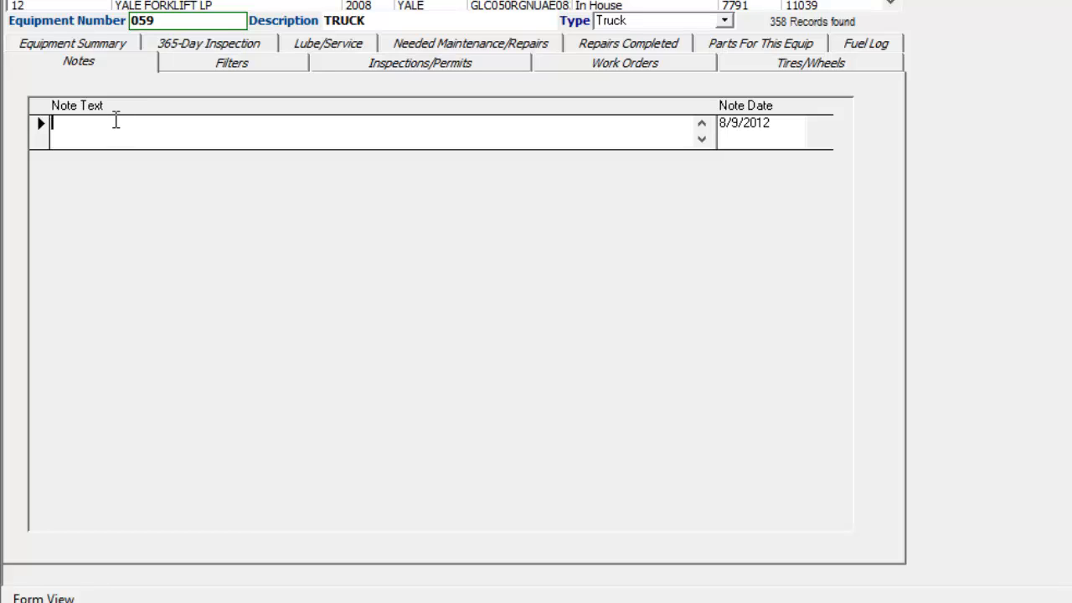
pyautogui.moveTo(84, 55)
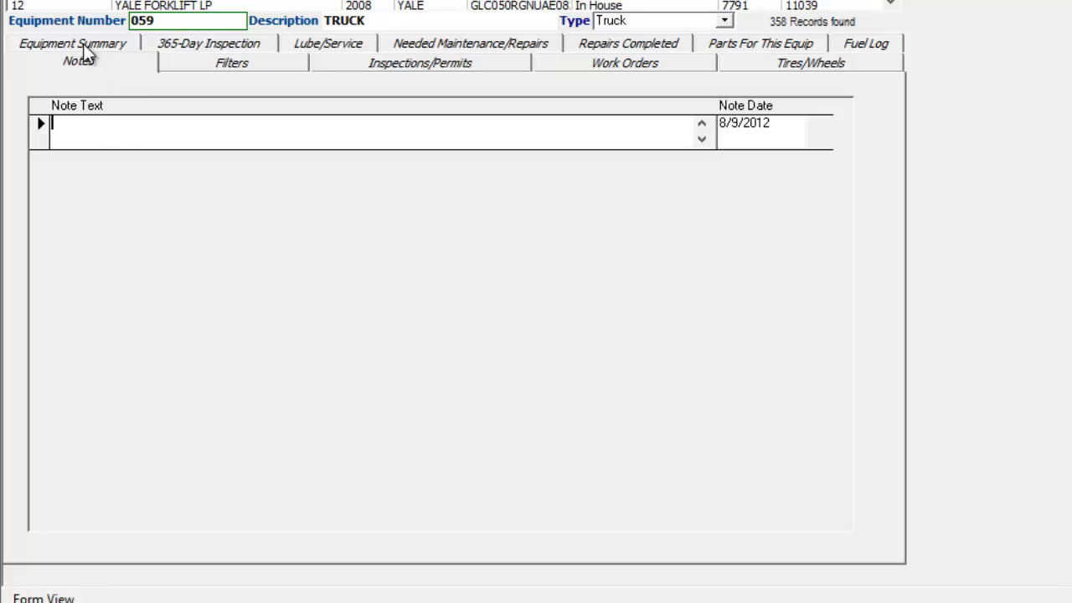
pyautogui.click(72, 62)
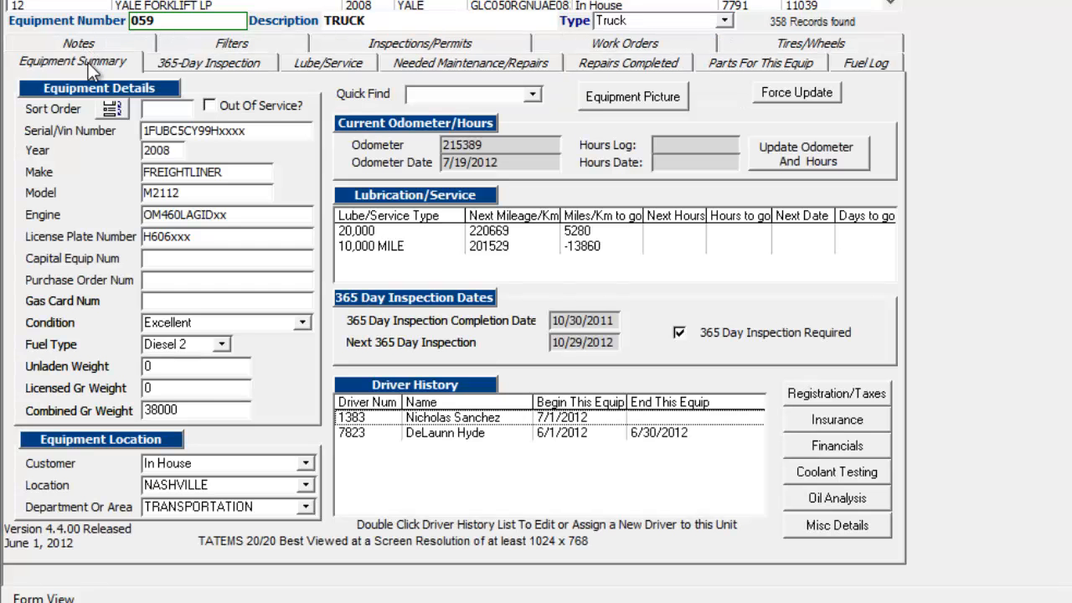
pyautogui.click(835, 393)
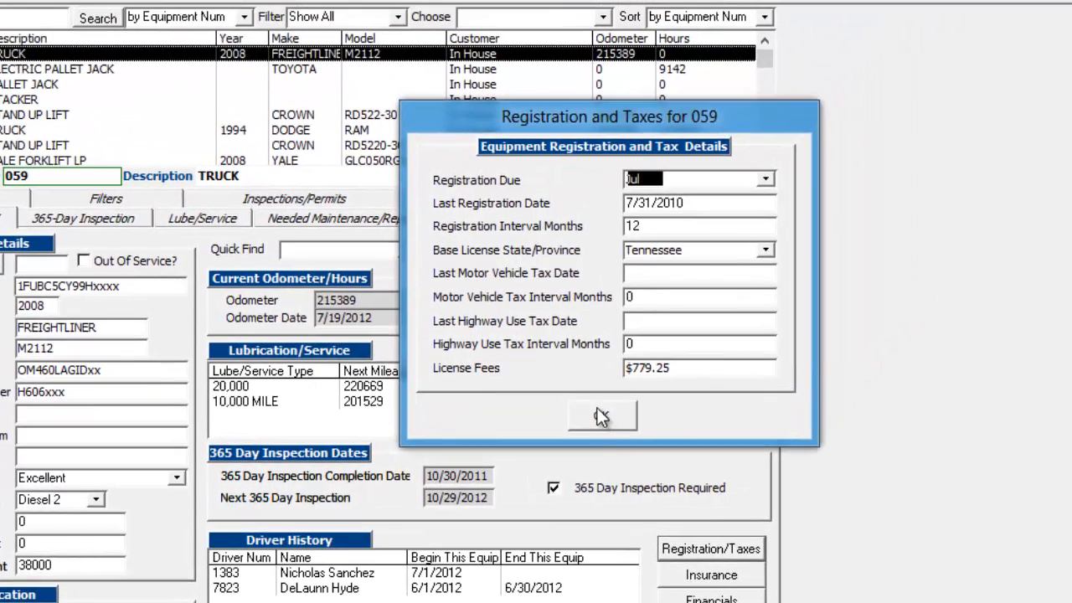
pyautogui.click(601, 416)
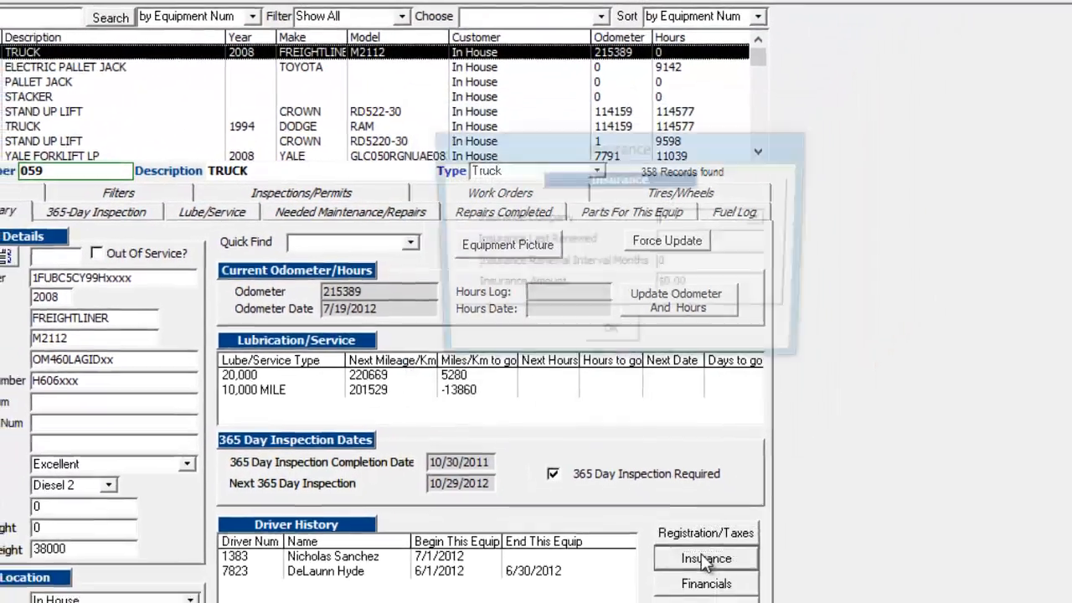
pyautogui.click(706, 558)
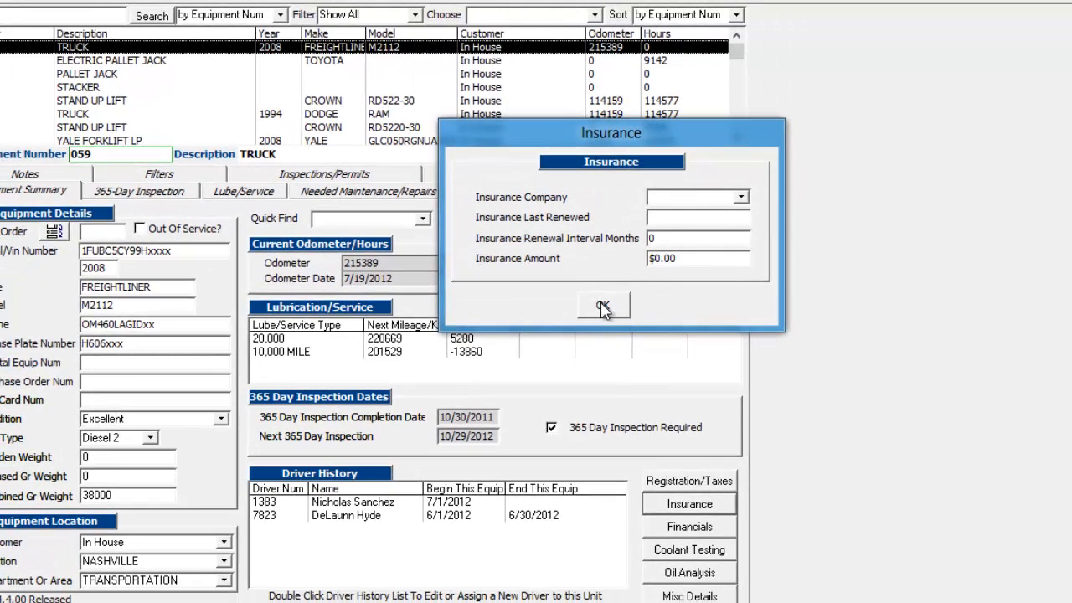
pyautogui.click(689, 526)
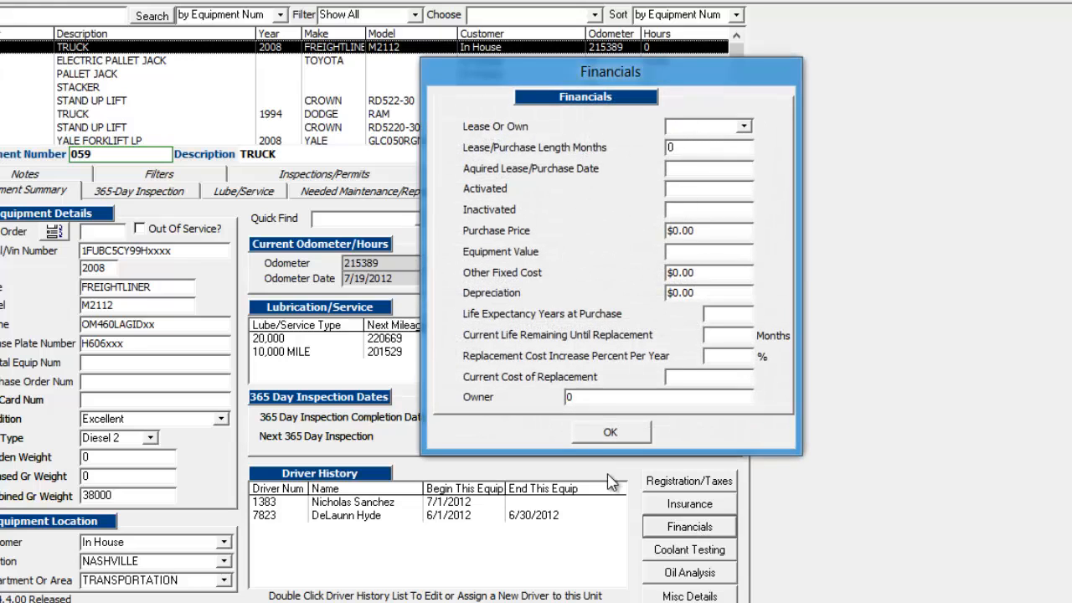
pyautogui.click(610, 432)
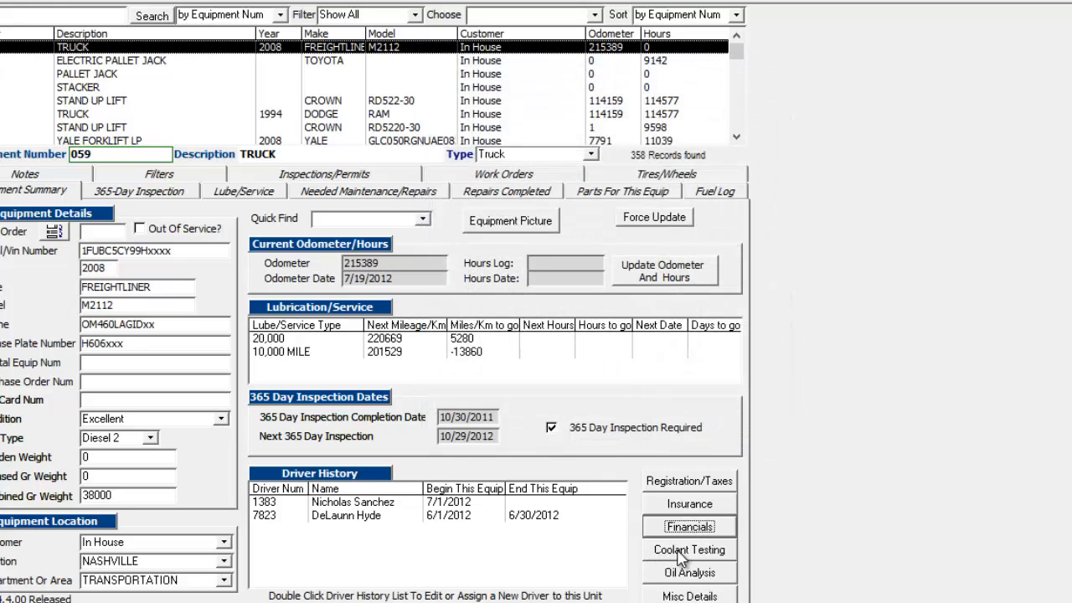
pyautogui.click(689, 550)
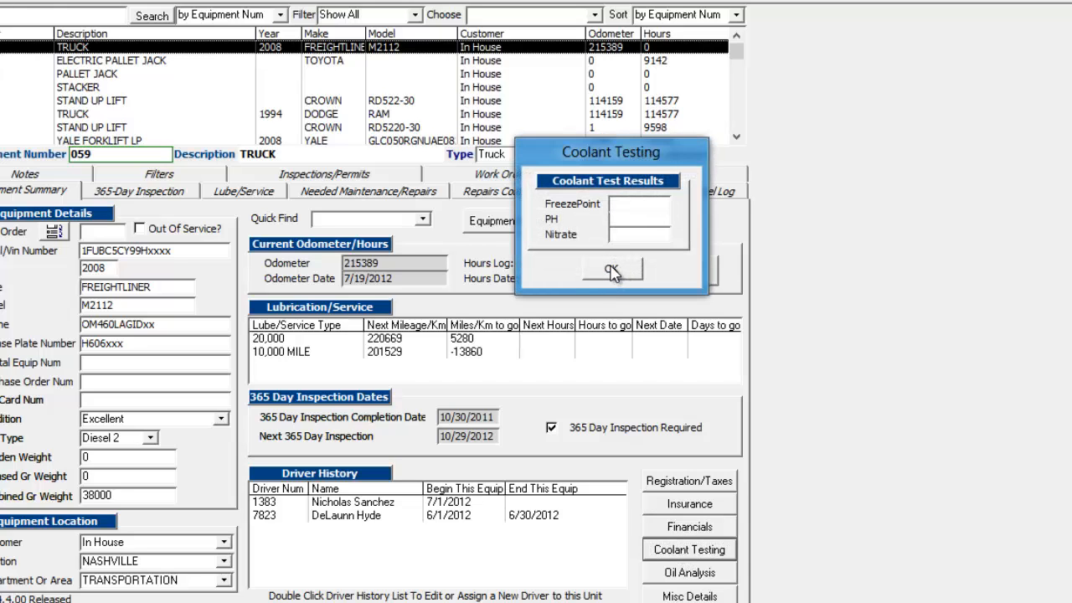
pyautogui.click(612, 271)
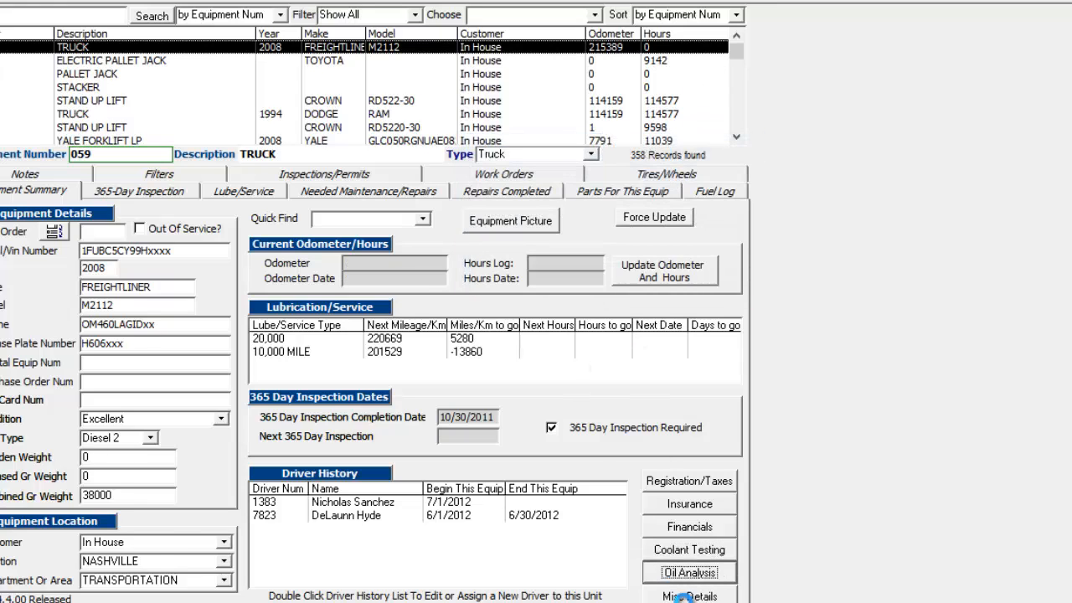
pyautogui.click(689, 595)
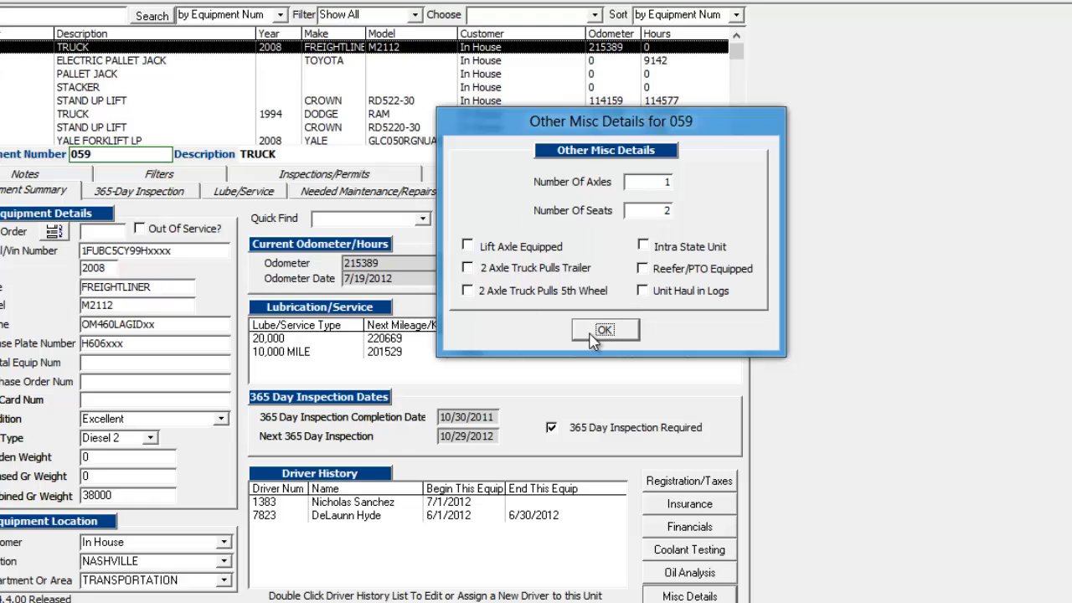
pyautogui.moveTo(605, 329)
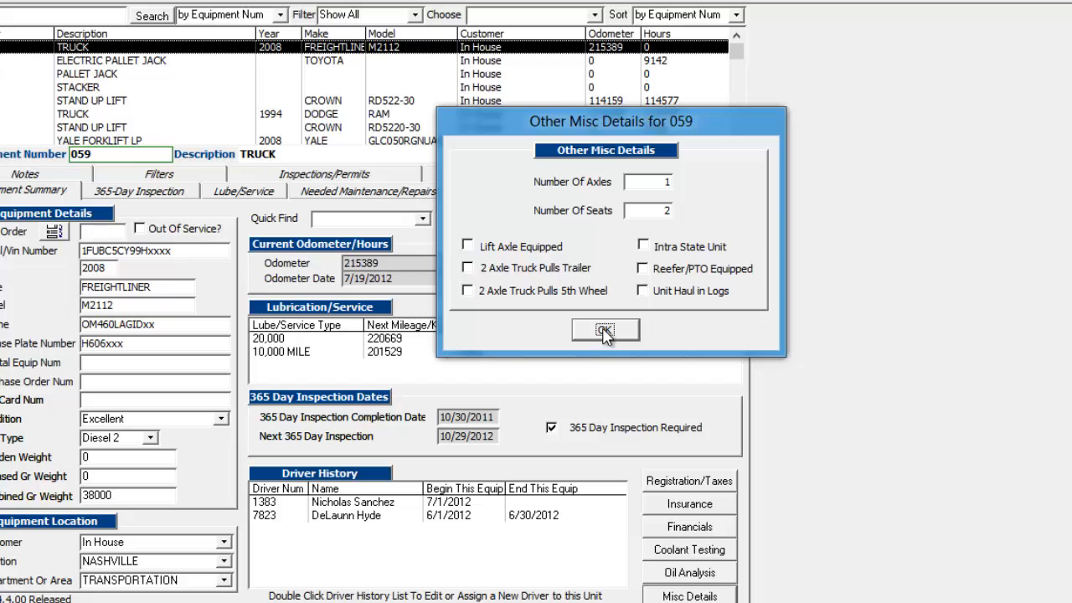
pyautogui.click(605, 329)
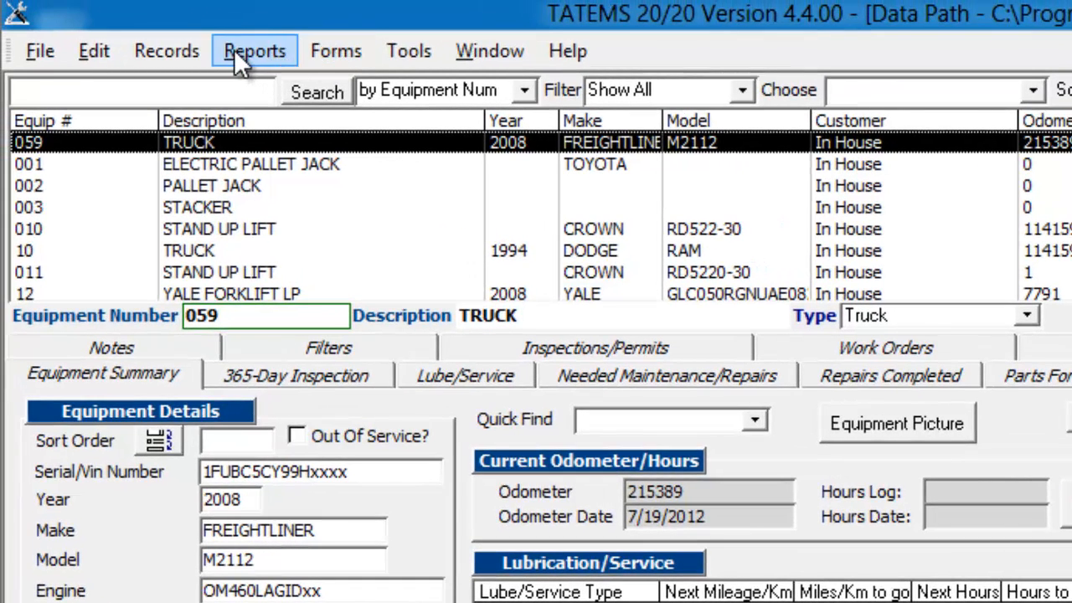
pyautogui.click(255, 51)
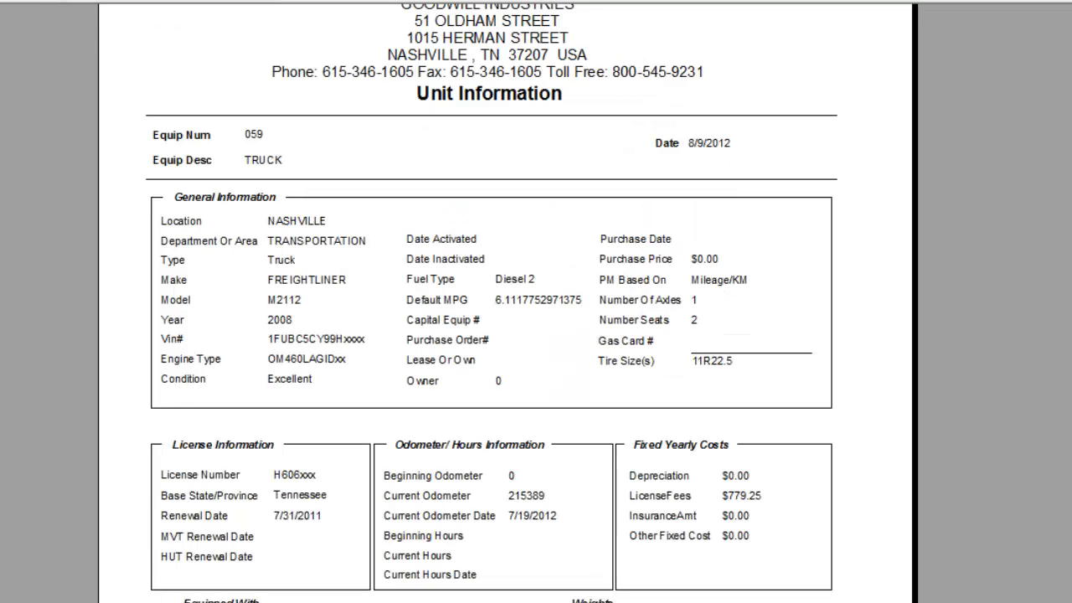
pyautogui.click(492, 382)
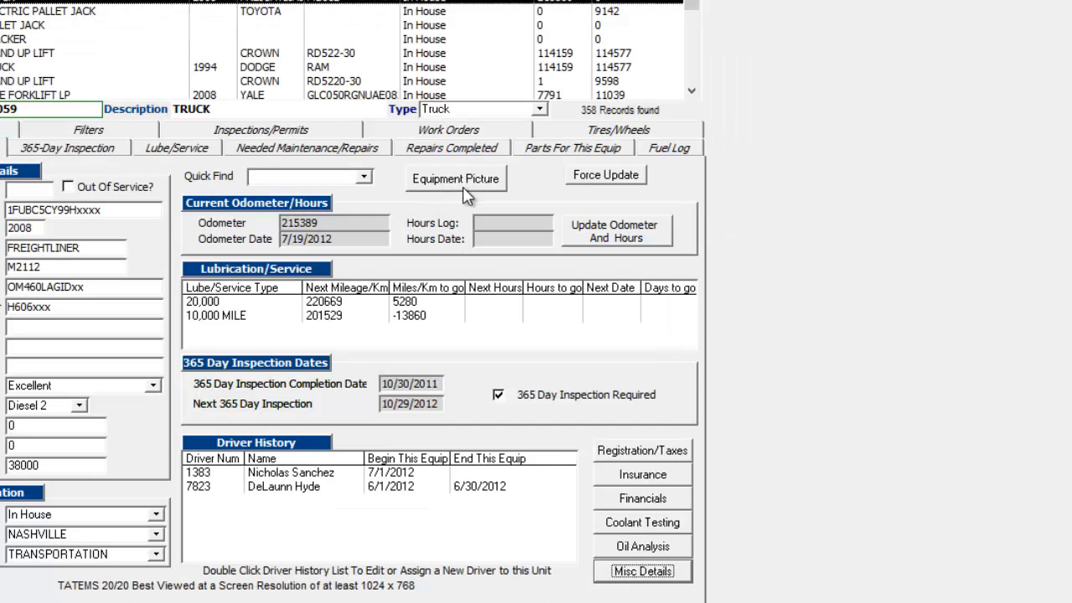
pyautogui.click(456, 179)
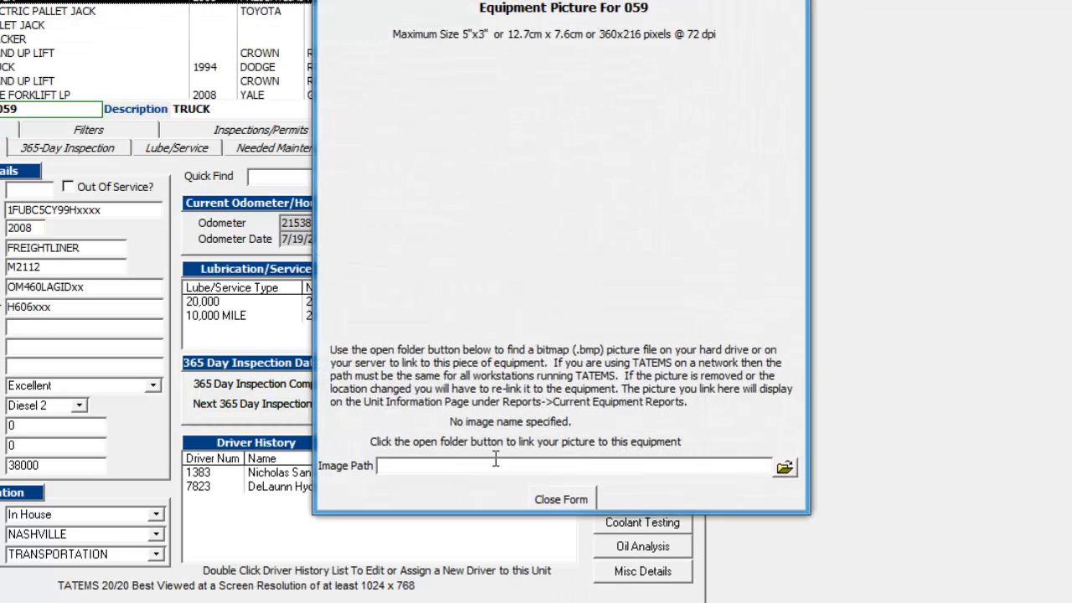
pyautogui.click(784, 467)
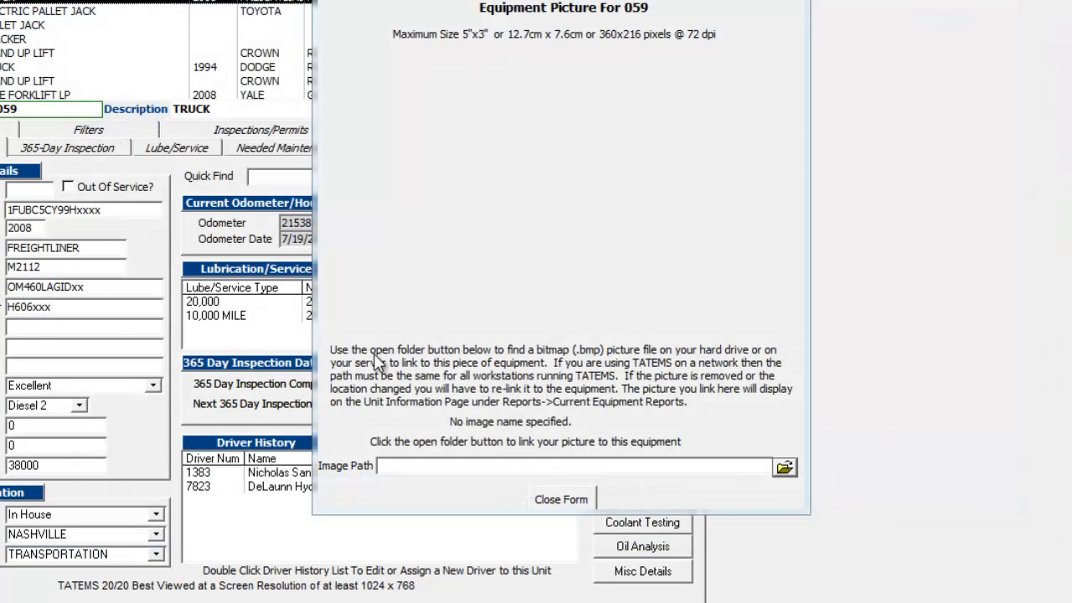
pyautogui.moveTo(561, 500)
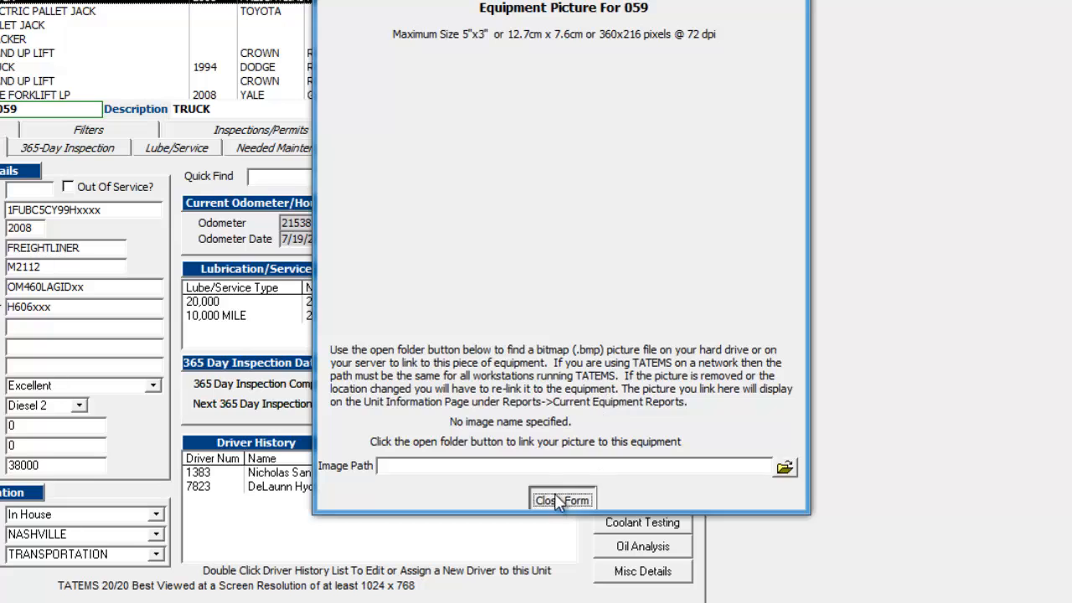
pyautogui.click(562, 500)
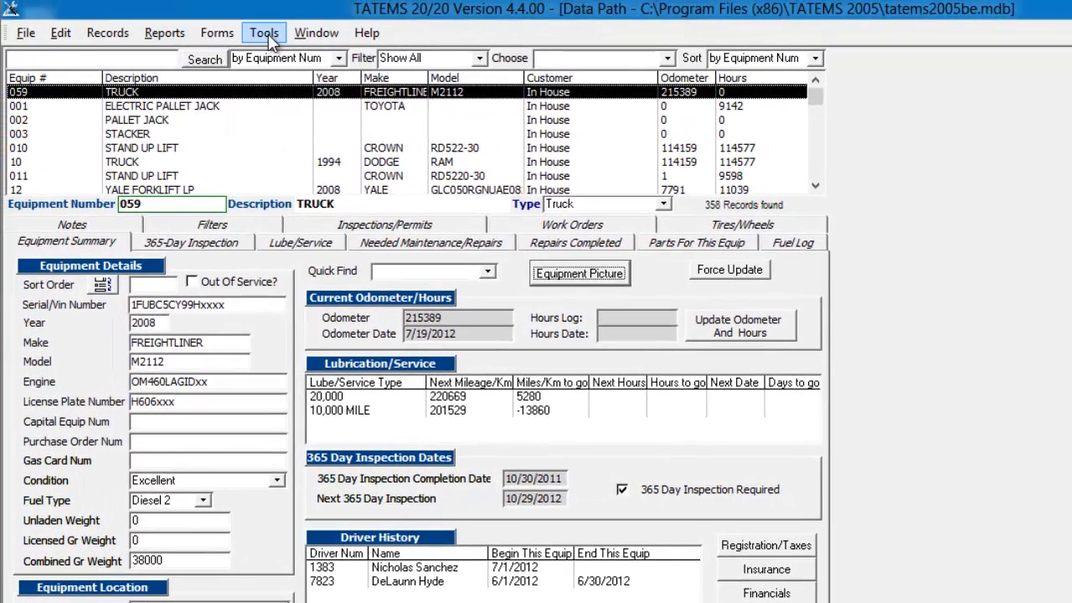
# - Open Tools > Networking to see the data file path tatems2005be.mdb
pyautogui.click(264, 32)
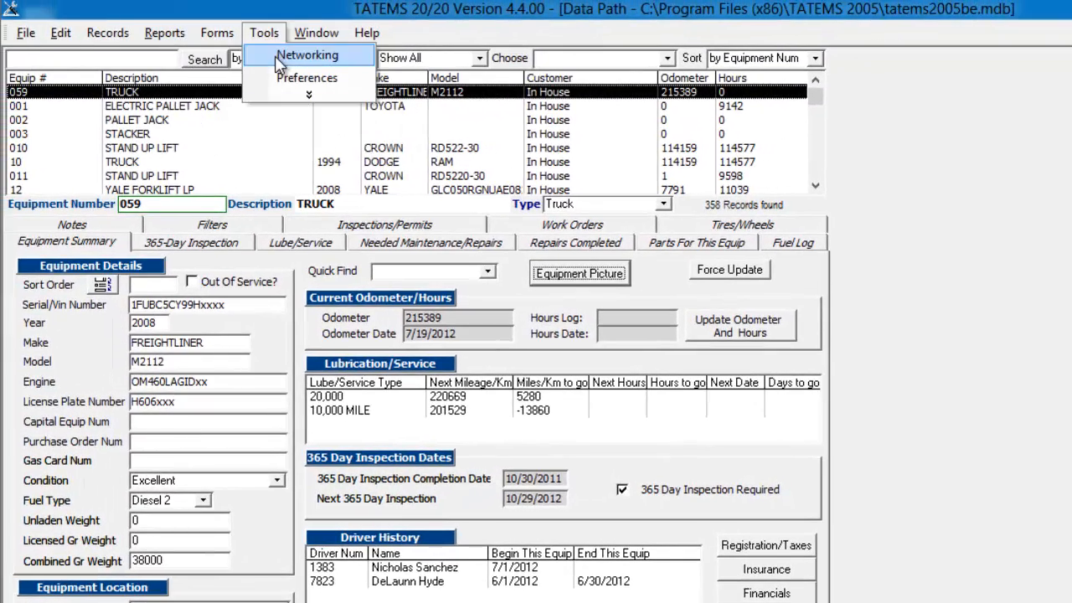
pyautogui.click(308, 55)
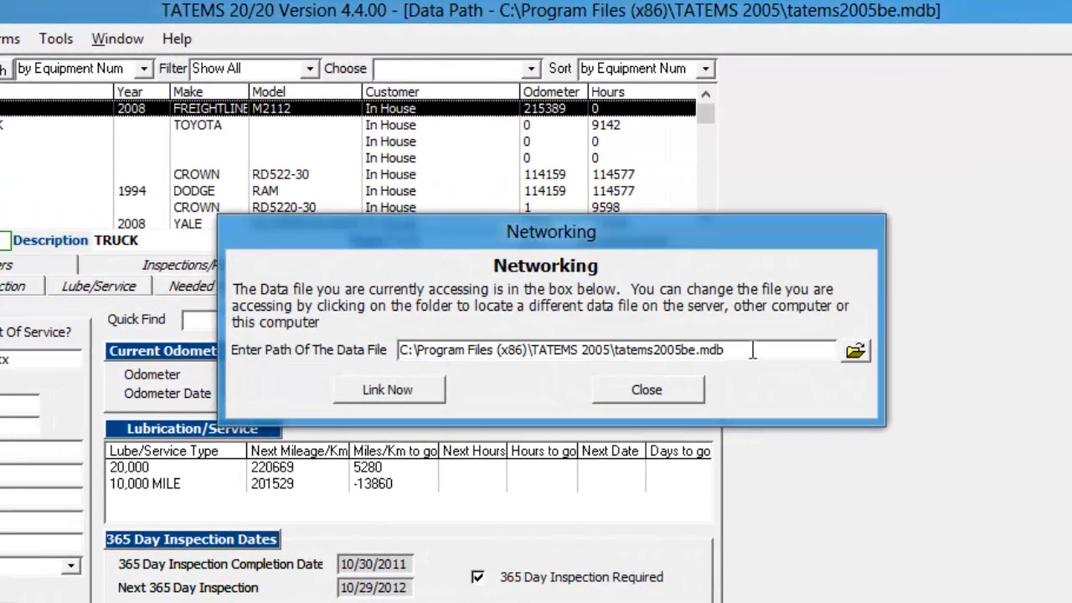
pyautogui.moveTo(741, 371)
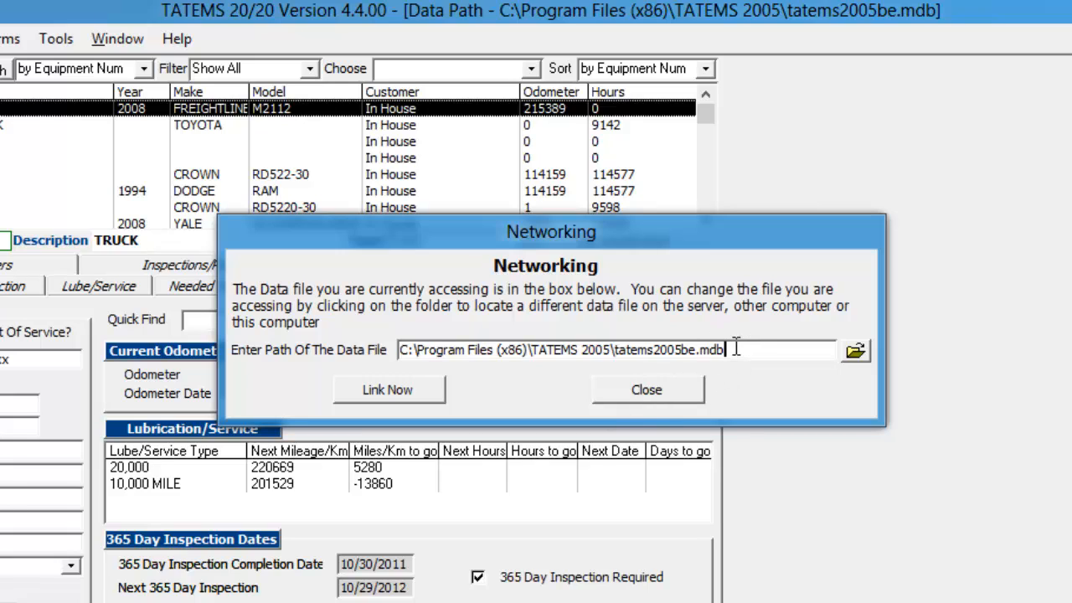
pyautogui.moveTo(646, 389)
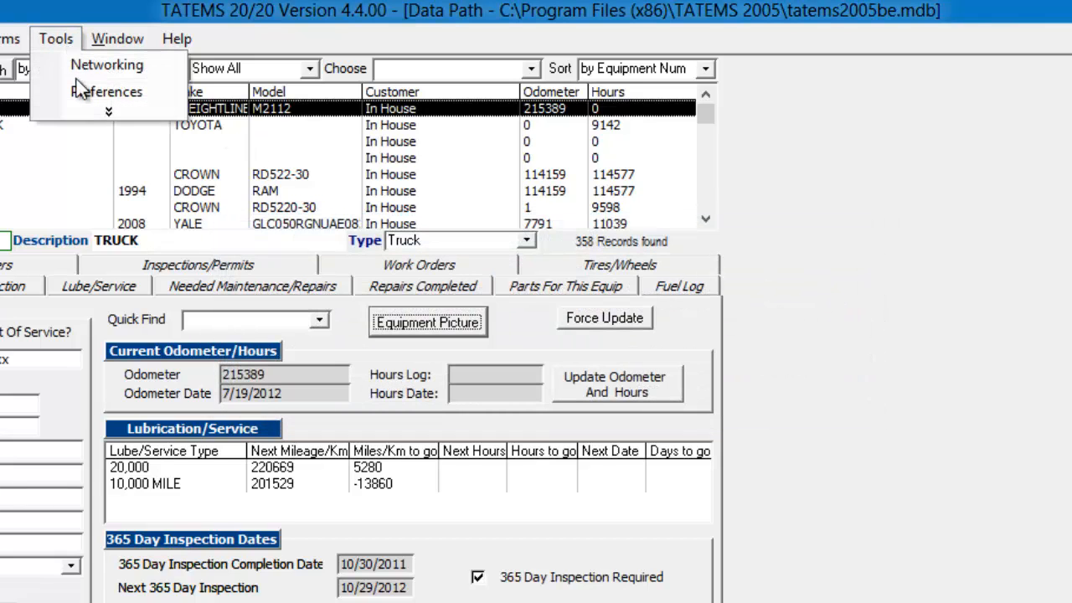
# - Open Preferences from the Tools menu to show the Misc tab options
pyautogui.click(107, 92)
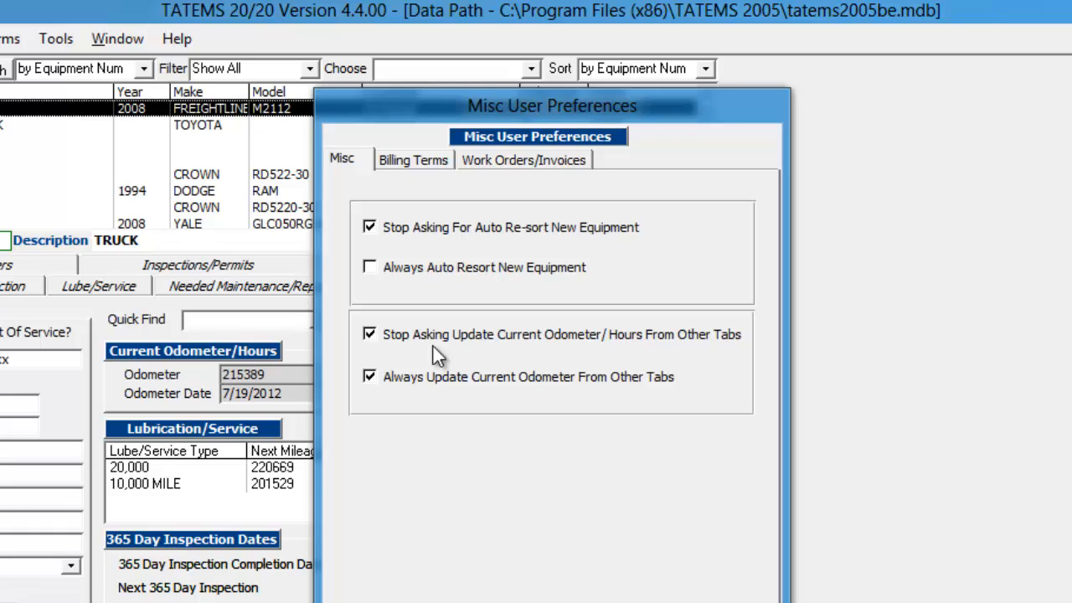
pyautogui.moveTo(595, 350)
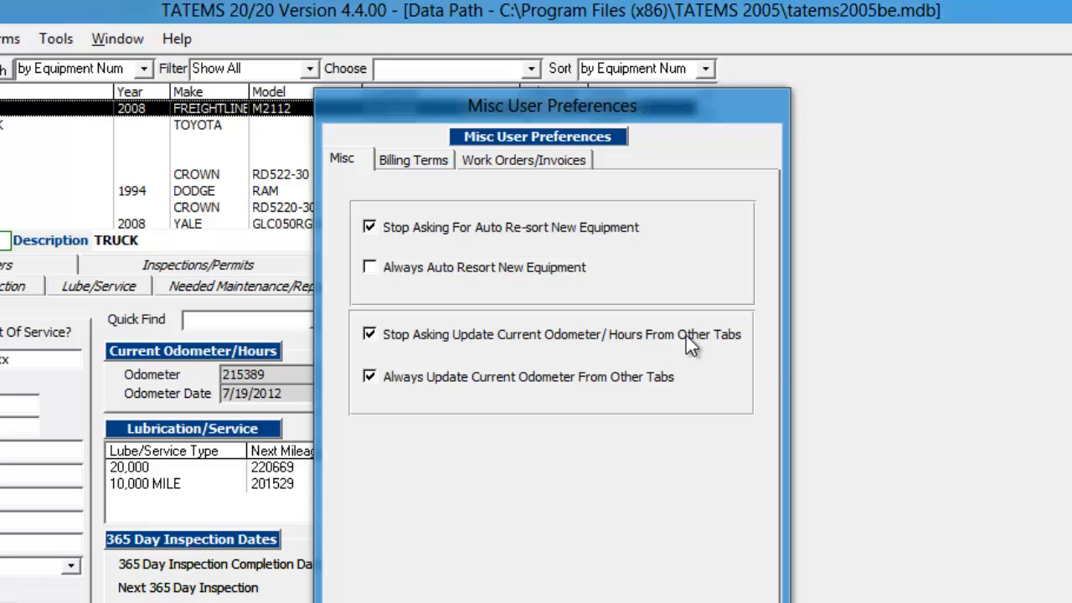
pyautogui.moveTo(404, 176)
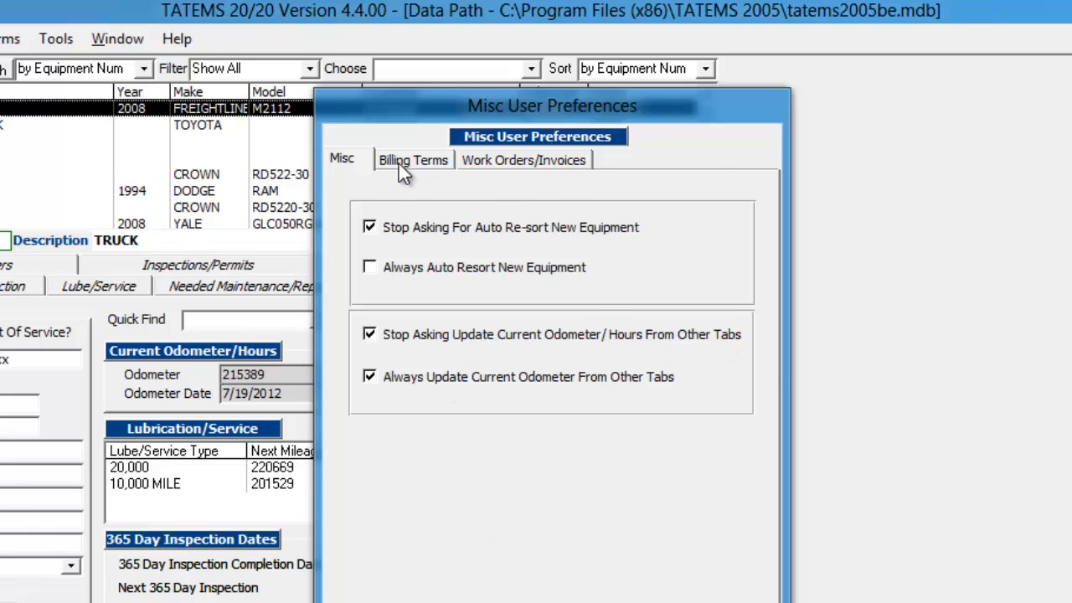
# - Switch the preferences to the Billing Terms section with its empty terms box
pyautogui.click(412, 159)
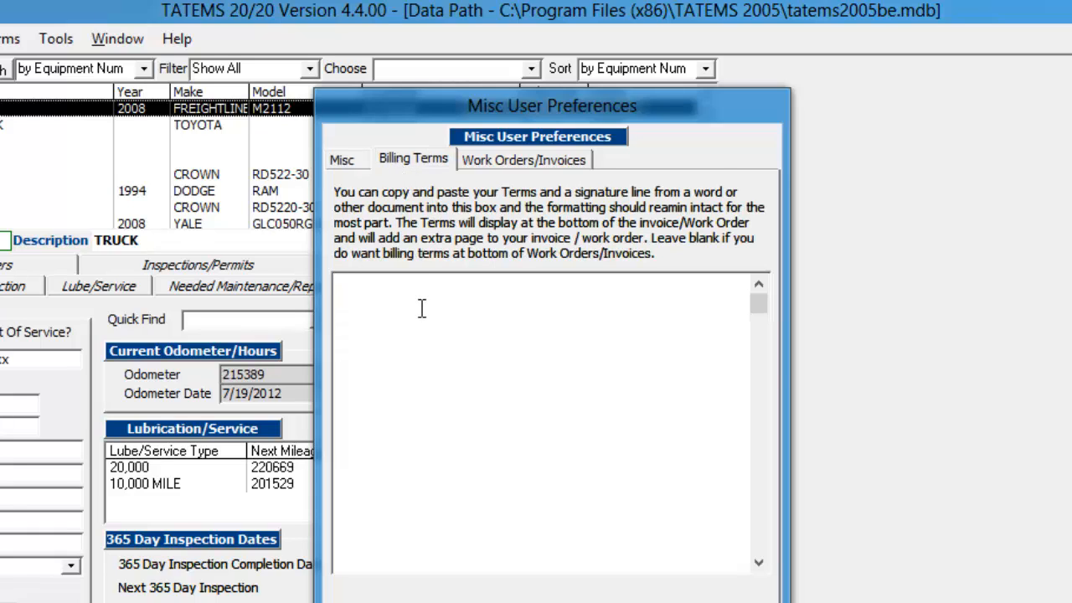
pyautogui.moveTo(573, 425)
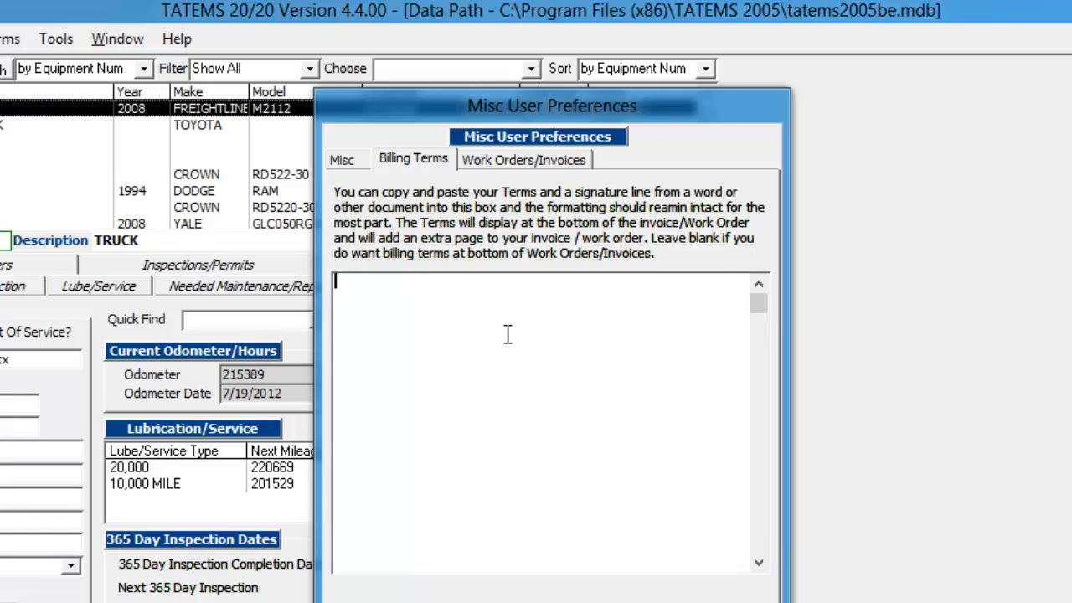
pyautogui.moveTo(420, 343)
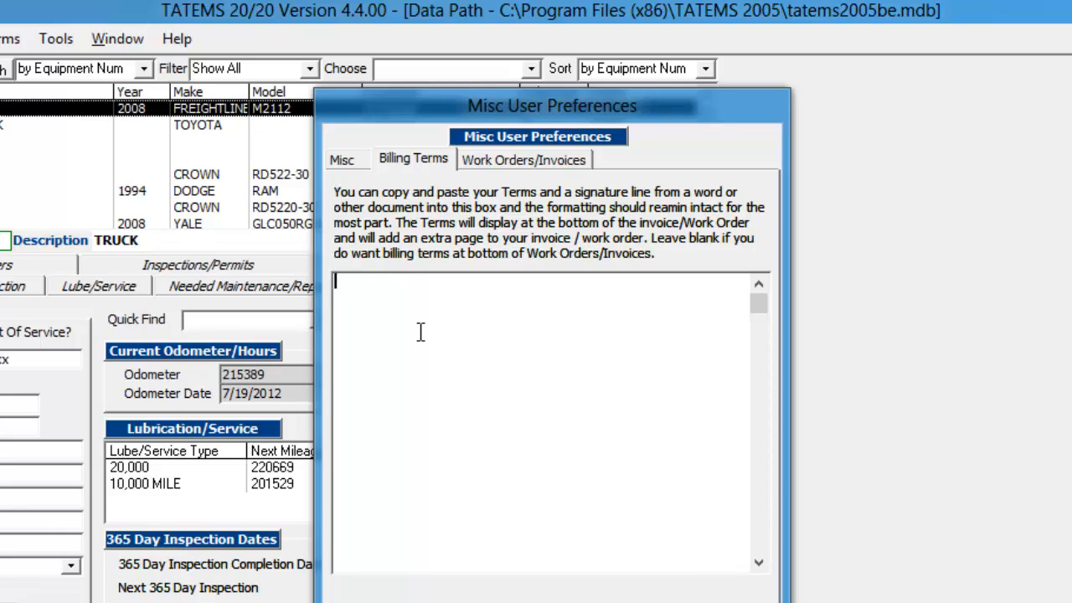
pyautogui.moveTo(358, 380)
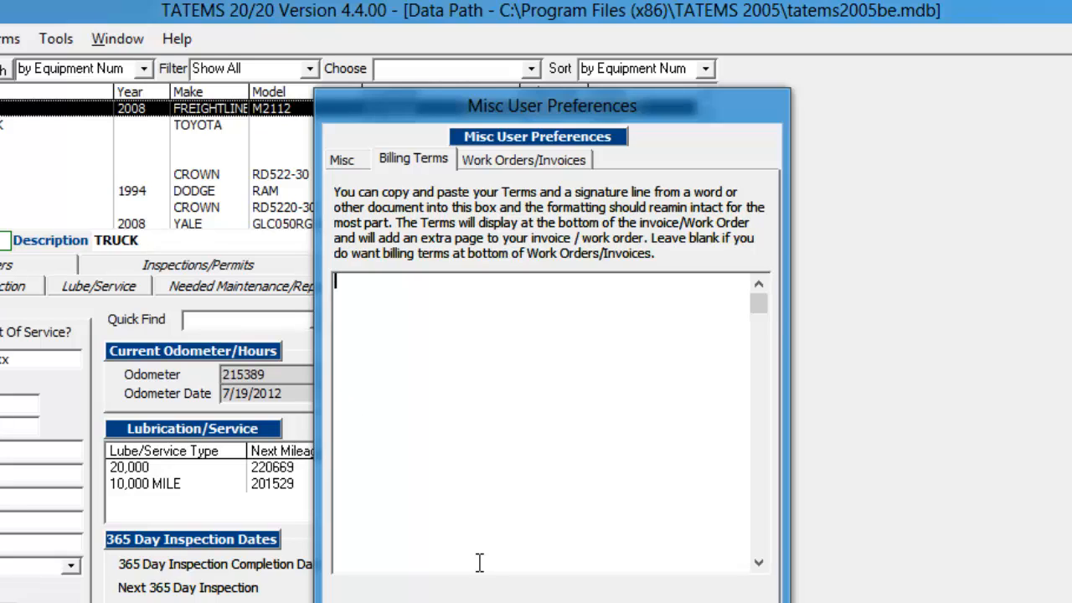
pyautogui.click(523, 158)
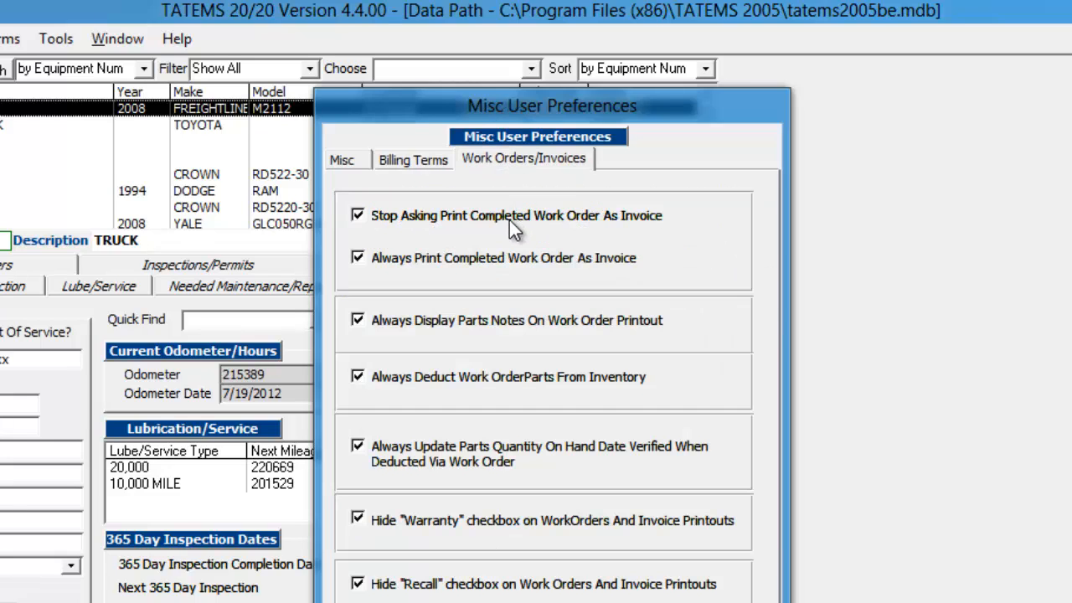
pyautogui.moveTo(520, 186)
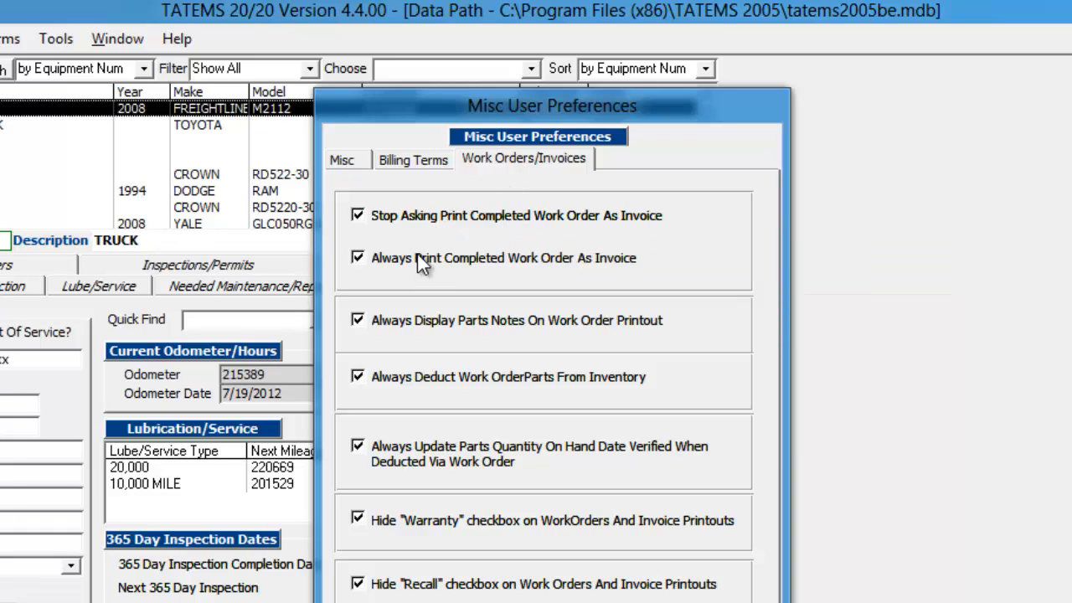
pyautogui.moveTo(419, 225)
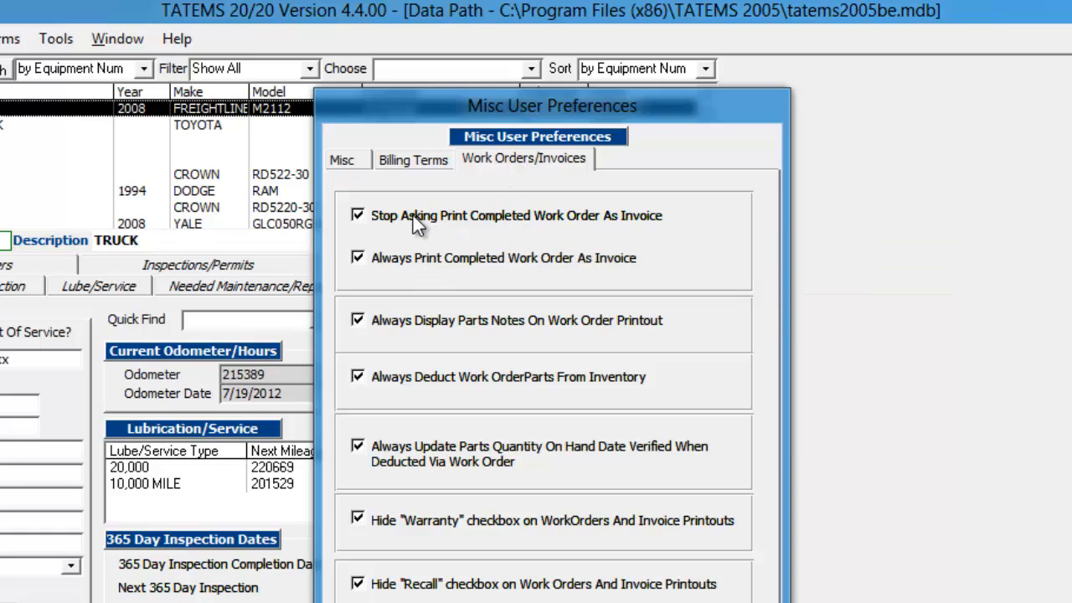
pyautogui.moveTo(427, 331)
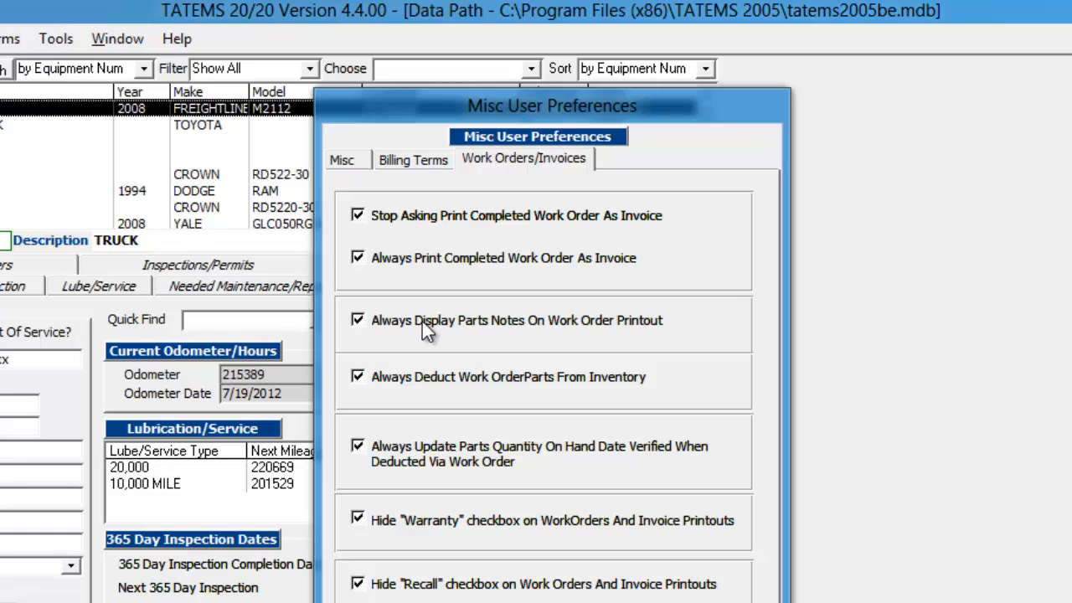
pyautogui.moveTo(425, 339)
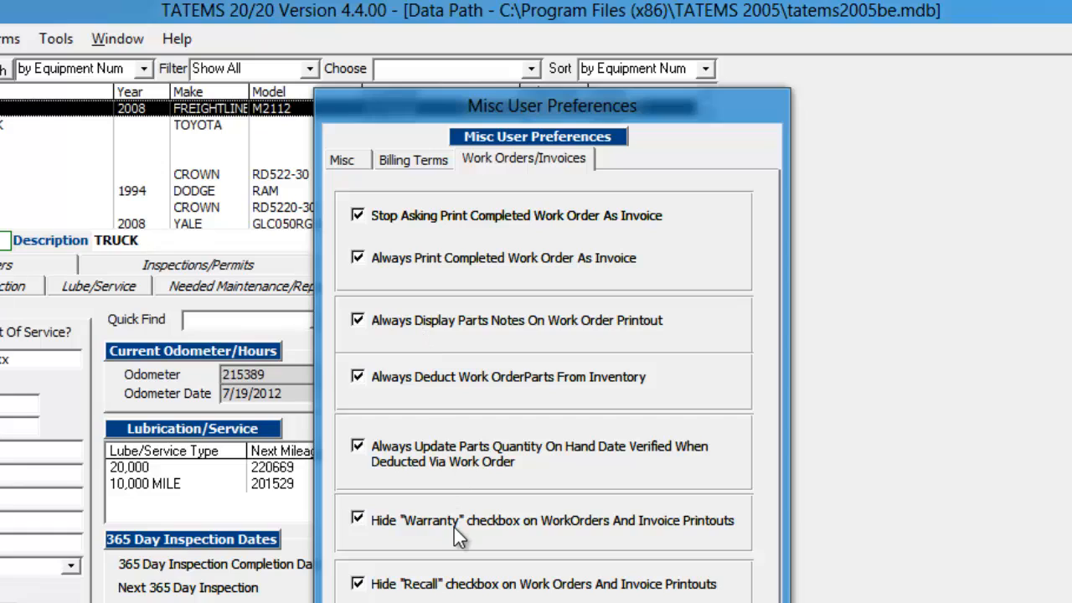
pyautogui.moveTo(481, 587)
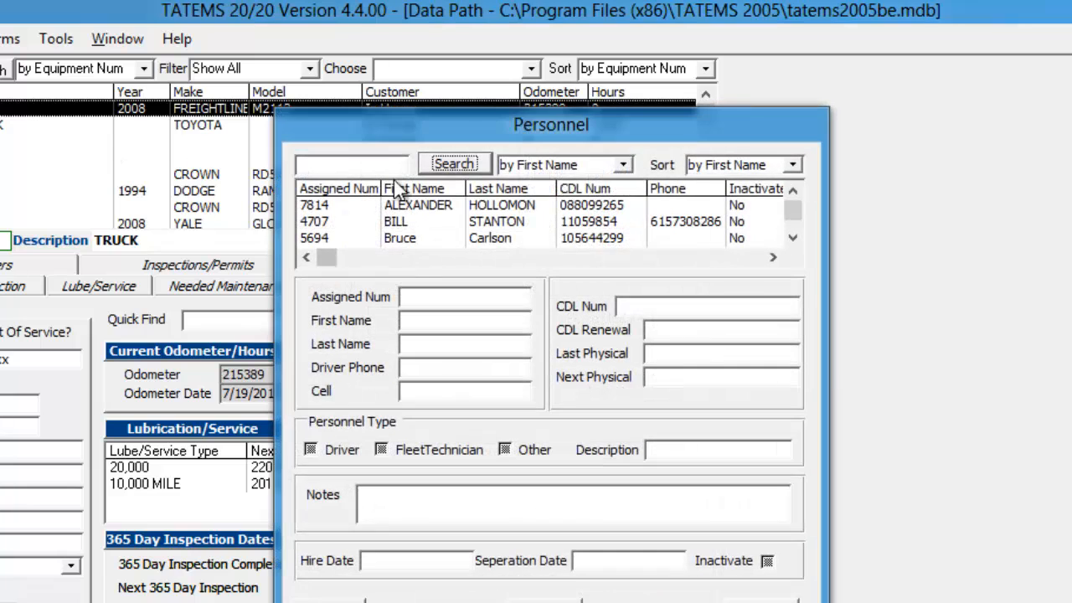
# - Drag the Personnel window toward the centre of the screen
pyautogui.moveTo(552, 124); pyautogui.dragTo(387, 128)
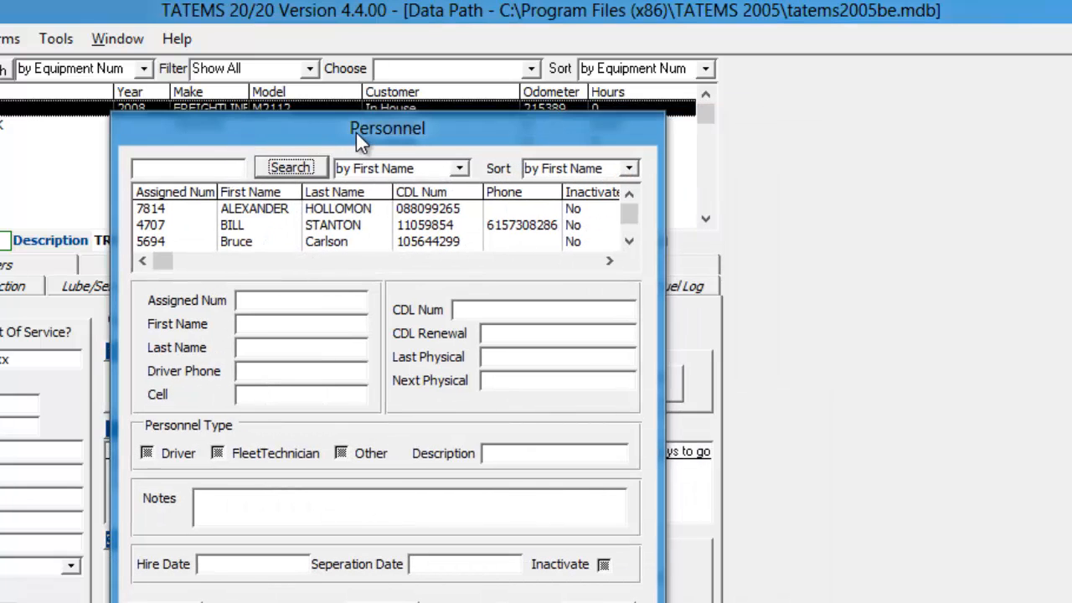
pyautogui.moveTo(436, 125)
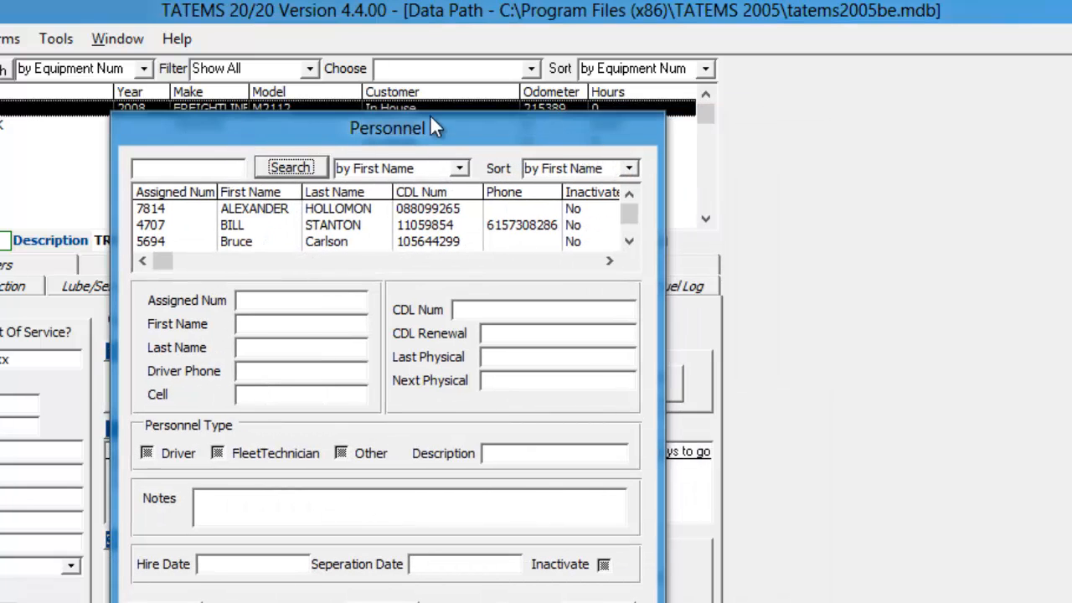
pyautogui.moveTo(254, 219)
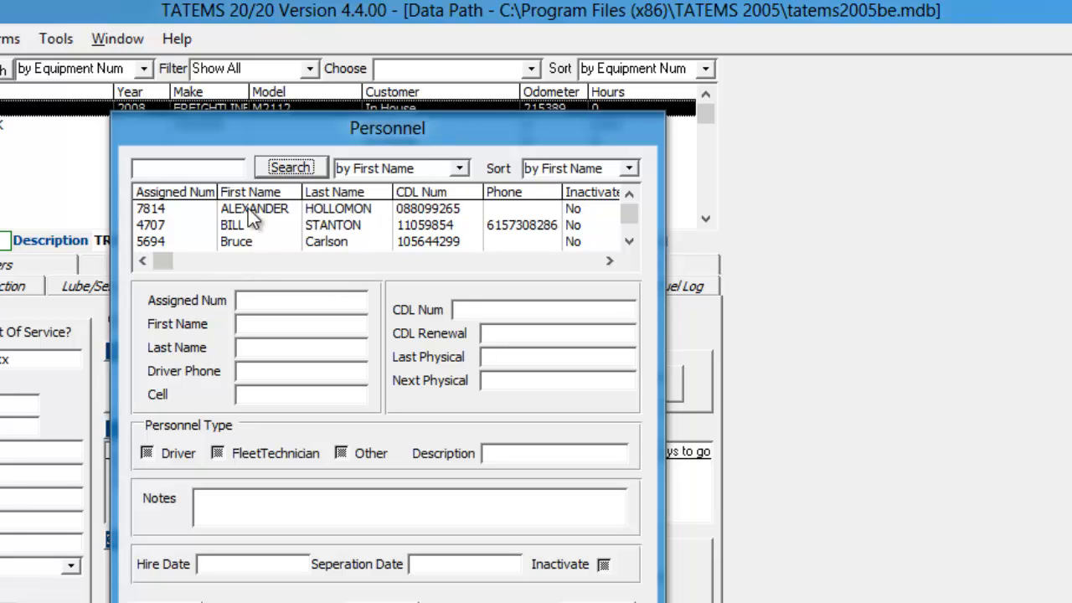
pyautogui.moveTo(250, 463)
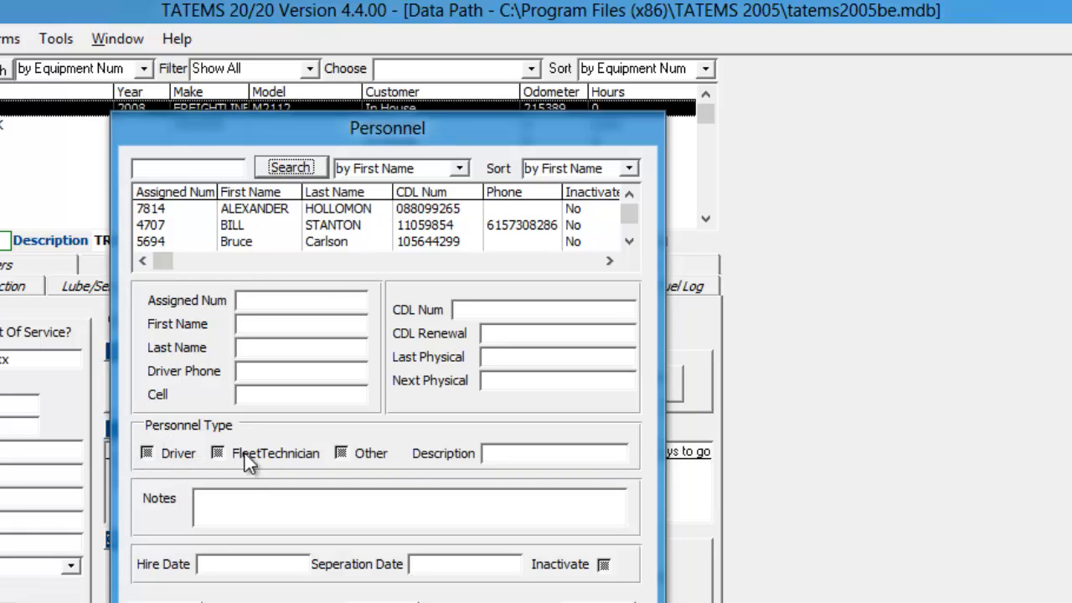
pyautogui.moveTo(276, 276)
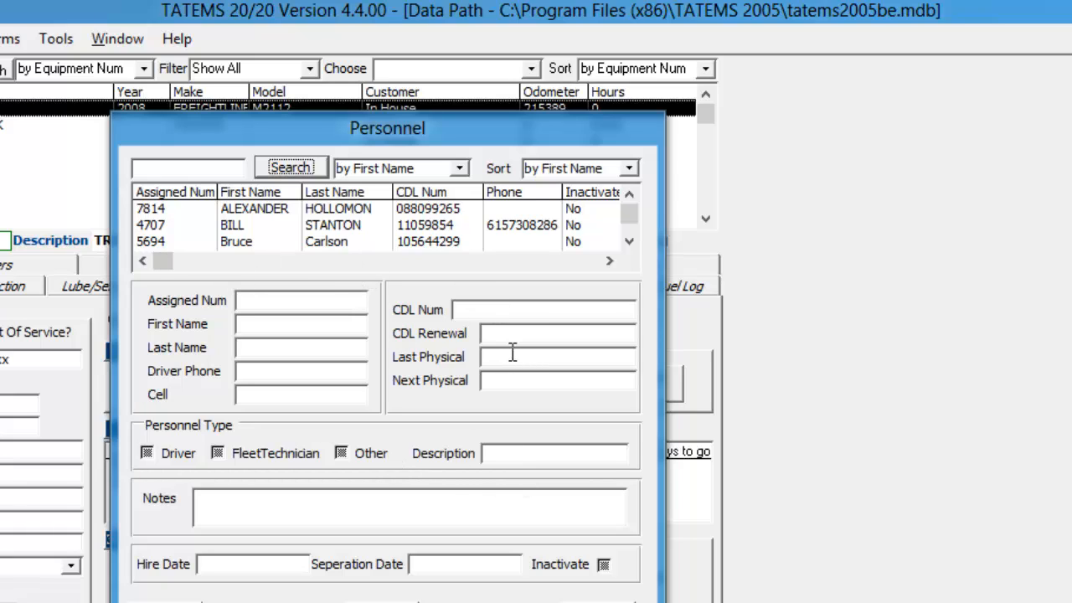
pyautogui.moveTo(440, 343)
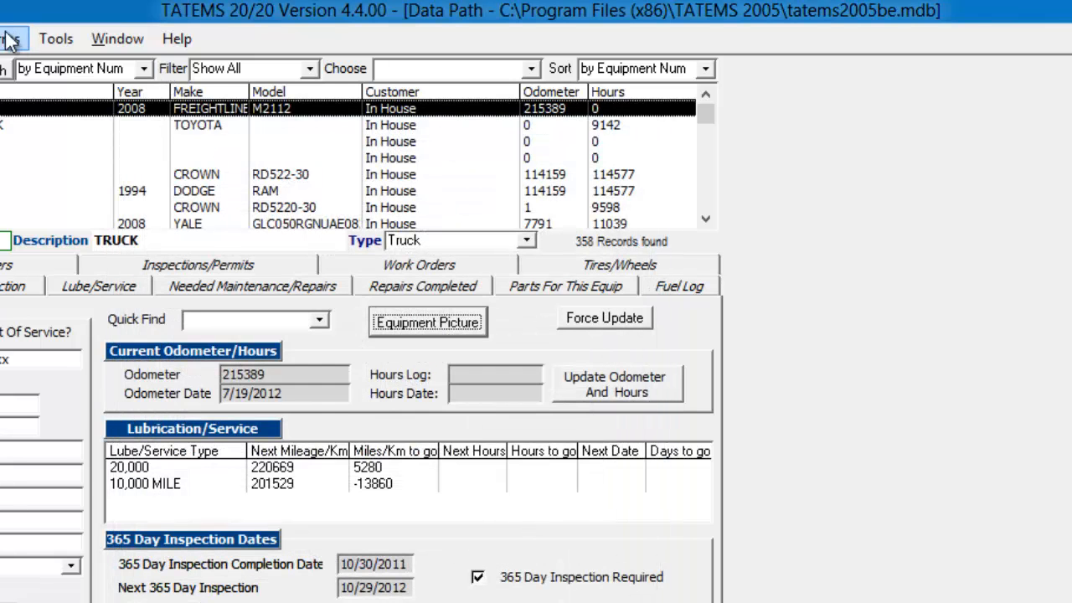
# - Open the Forms menu to reach Dropdown List Maintenance
pyautogui.click(67, 39)
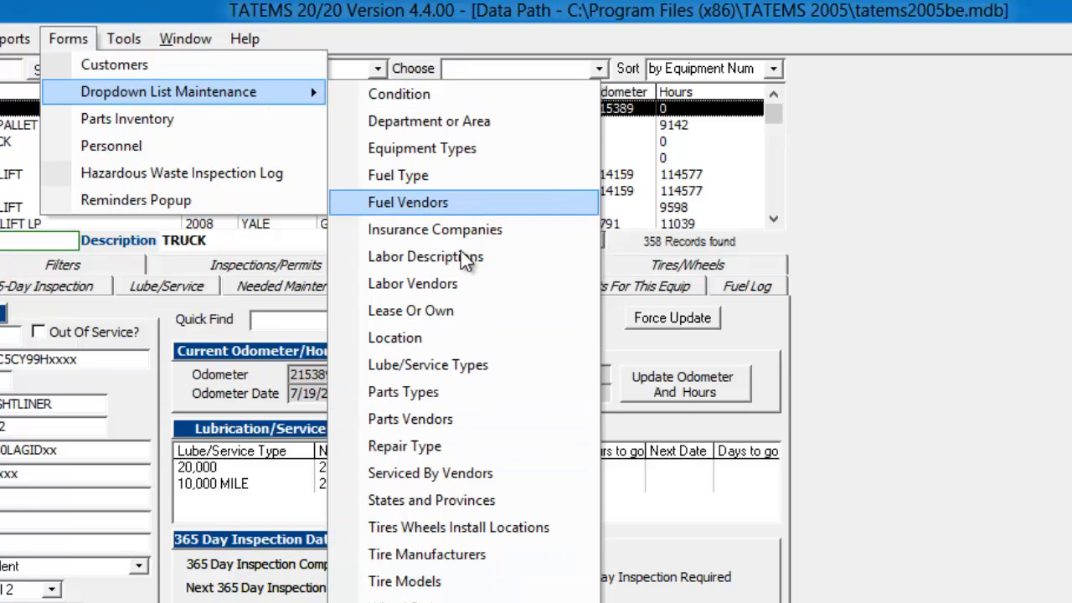
pyautogui.moveTo(457, 365)
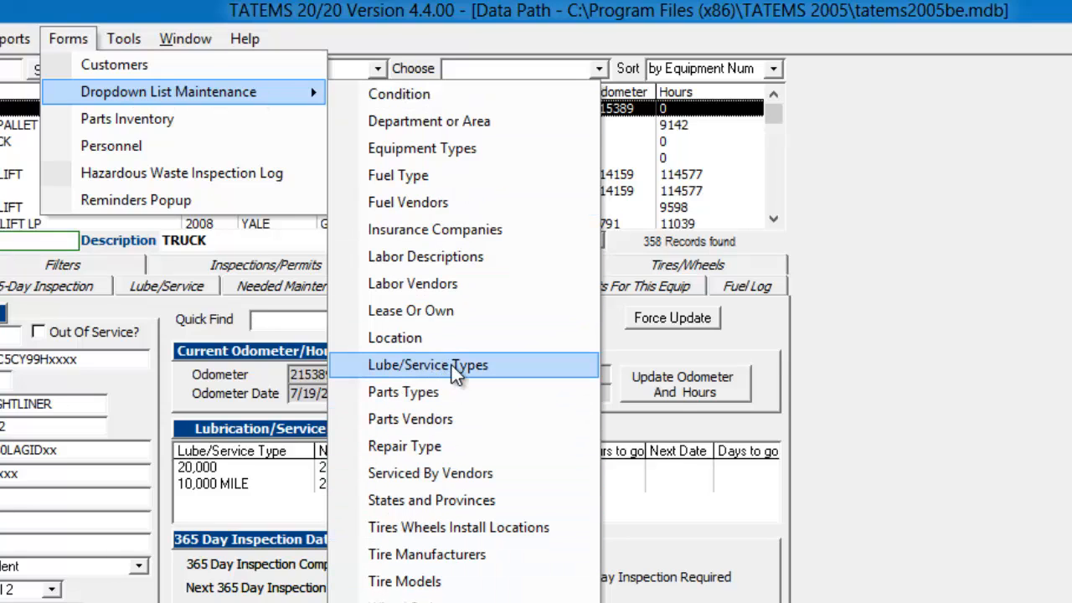
# - Review the 10,000 MILE interval in Lube/Service Types, leaving it at 10000, and close the list
pyautogui.click(428, 365)
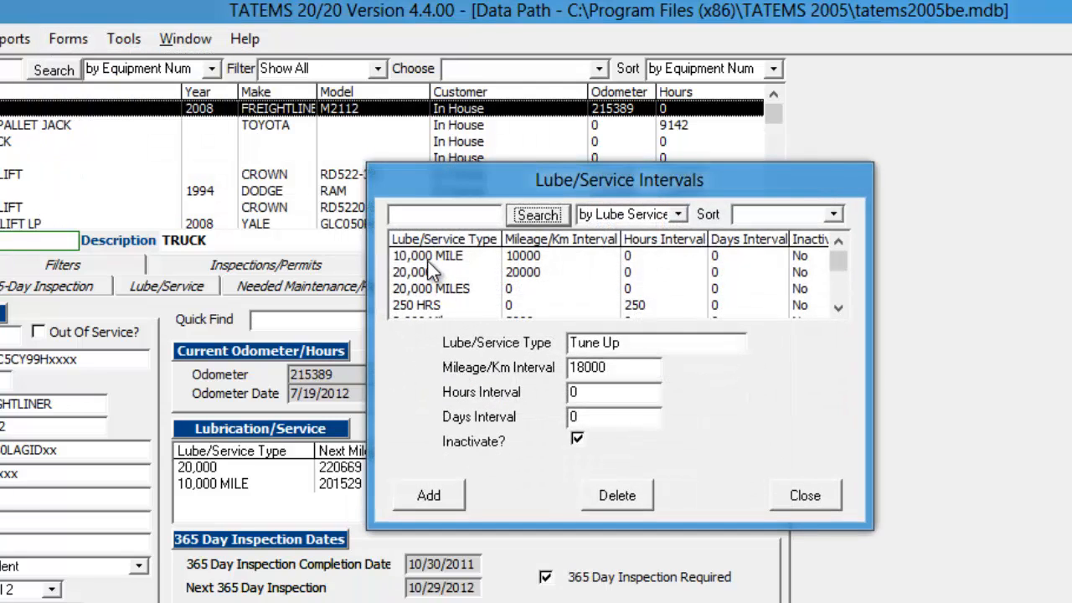
pyautogui.click(427, 255)
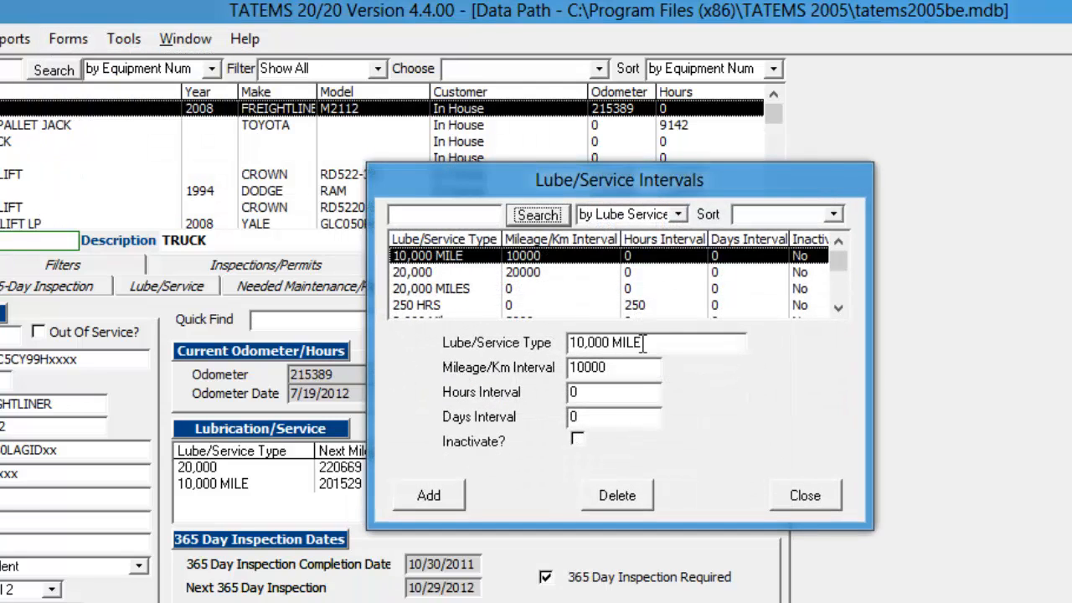
pyautogui.tripleClick(614, 367)
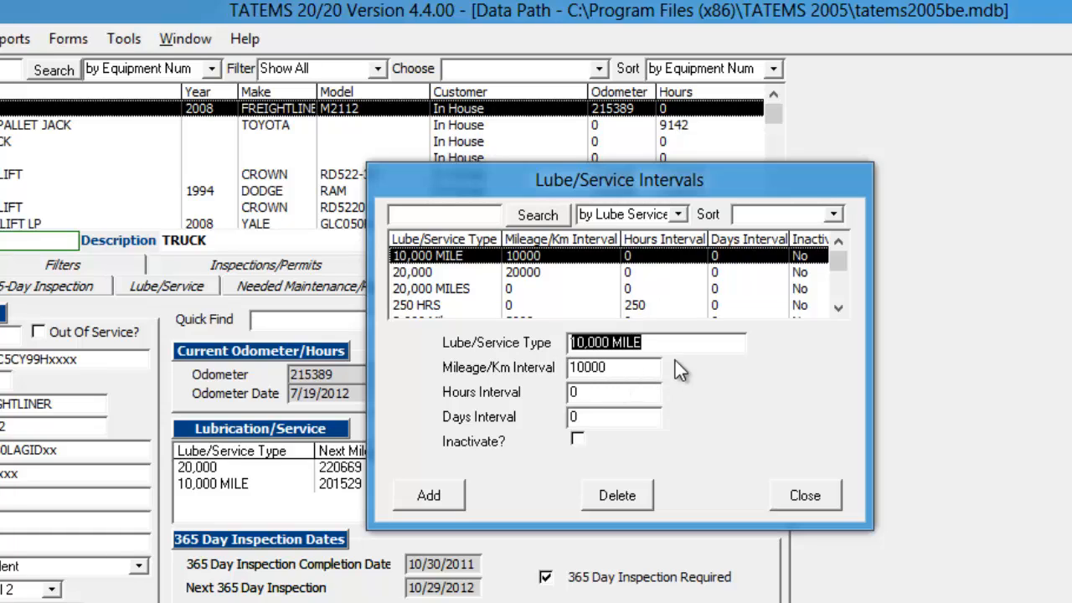
pyautogui.click(803, 495)
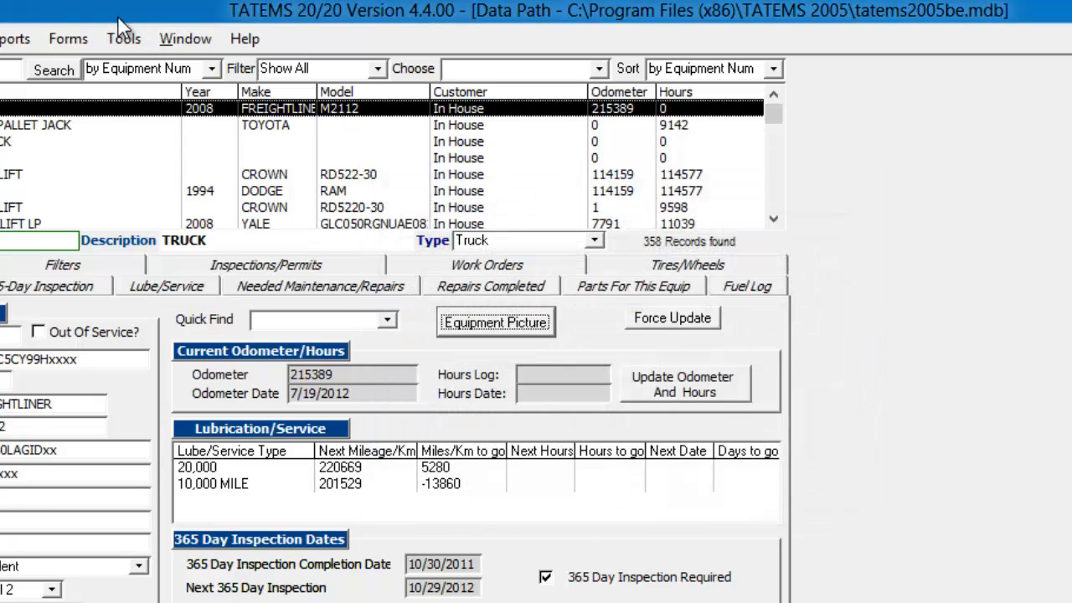
# - Expand the full Tools menu and launch Simplify TATEMS to show the equipment tab display options
pyautogui.click(124, 38)
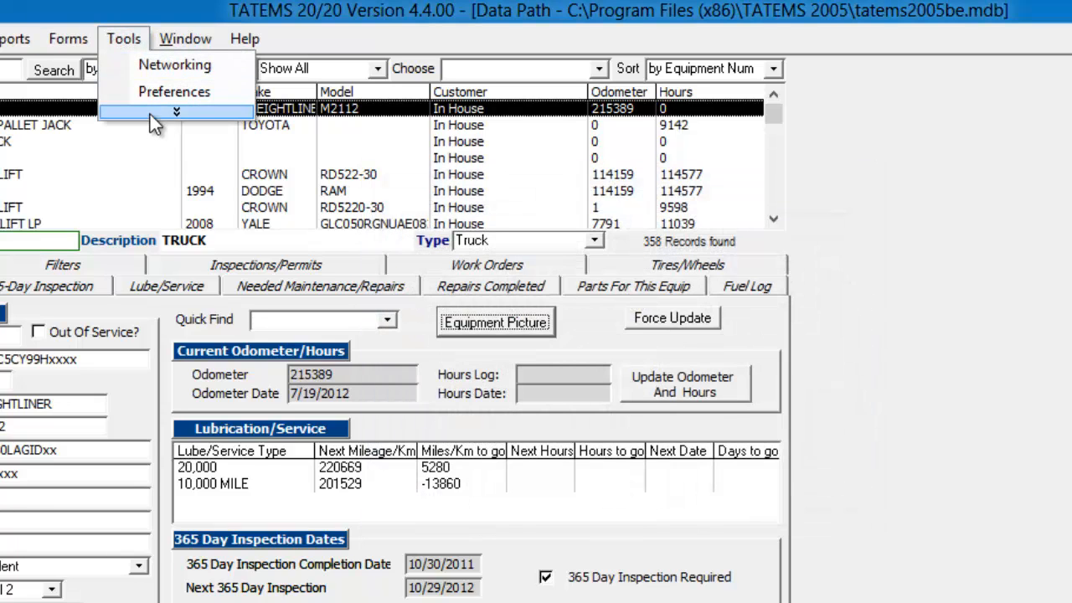
pyautogui.click(176, 111)
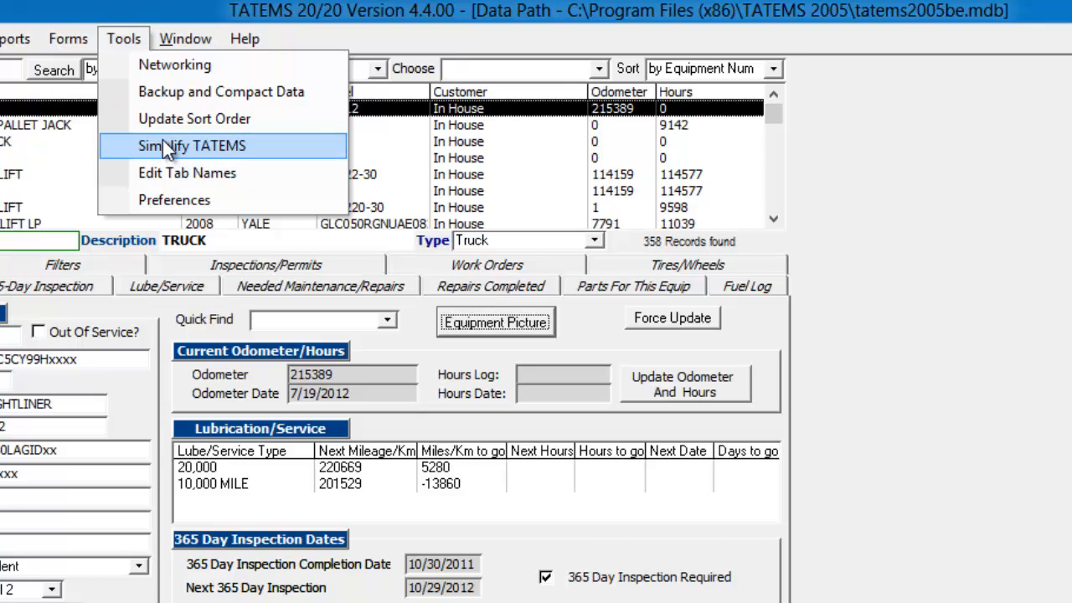
pyautogui.click(191, 145)
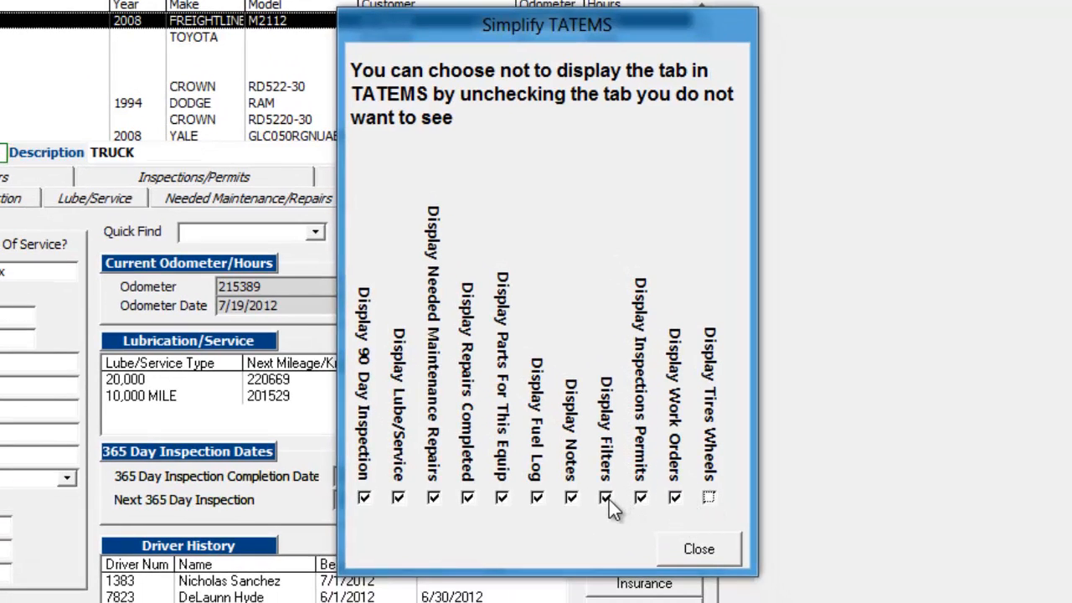
# - Untick the Filters tab in Simplify TATEMS and return to truck 059's Equipment Summary
pyautogui.click(605, 497)
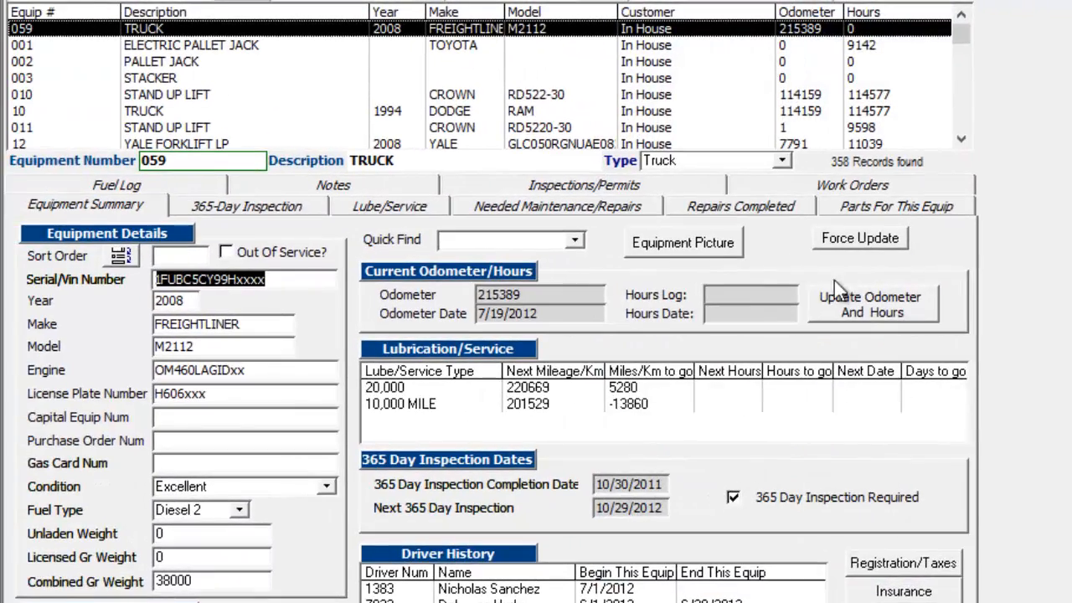
pyautogui.click(311, 10)
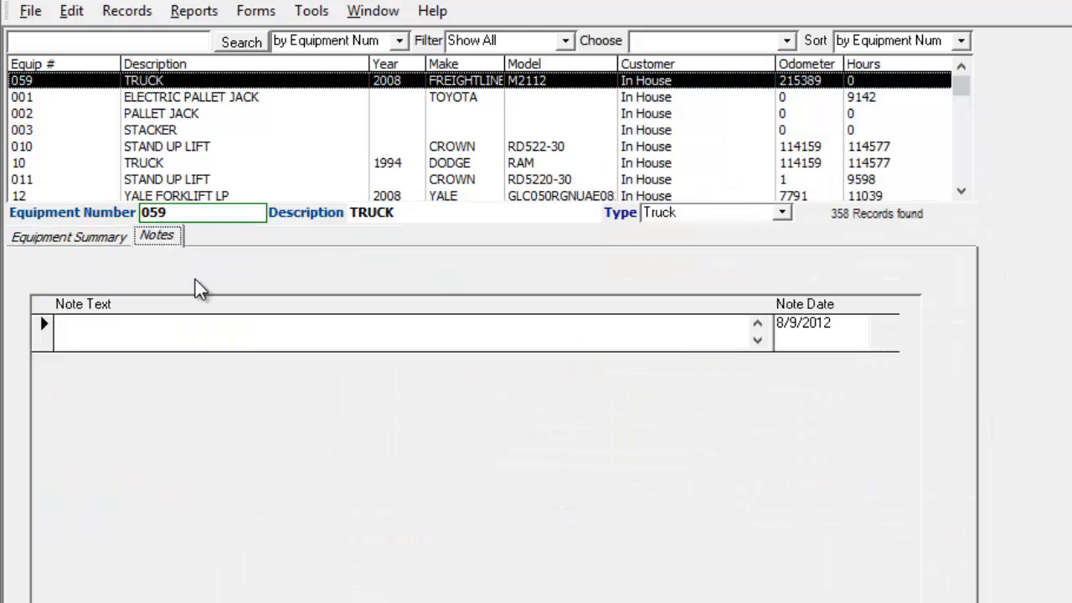
pyautogui.click(68, 235)
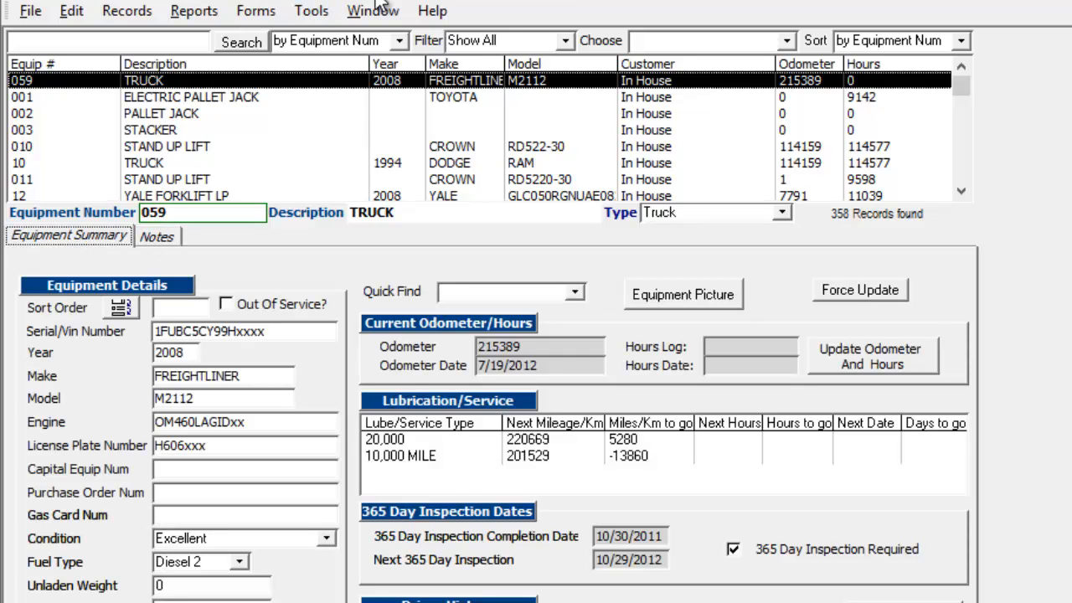
pyautogui.moveTo(348, 81)
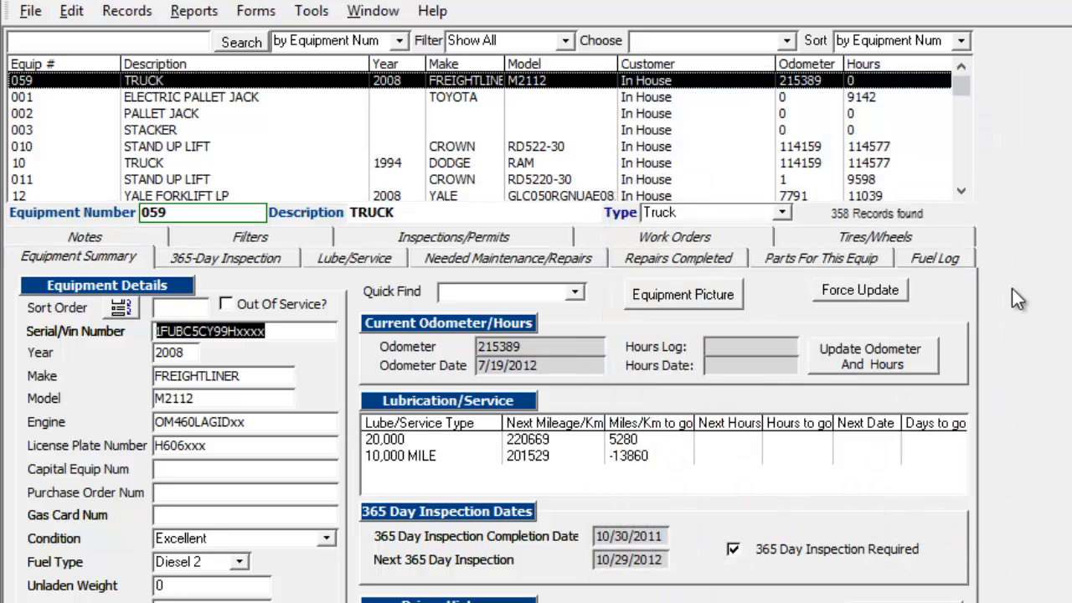
pyautogui.moveTo(311, 11)
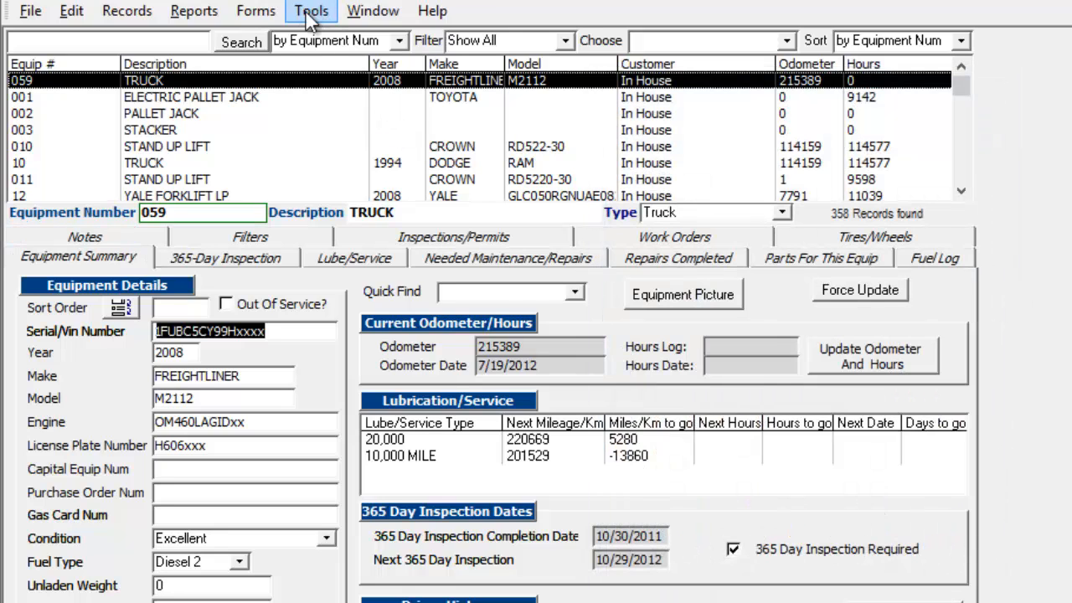
pyautogui.click(311, 11)
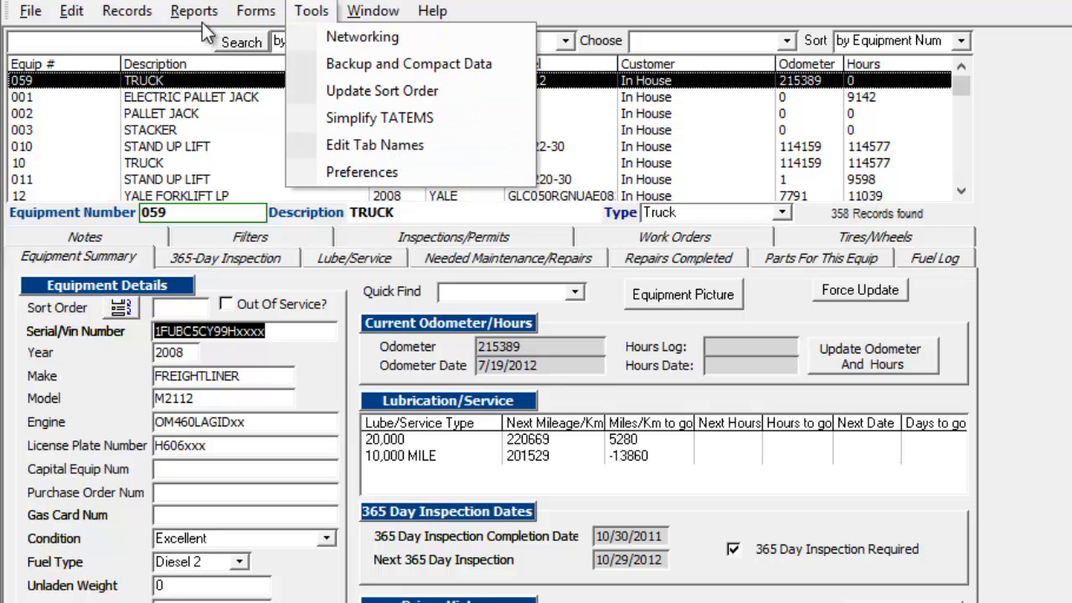
pyautogui.click(375, 145)
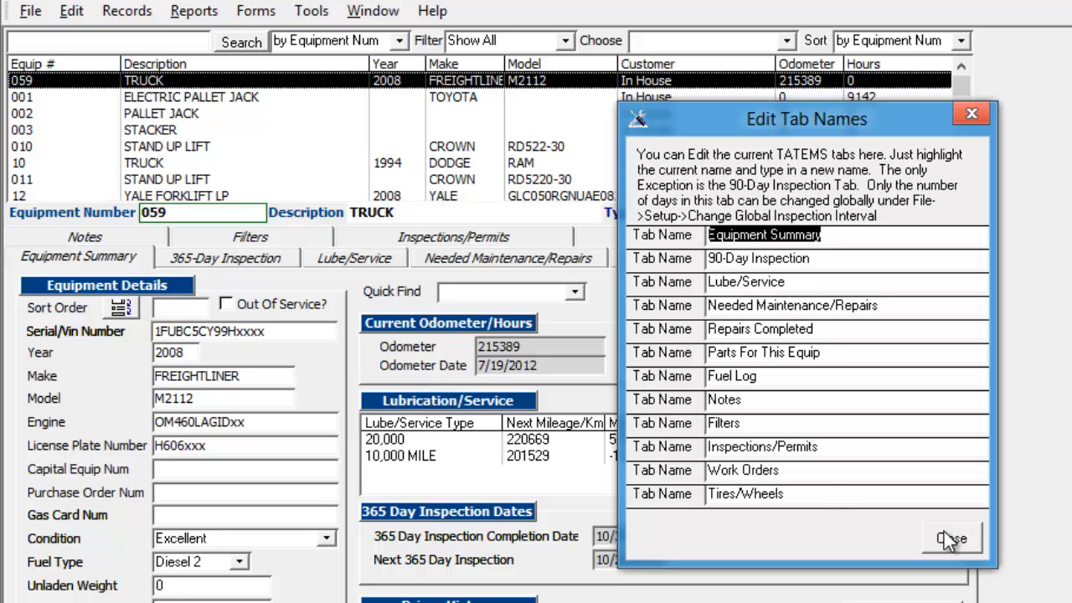
pyautogui.click(194, 11)
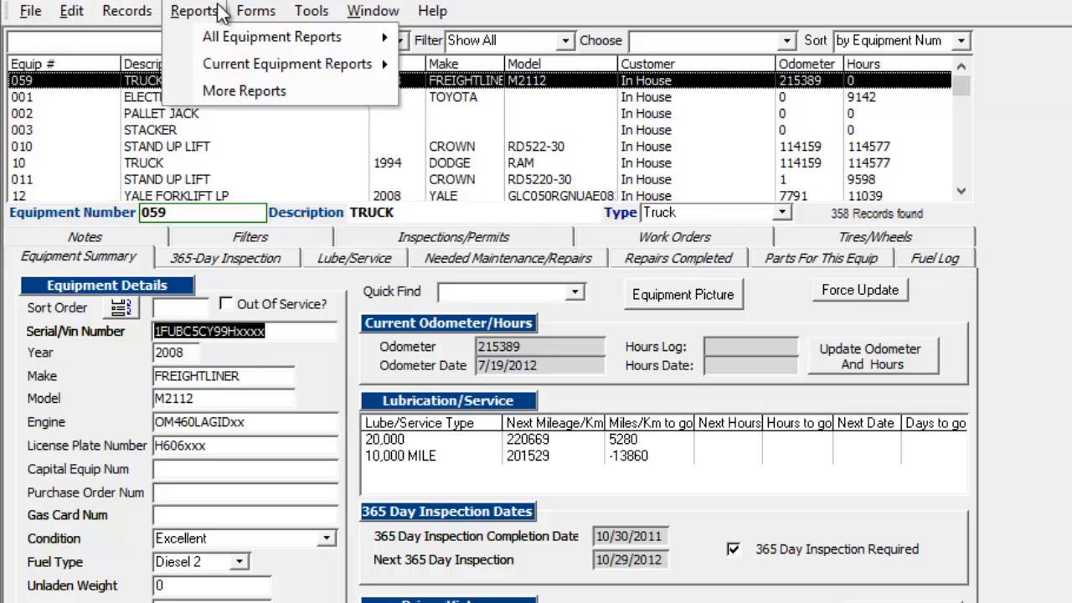
pyautogui.click(255, 11)
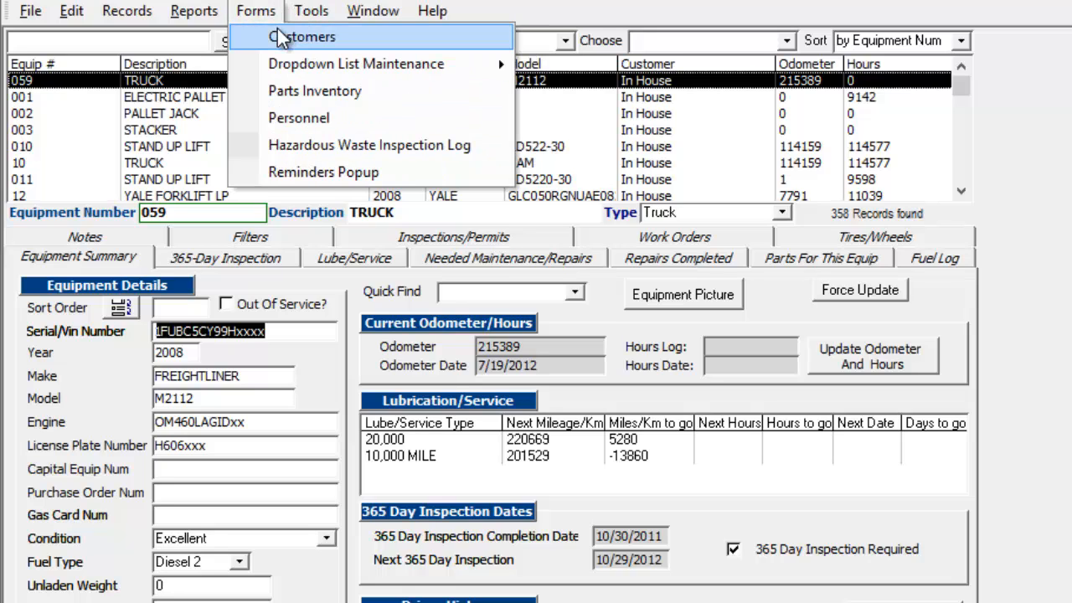
pyautogui.click(304, 36)
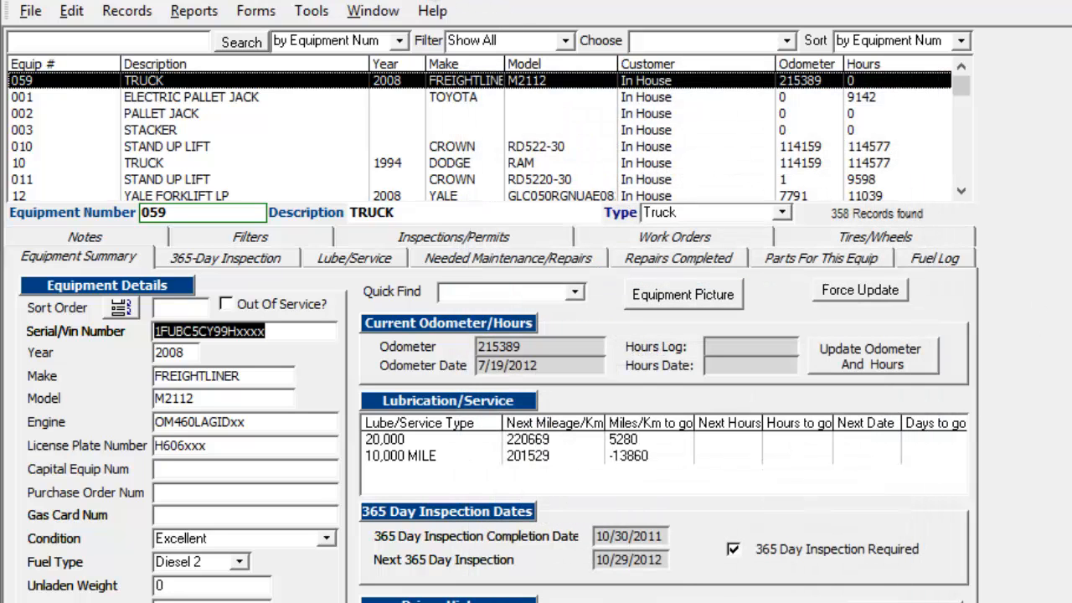
pyautogui.moveTo(247, 201)
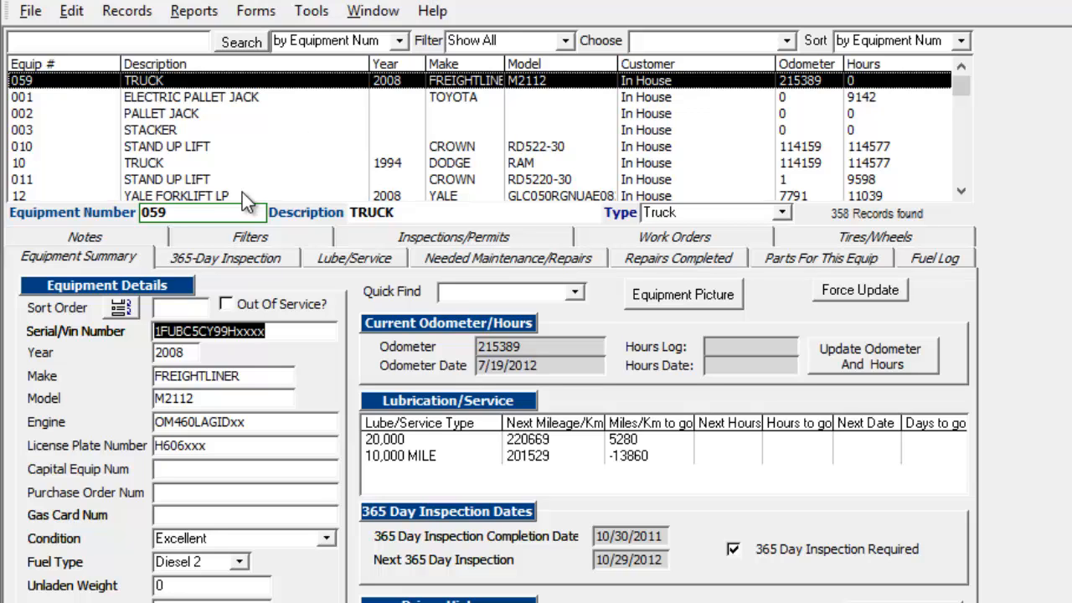